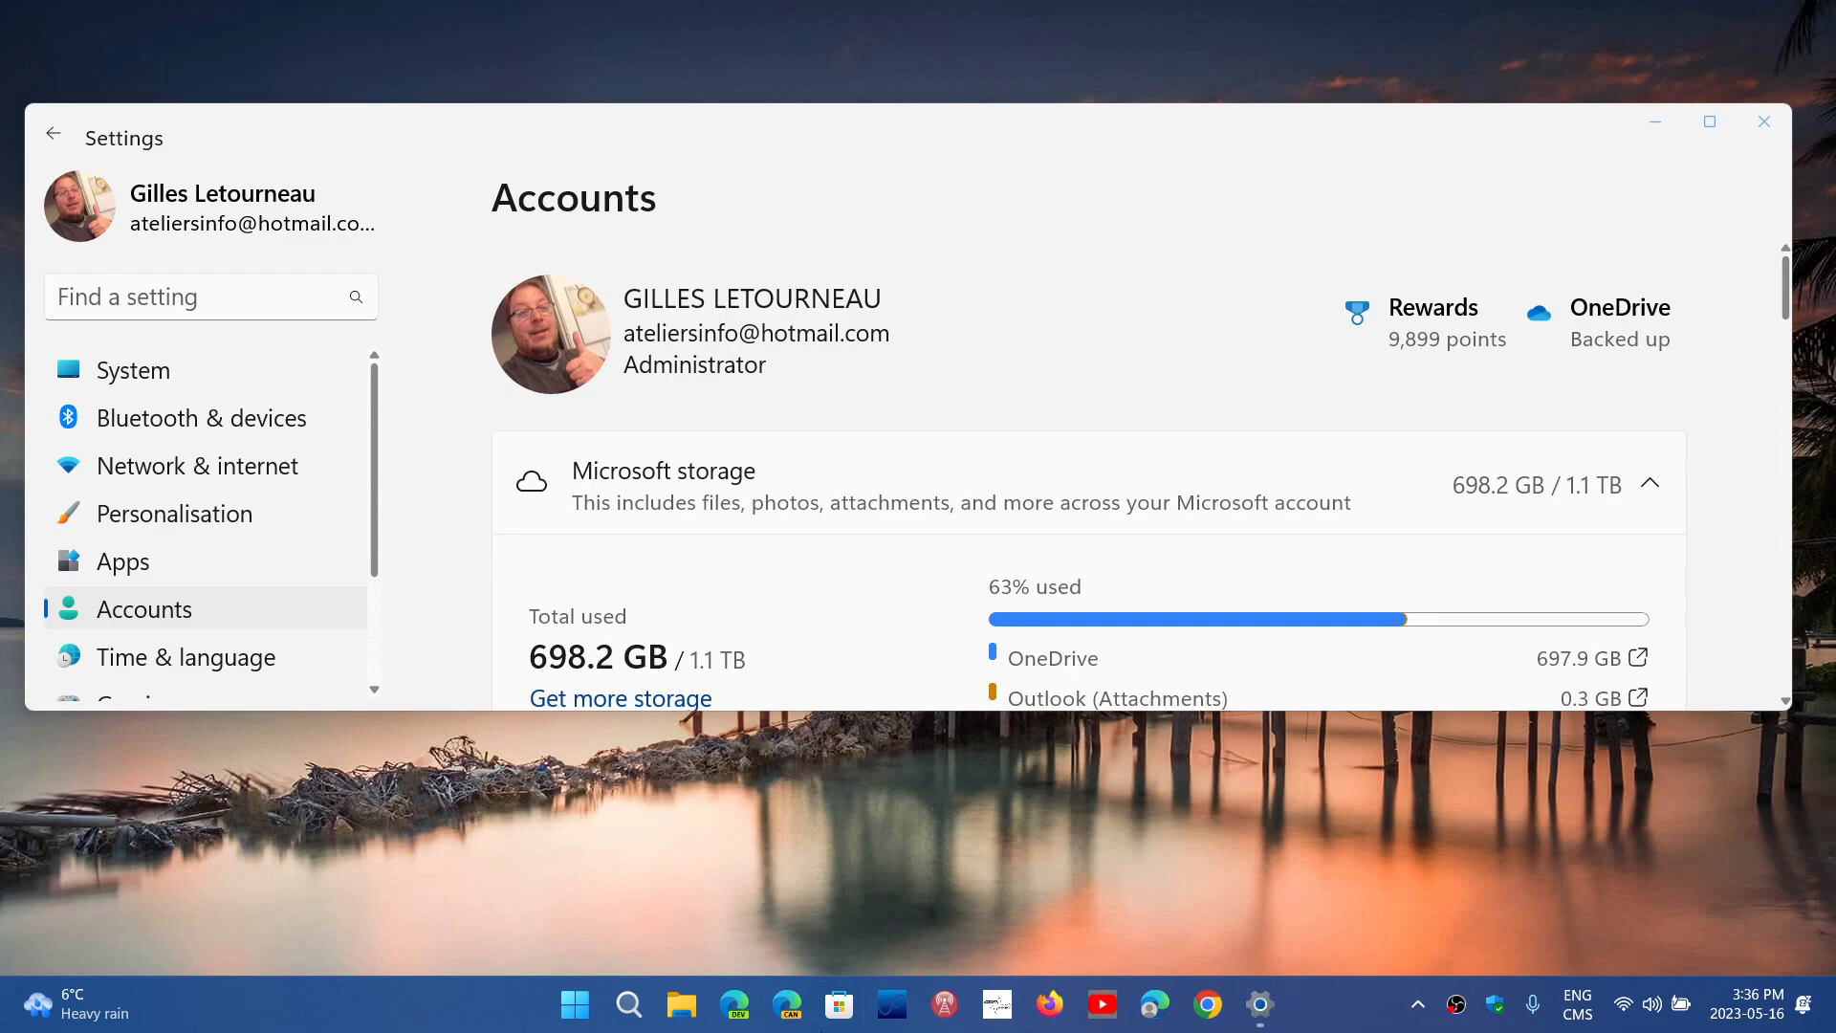
- Right-click an empty desktop area to check for the 'Add or edit stickers' option
{"action": "right_click", "coordinate": [632, 844]}
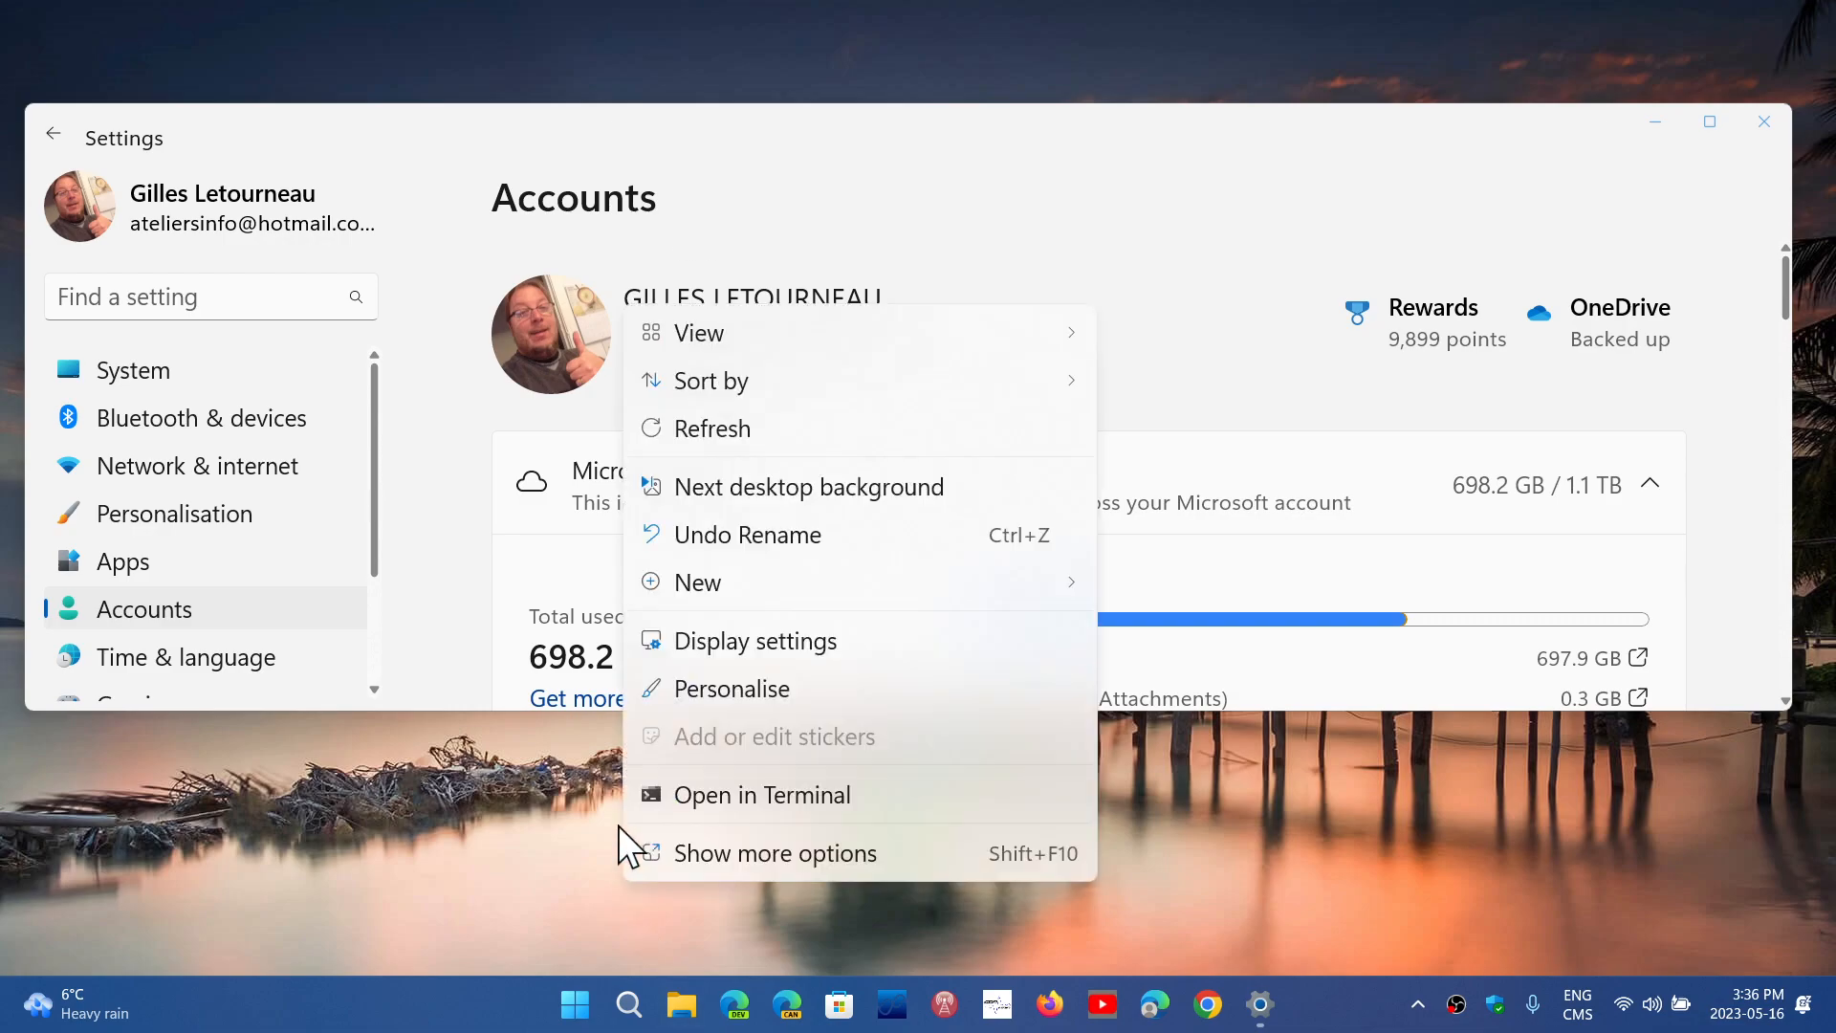
{"action": "mouse_move", "coordinate": [797, 794]}
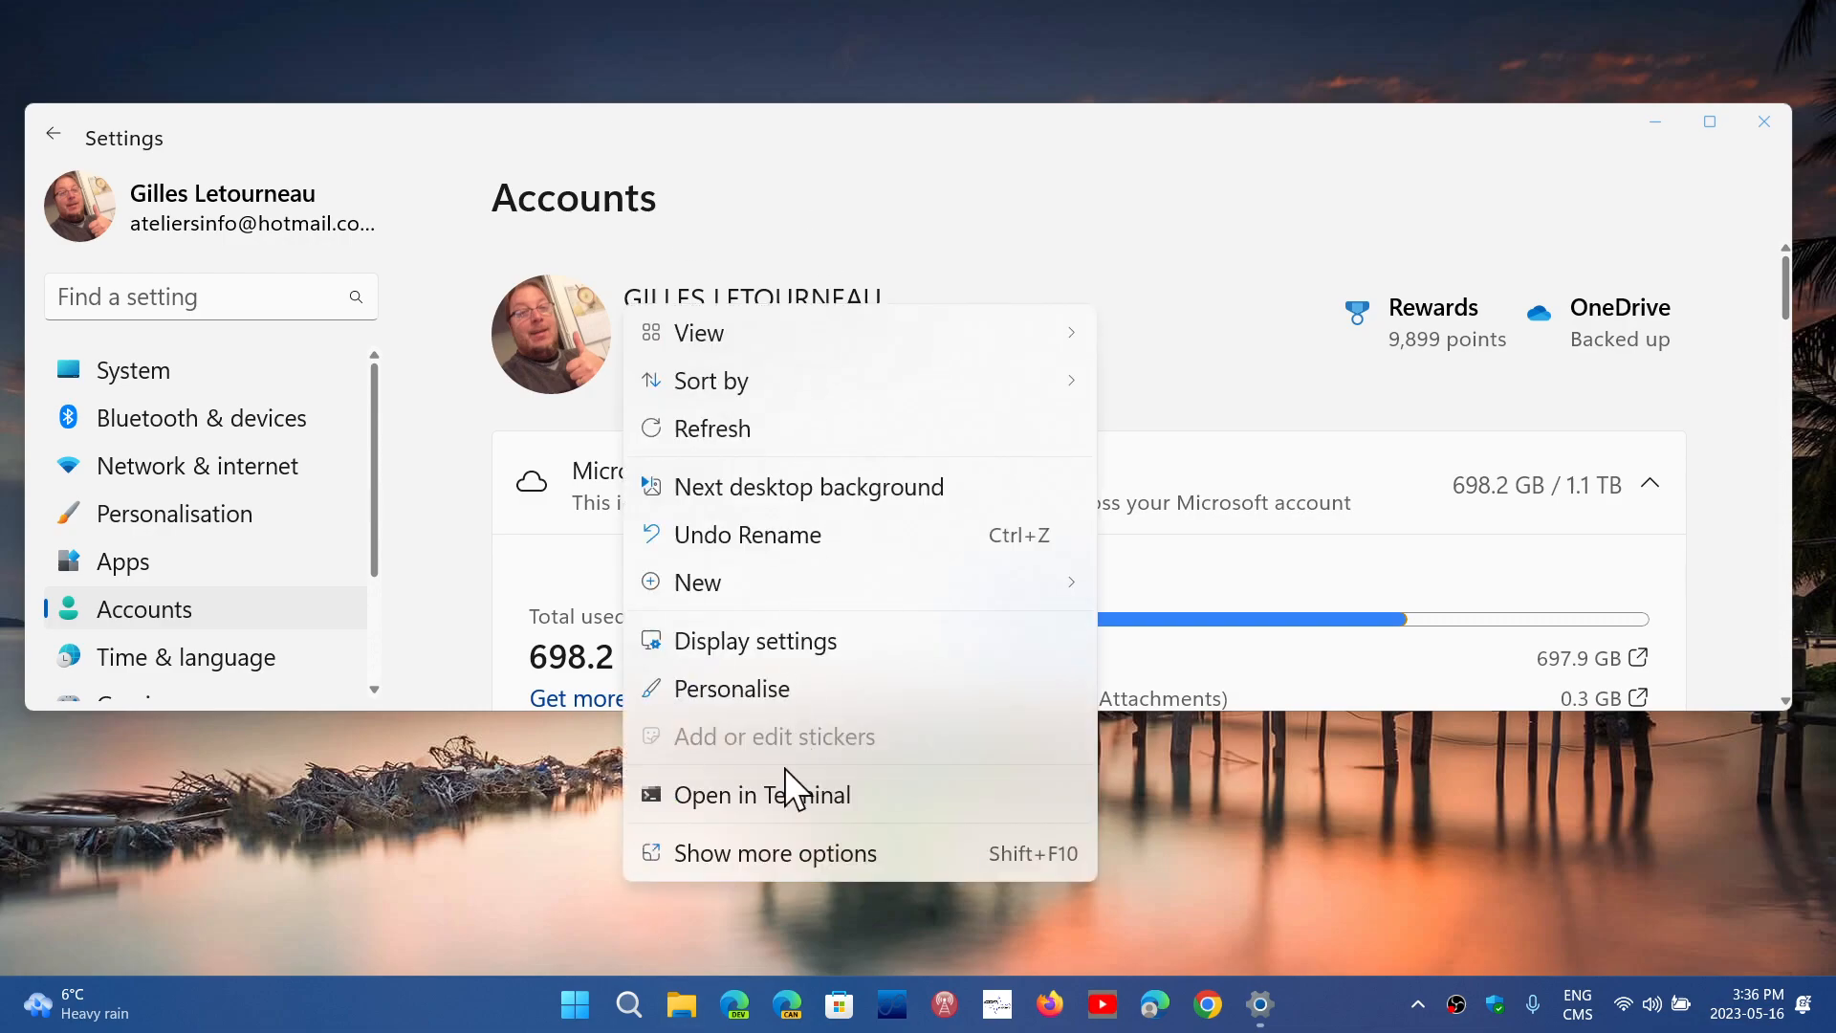
{"action": "mouse_move", "coordinate": [1259, 867]}
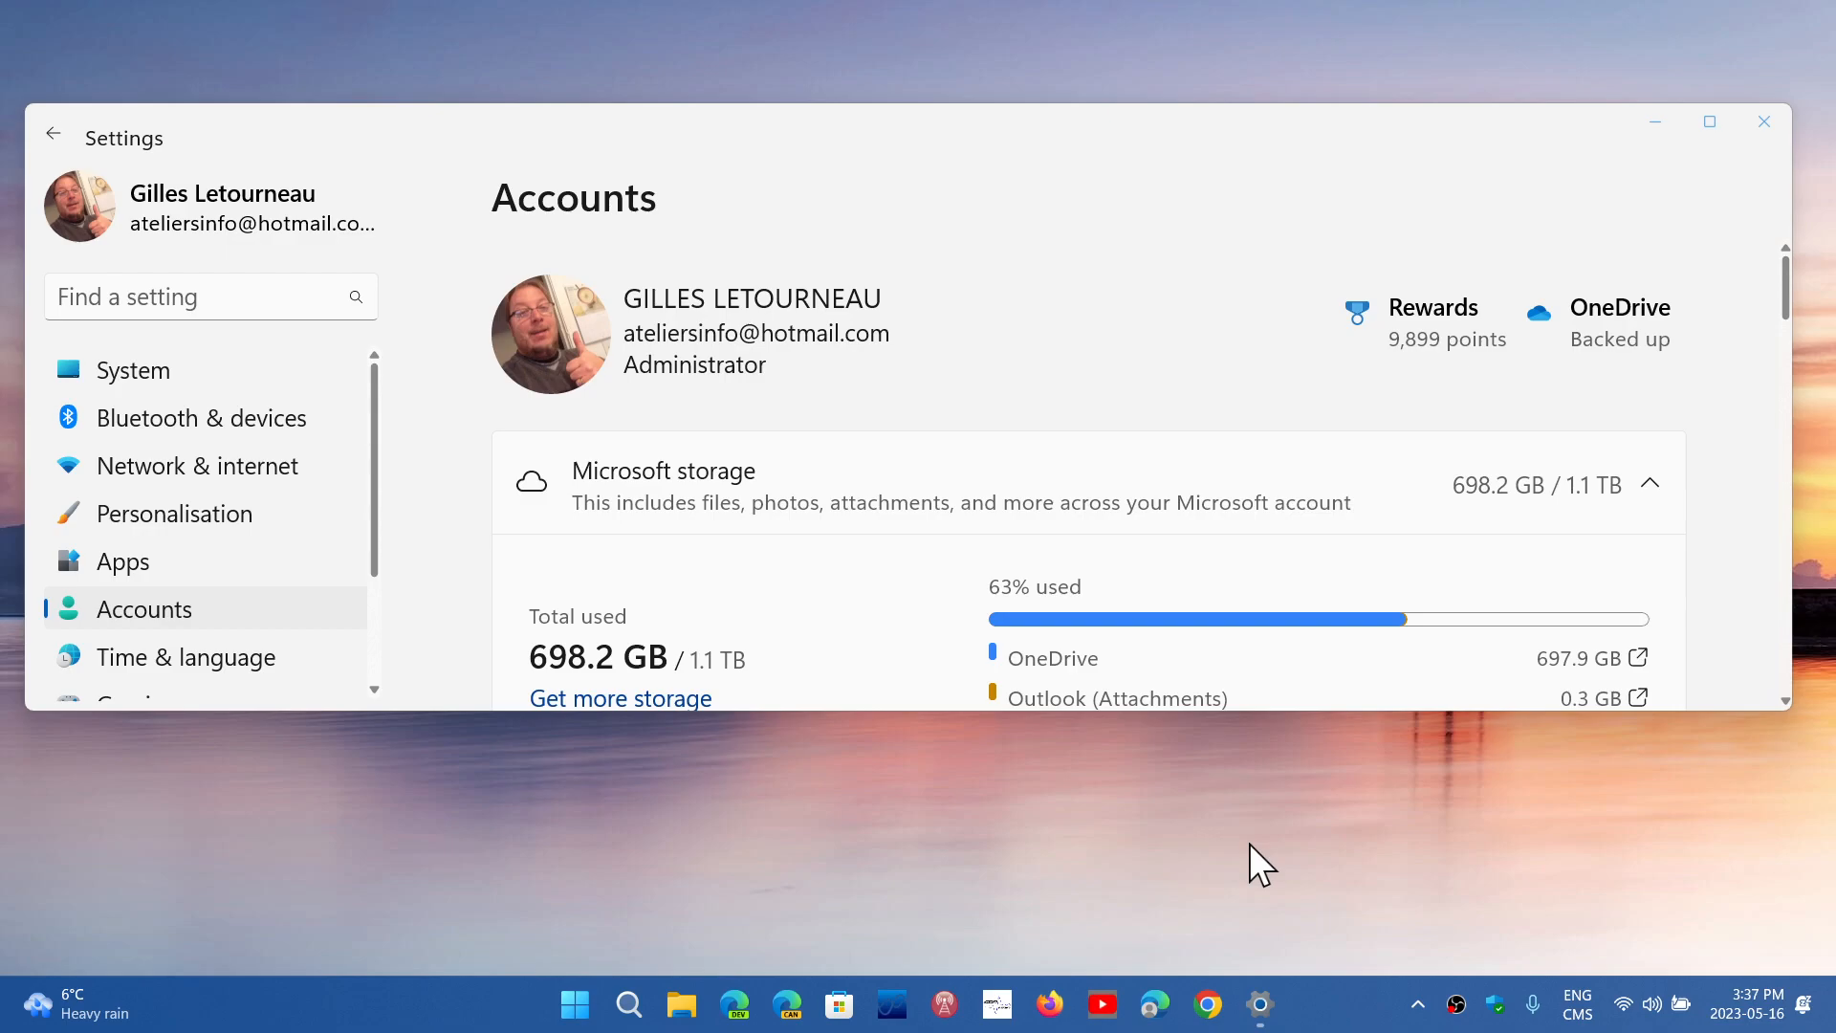
{"action": "mouse_move", "coordinate": [960, 392]}
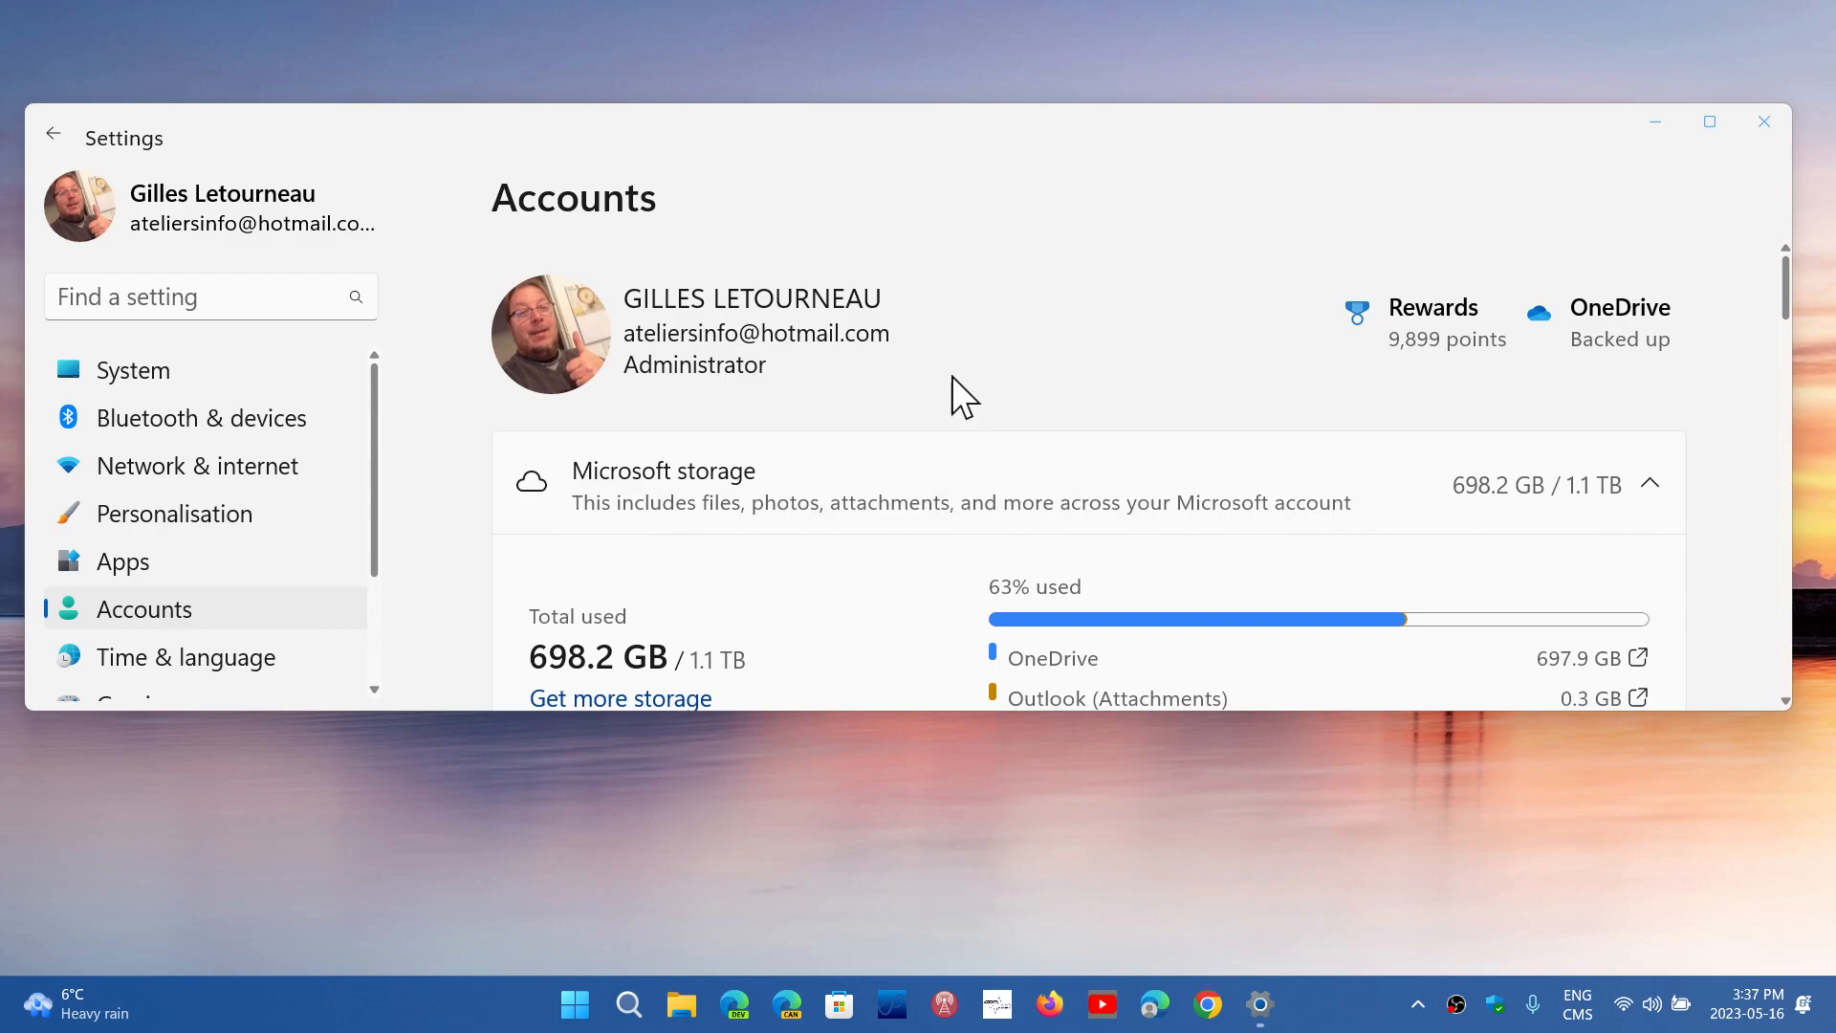
{"action": "mouse_move", "coordinate": [234, 568]}
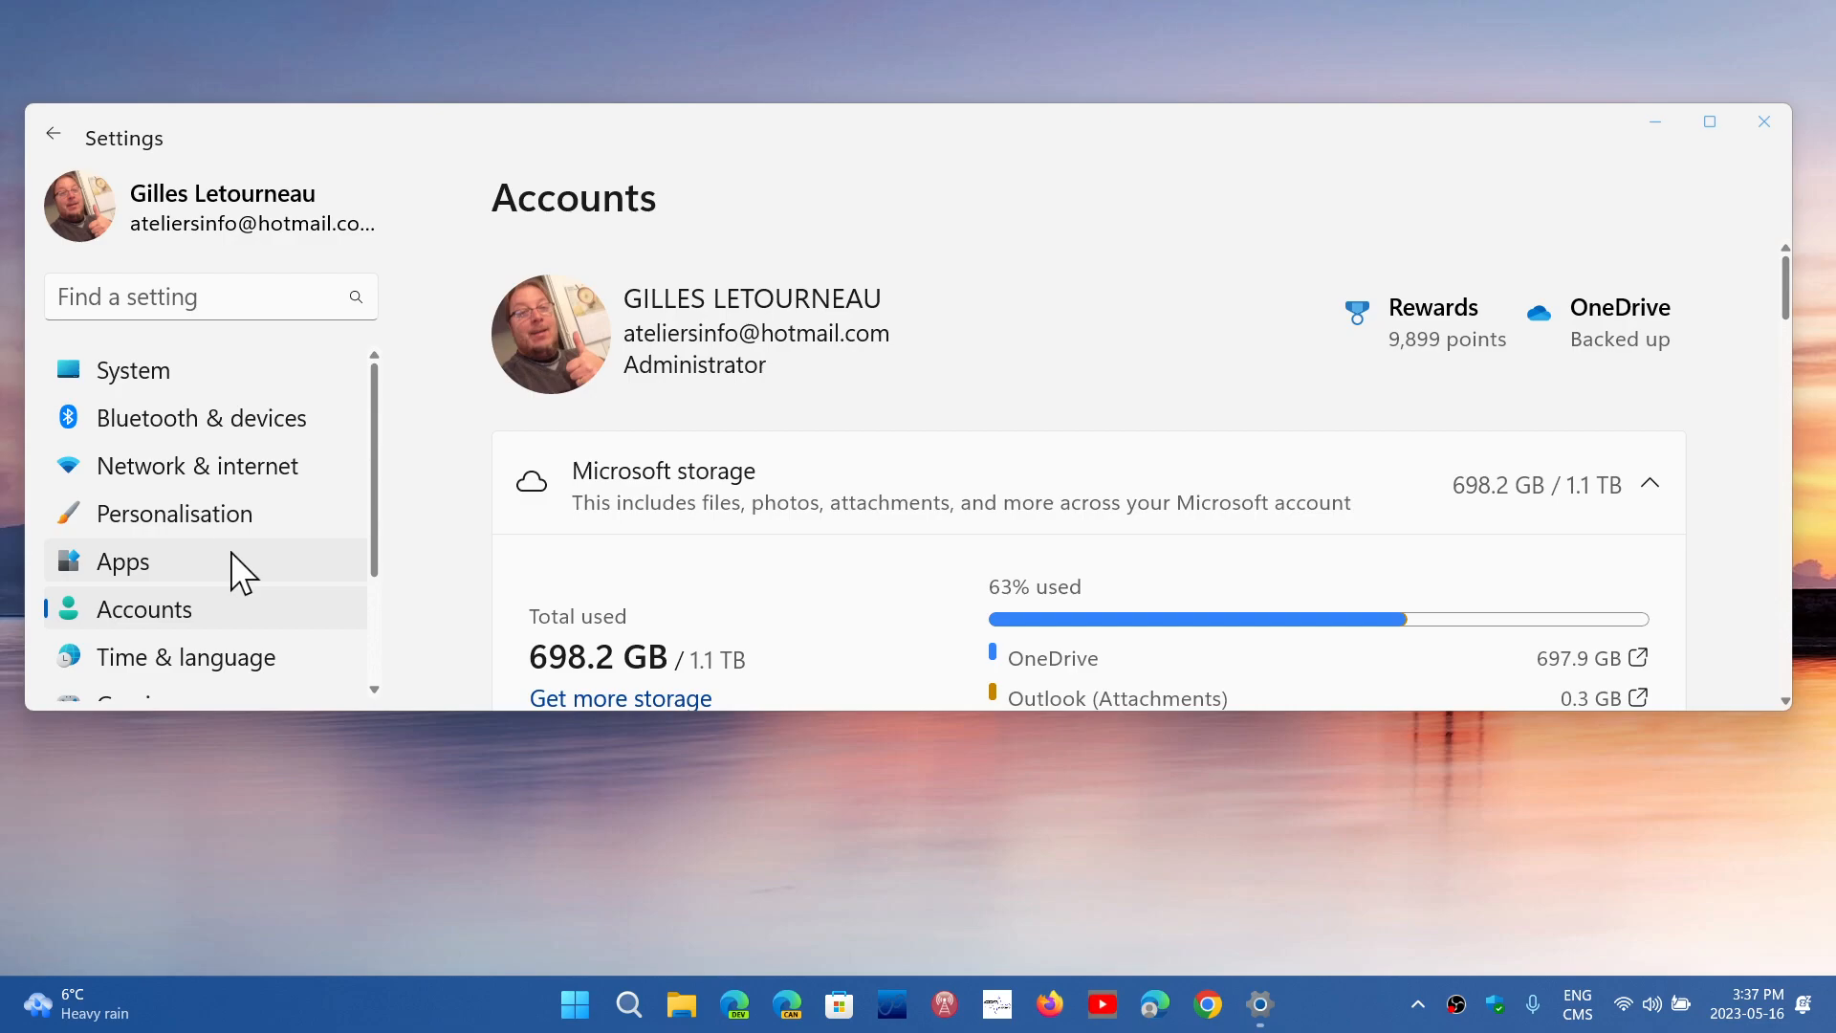
{"action": "mouse_move", "coordinate": [1765, 121]}
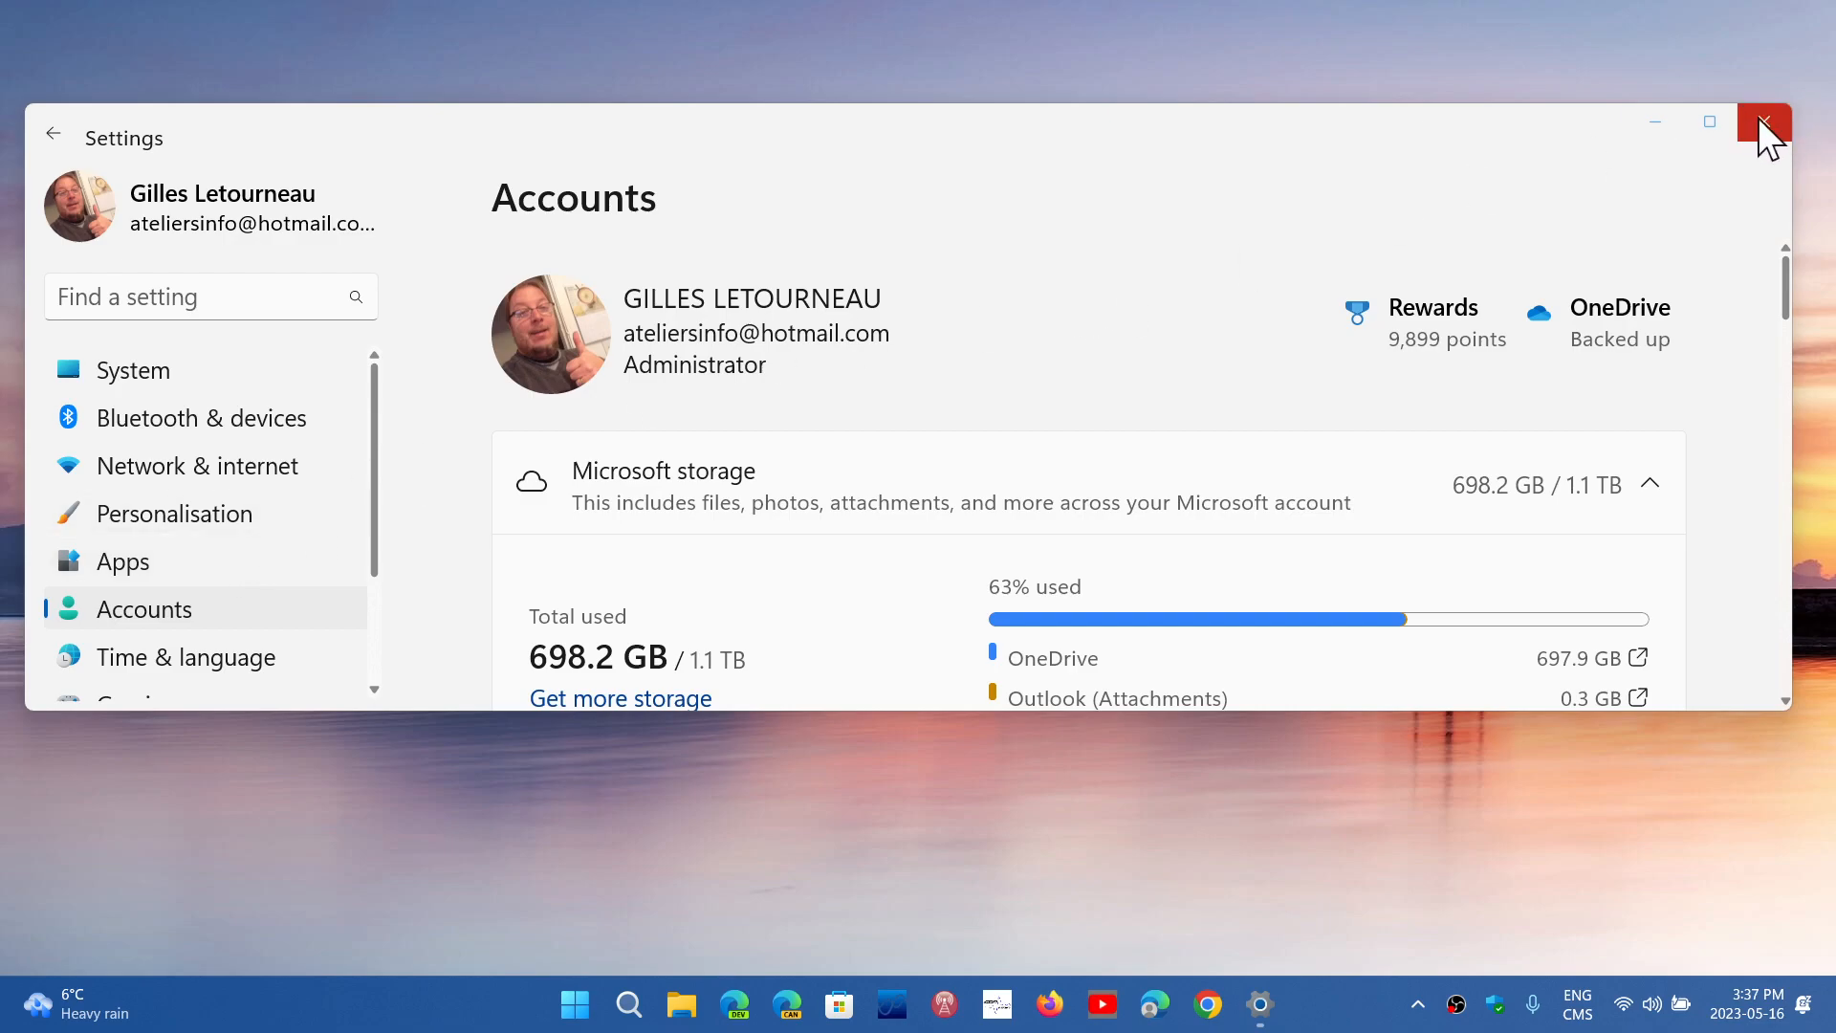
{"action": "mouse_move", "coordinate": [1617, 106]}
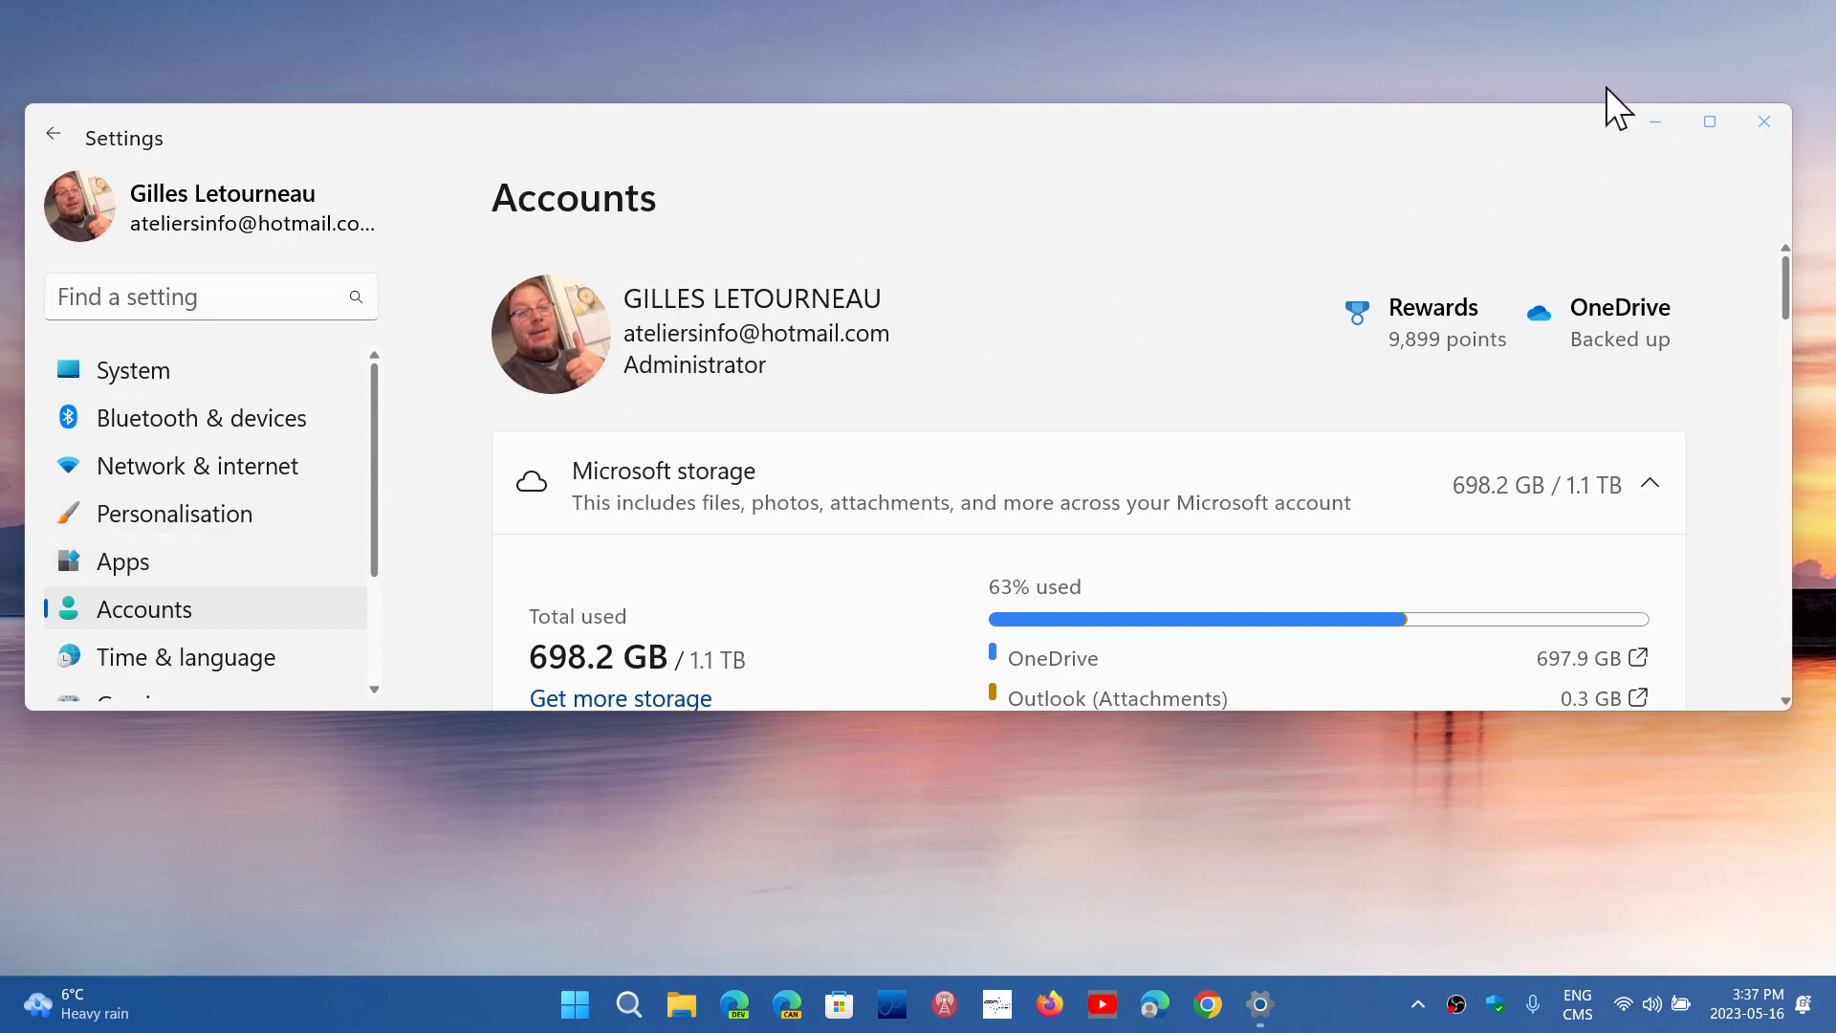
{"action": "mouse_move", "coordinate": [316, 486]}
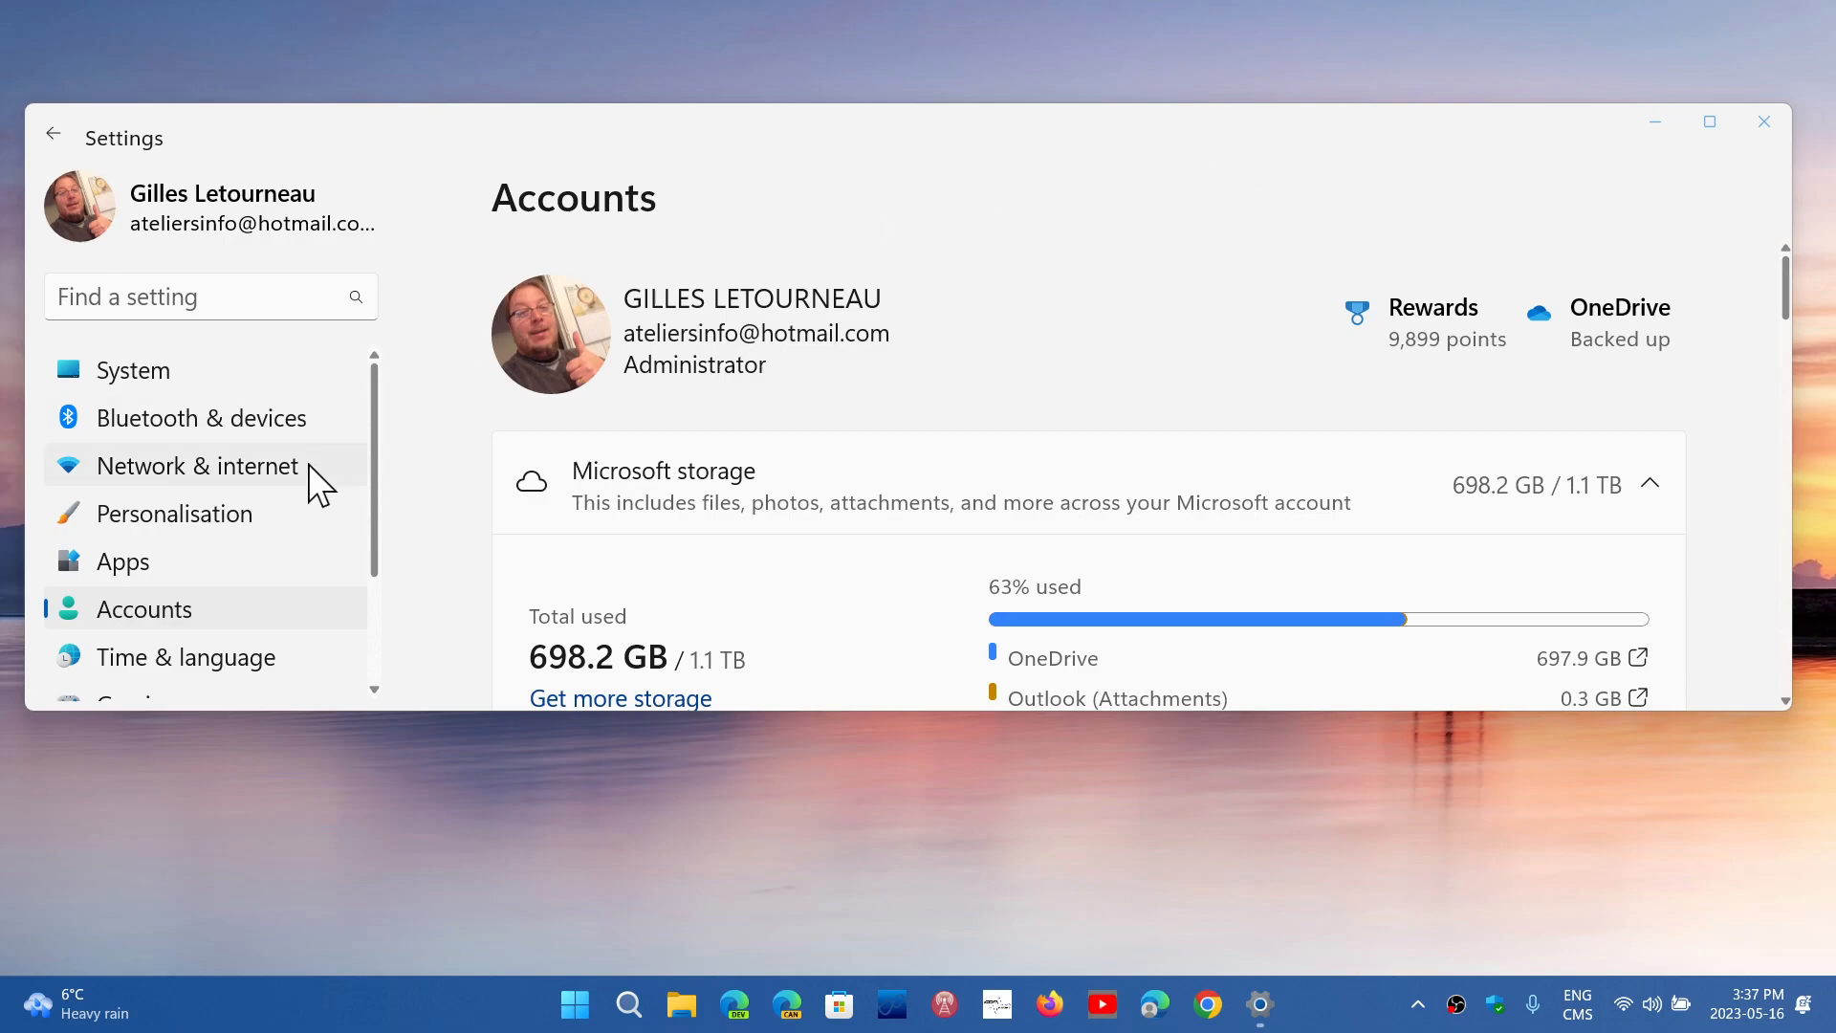
- Maximize Settings on the Accessibility page, visit System, then return to Accessibility
{"action": "scroll", "scroll_direction": "down", "scroll_amount": 3}
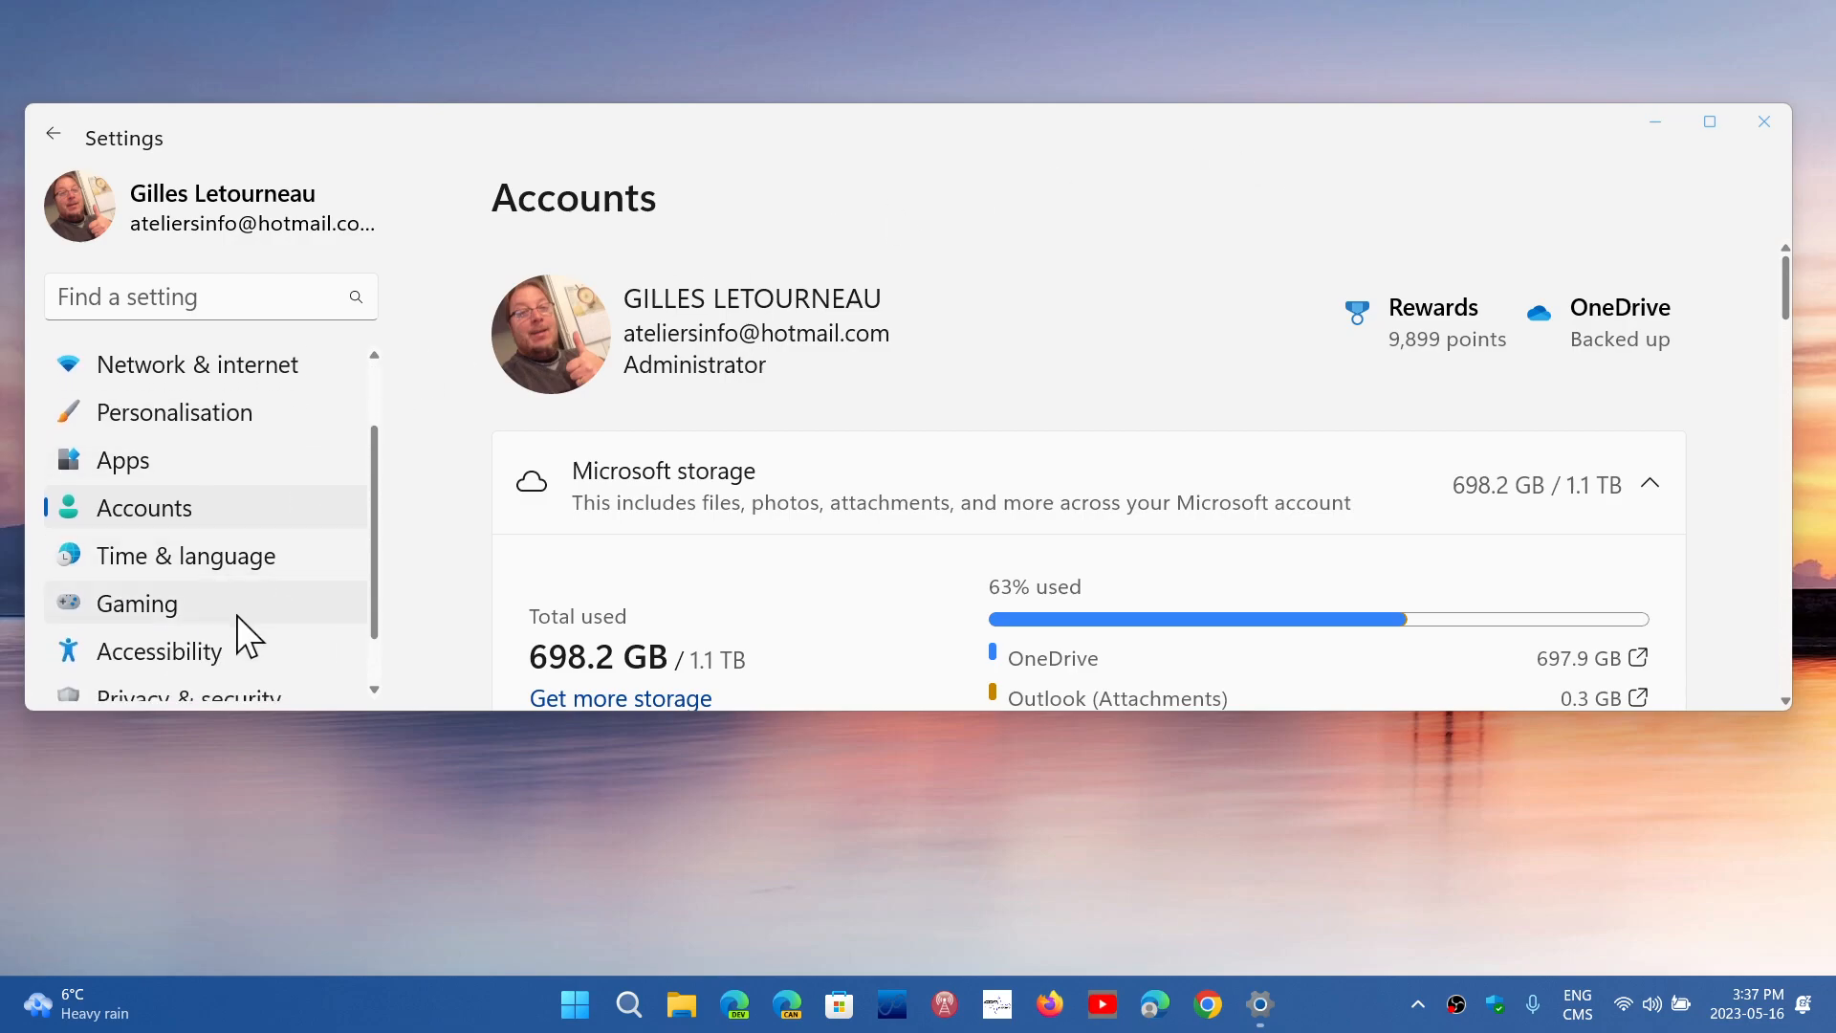
{"action": "left_click", "coordinate": [158, 651]}
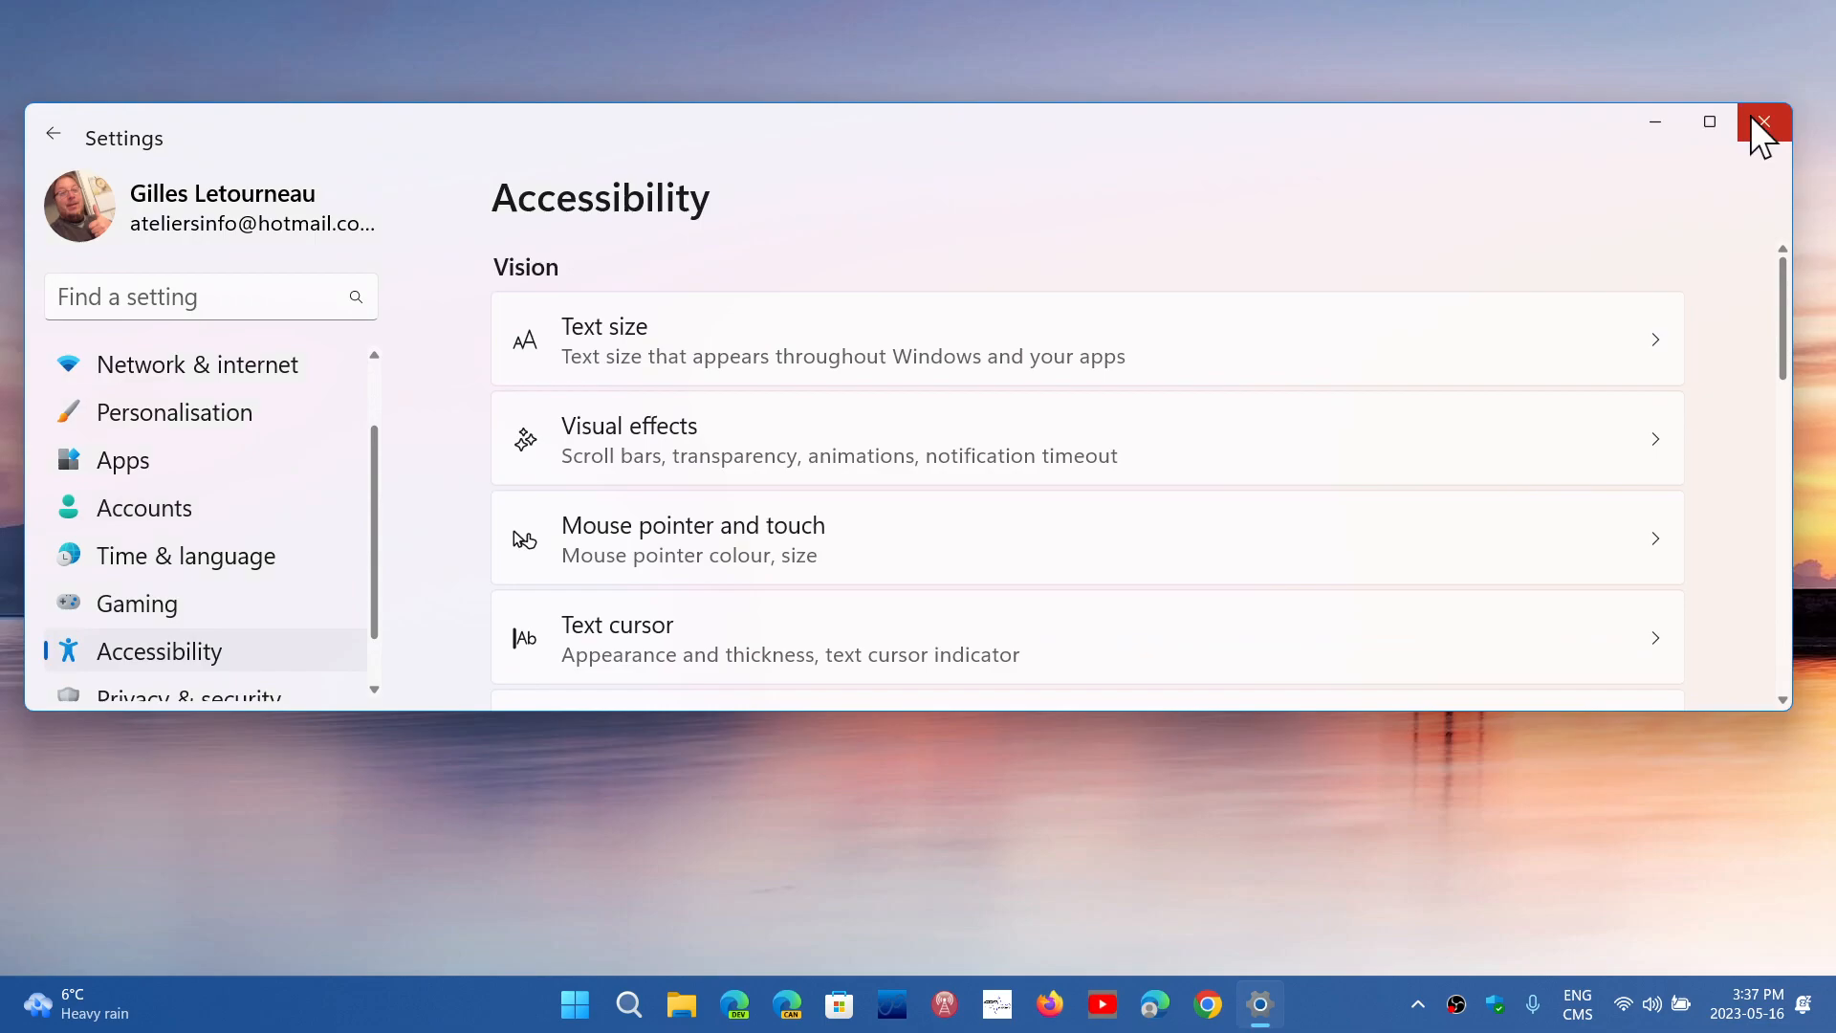
{"action": "left_click", "coordinate": [1709, 122]}
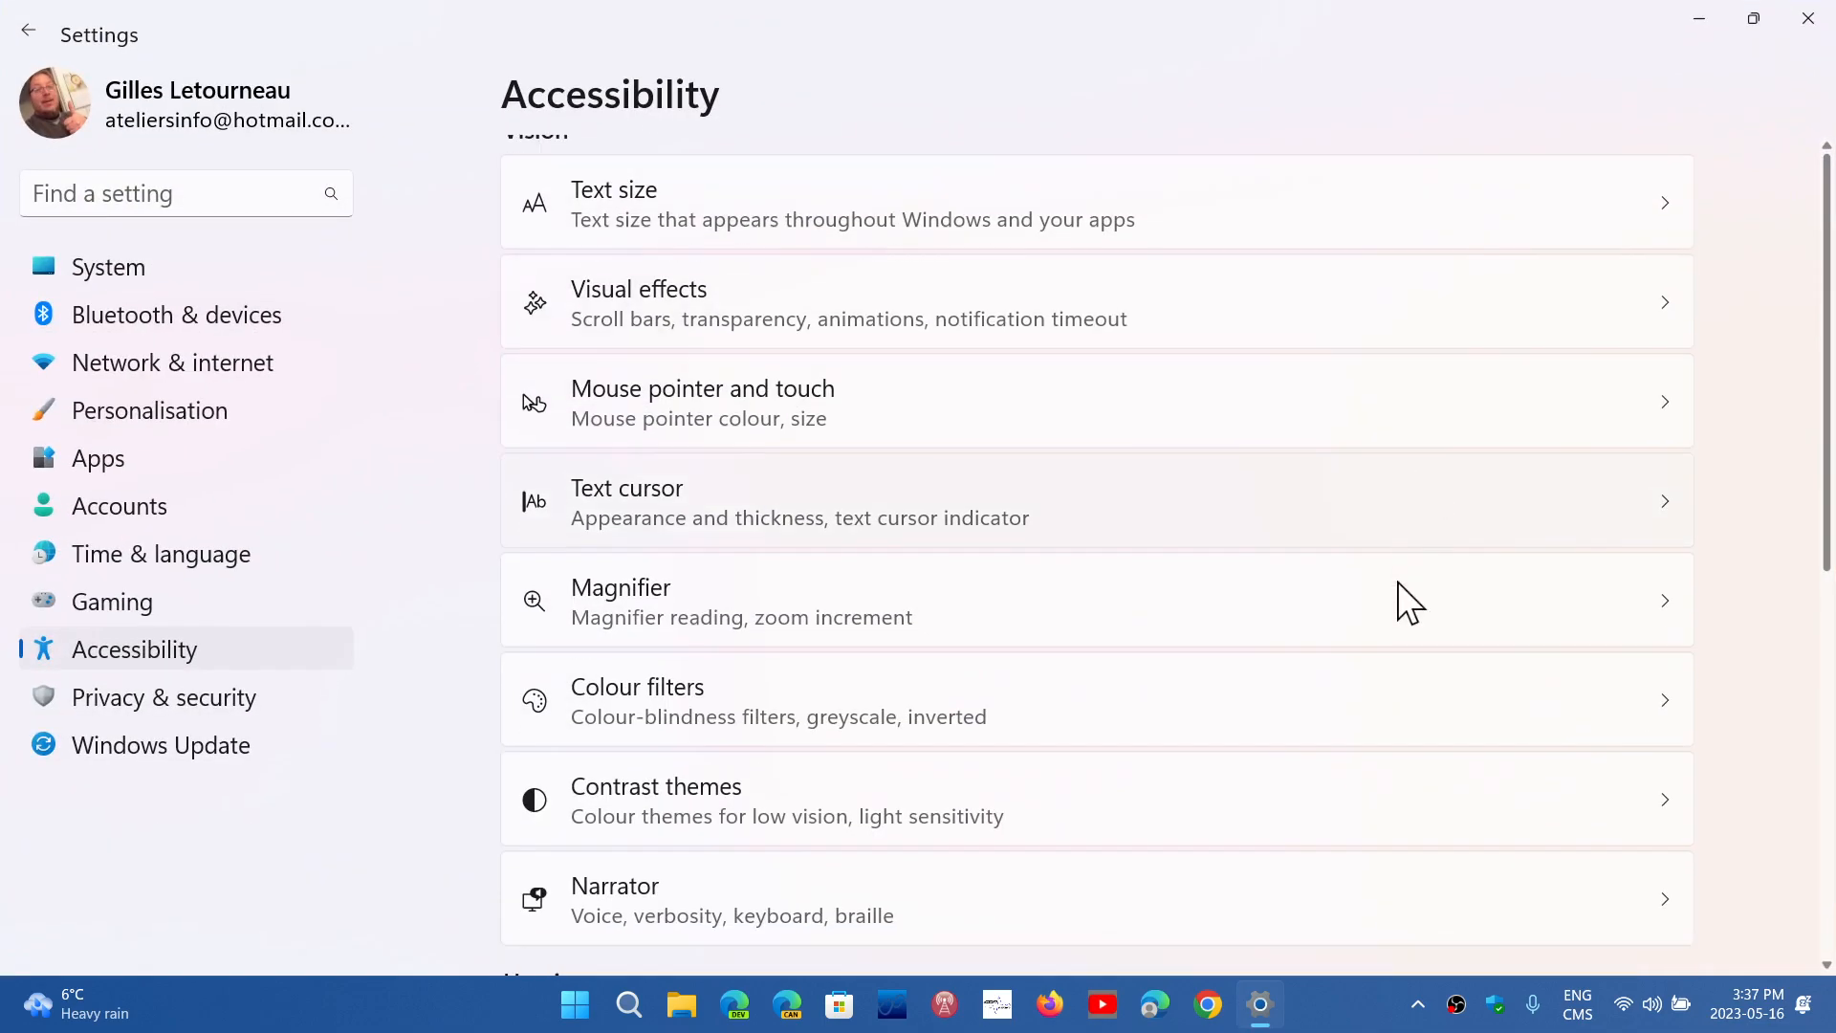
{"action": "scroll", "scroll_direction": "up", "scroll_amount": 3}
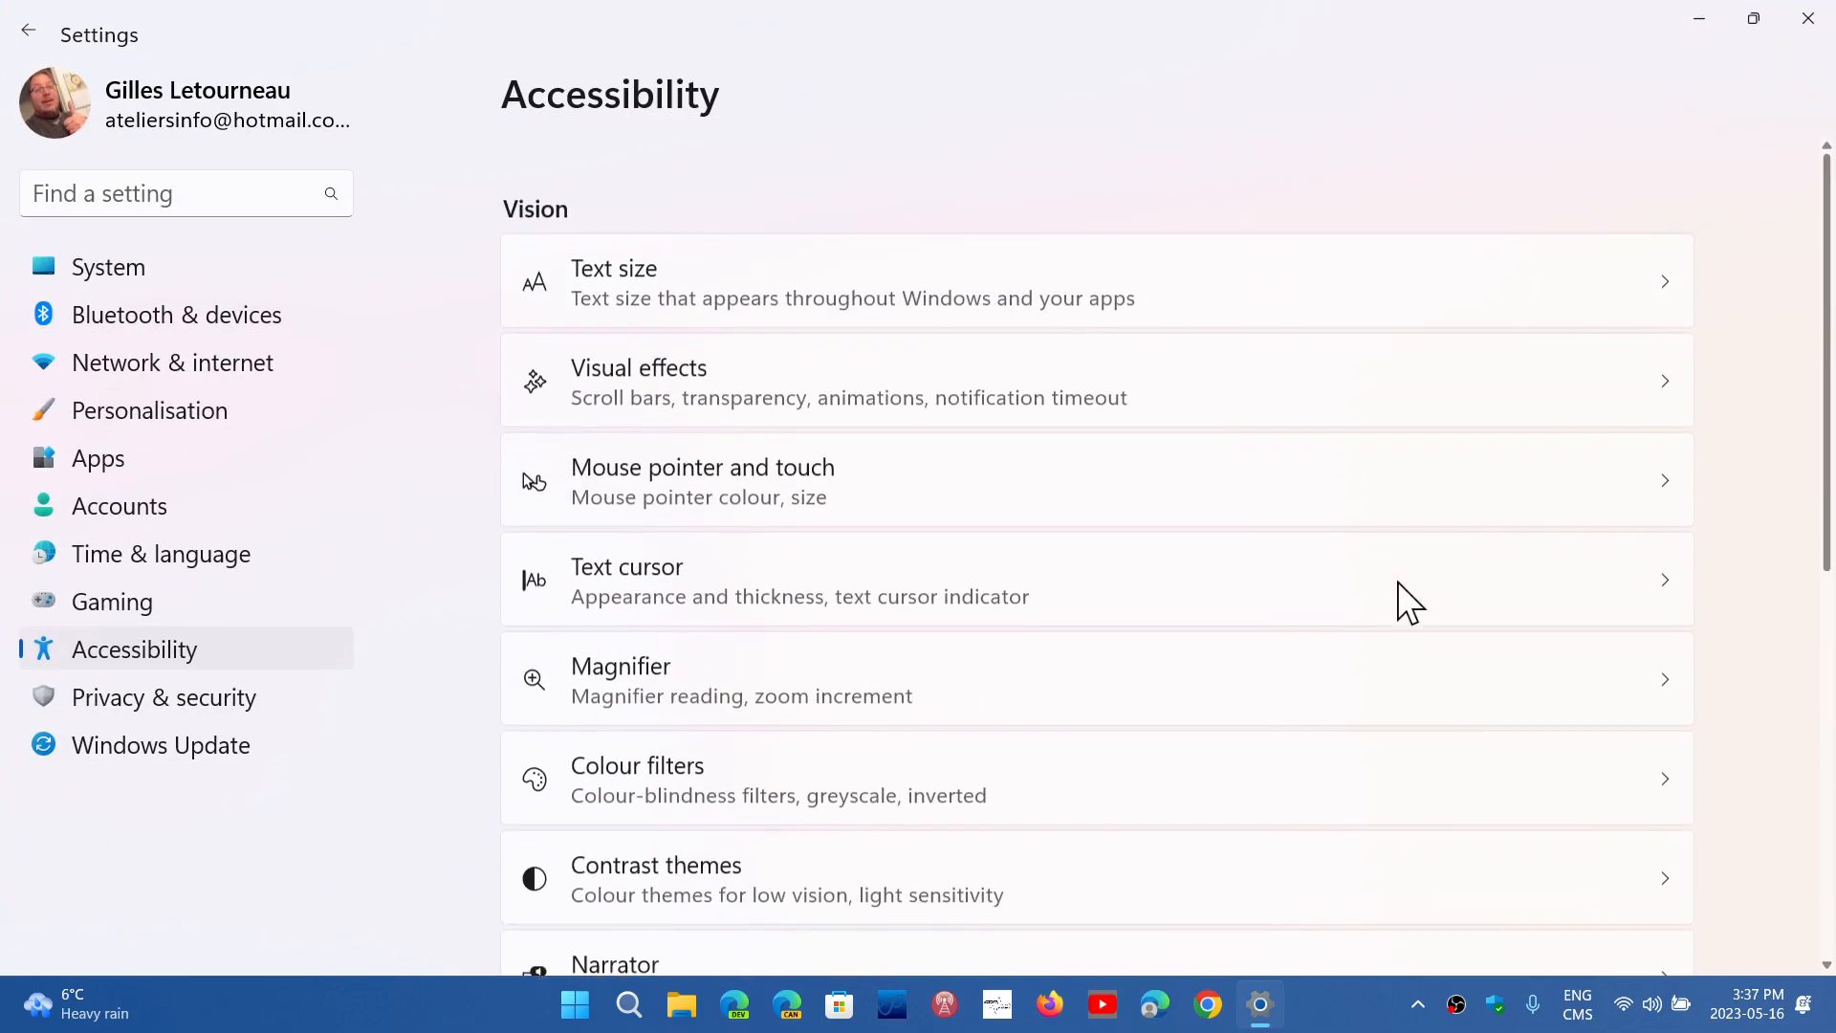
{"action": "scroll", "scroll_direction": "down", "scroll_amount": 3}
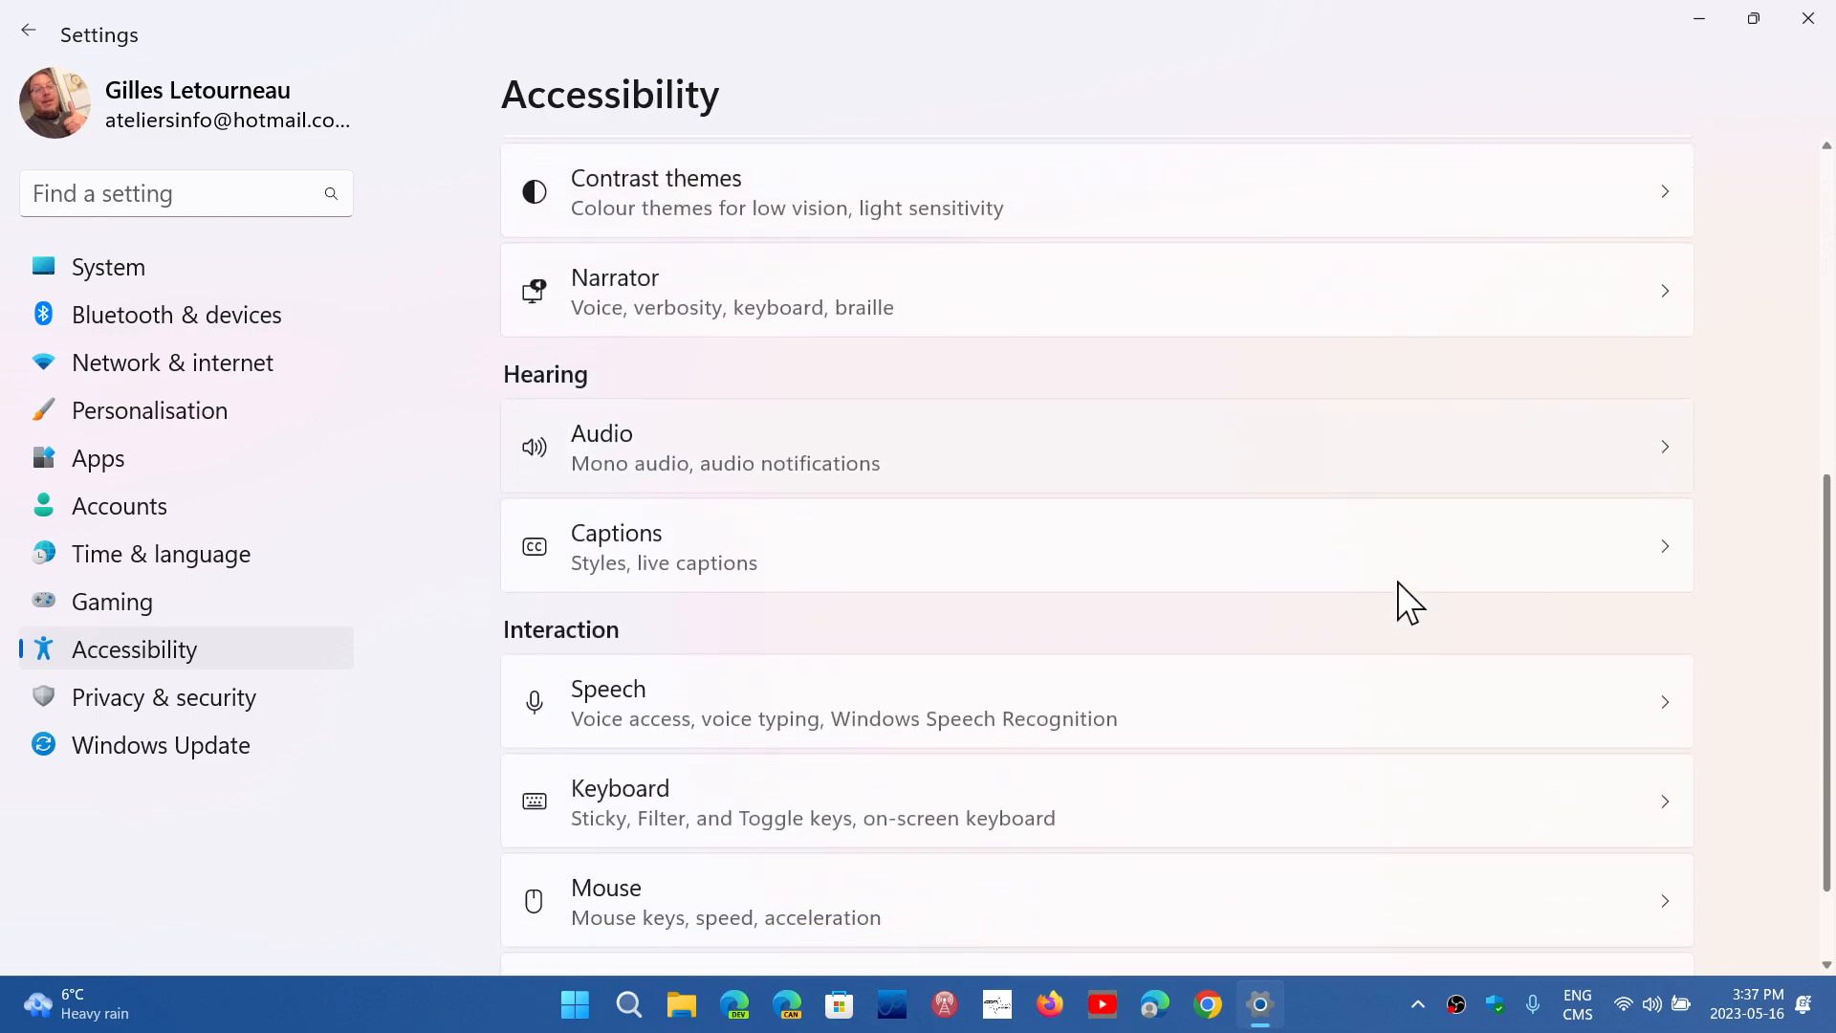
{"action": "scroll", "scroll_direction": "down", "scroll_amount": 3}
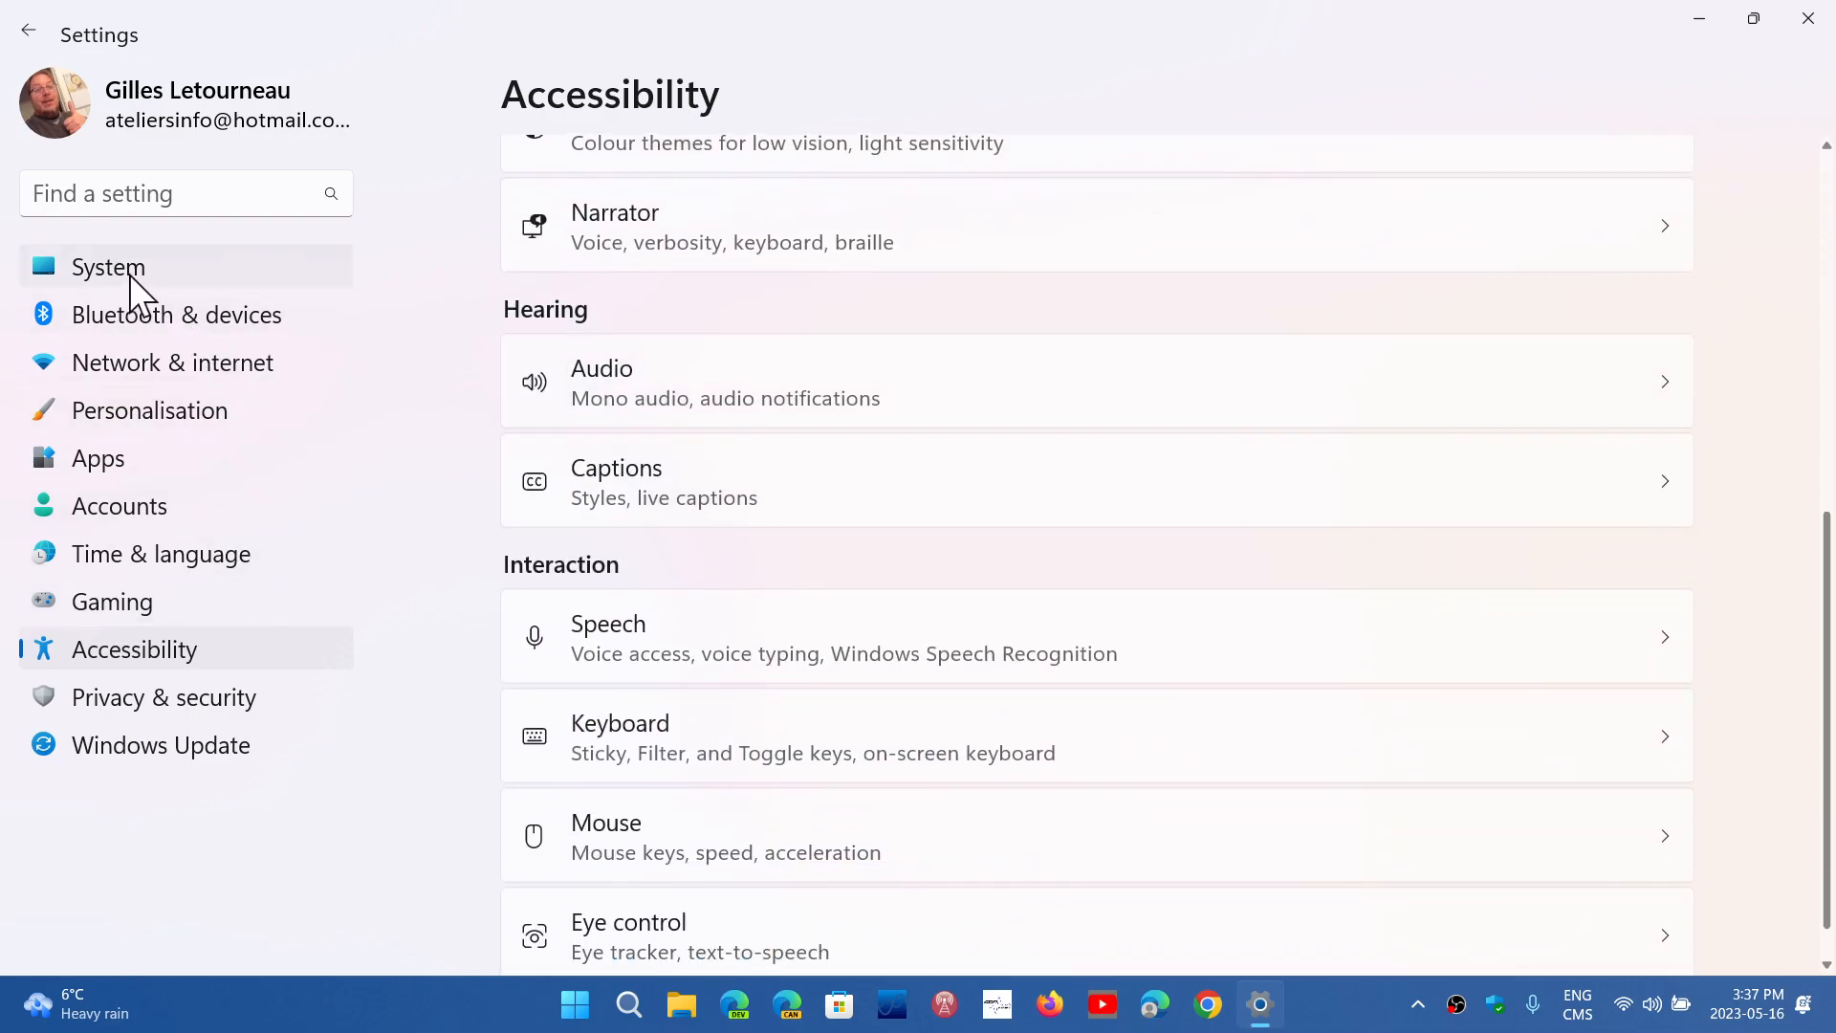
{"action": "left_click", "coordinate": [108, 267]}
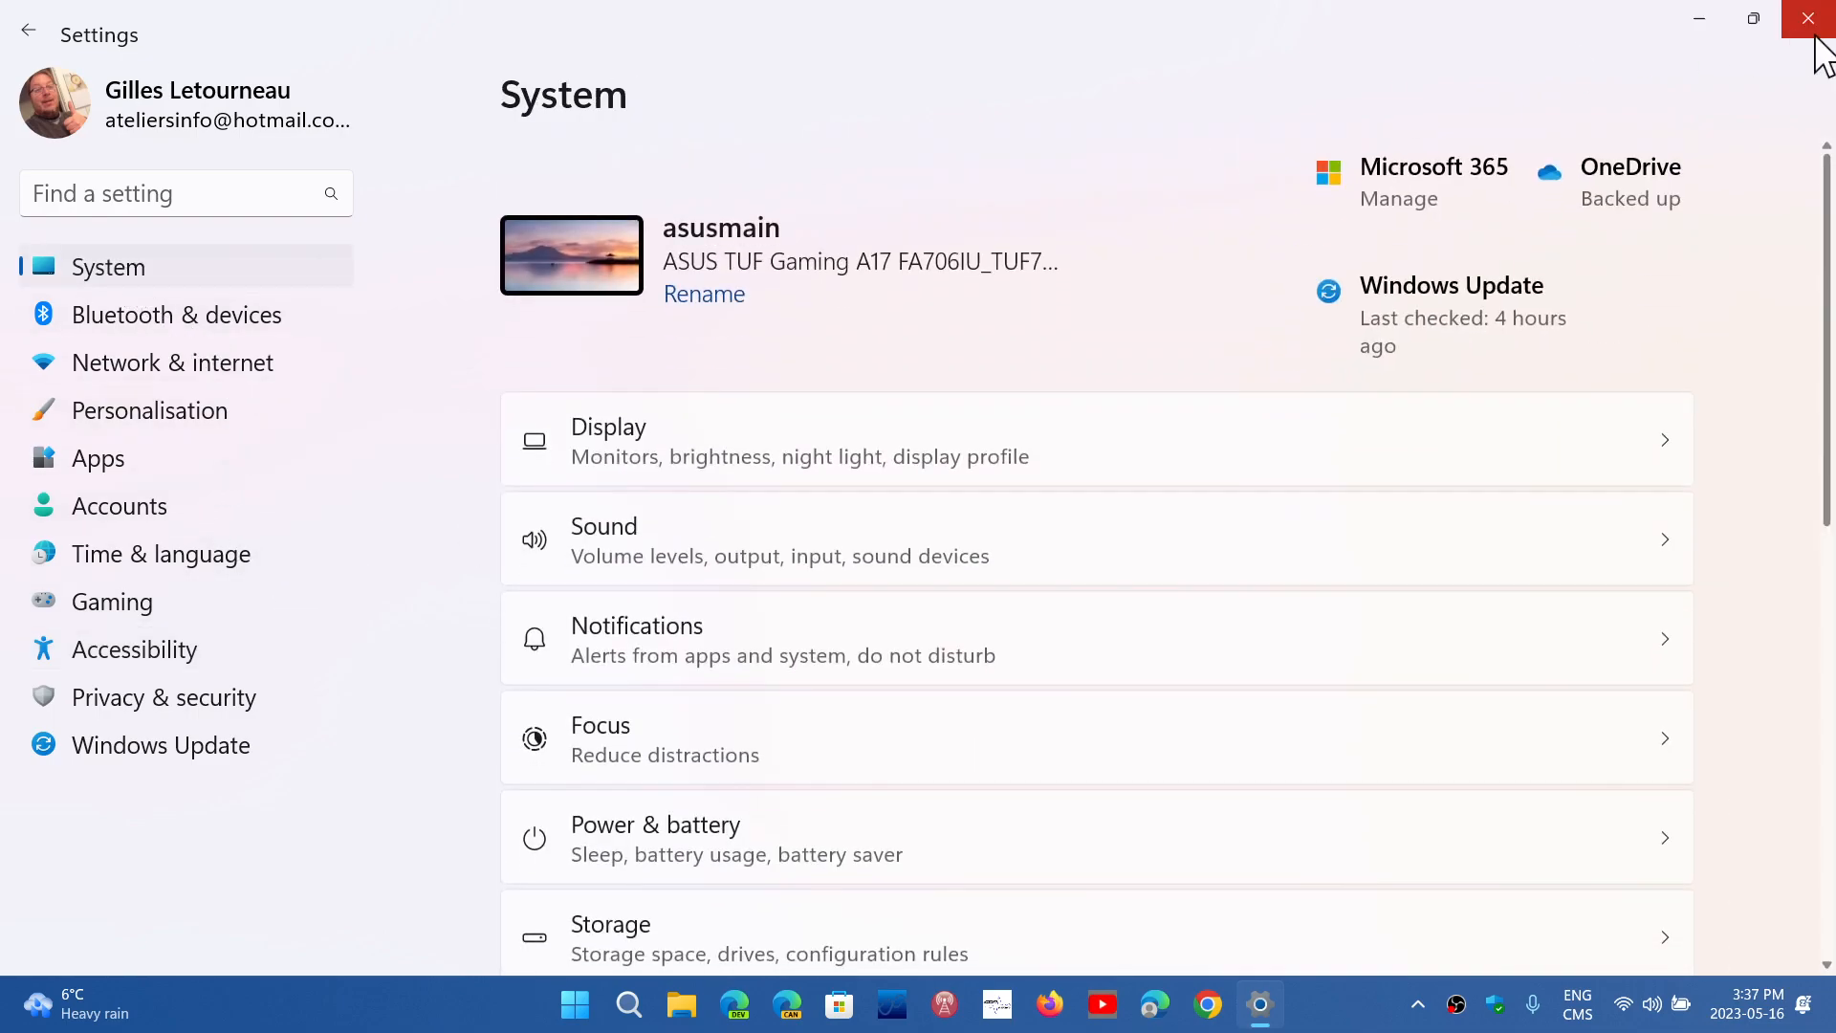
{"action": "mouse_move", "coordinate": [709, 618]}
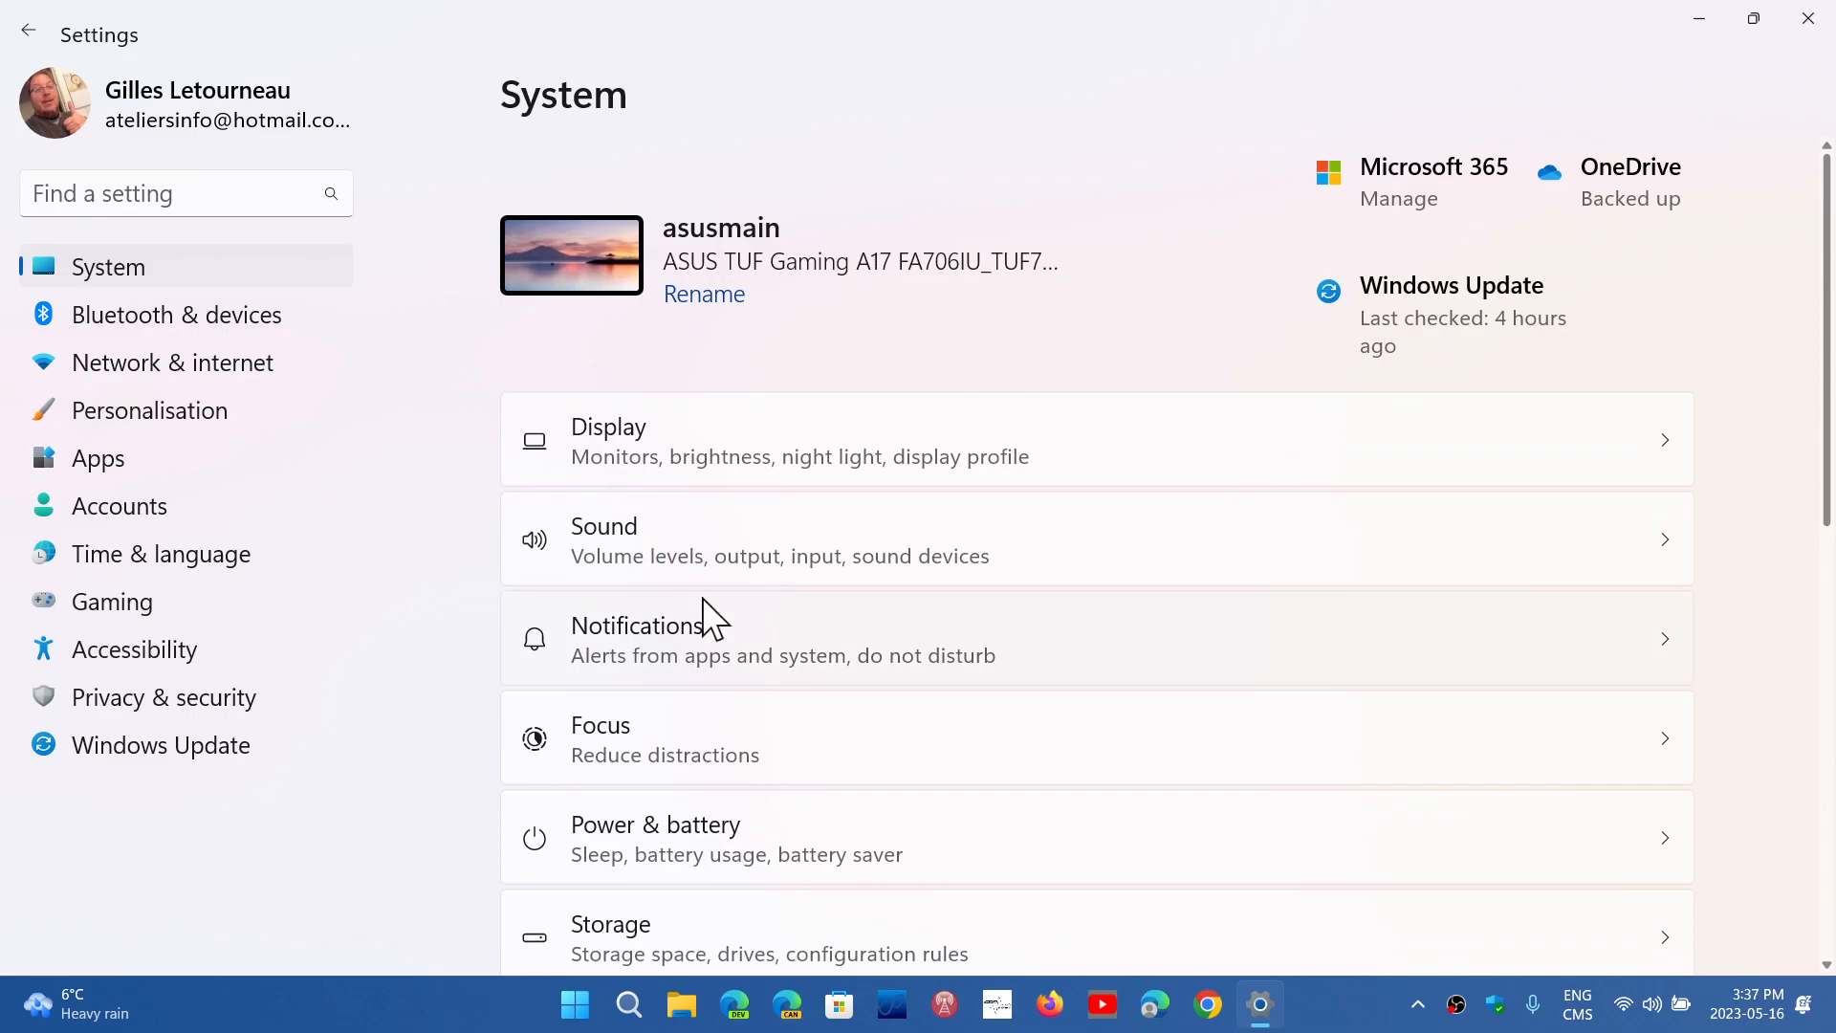
{"action": "left_click", "coordinate": [133, 649]}
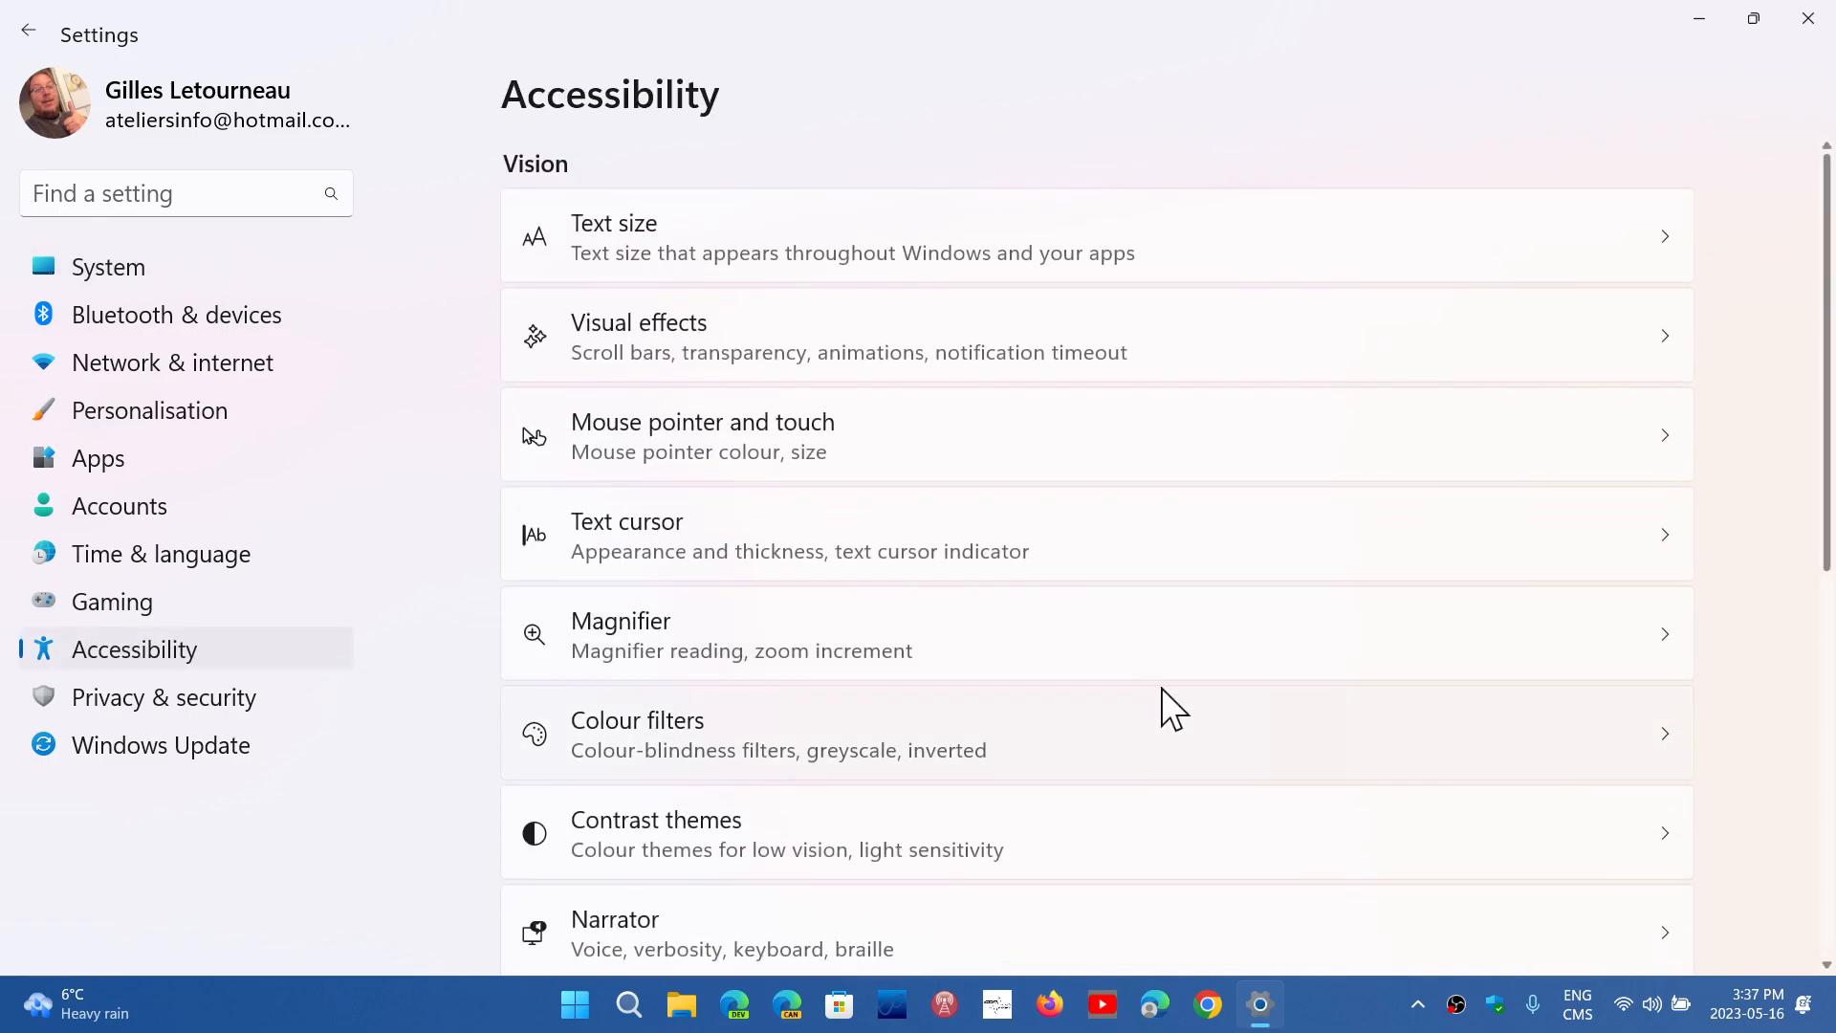
- Scroll the Accessibility Keyboard page to 'Use the Print screen button to open screen snipping'
{"action": "scroll", "scroll_direction": "down", "scroll_amount": 3}
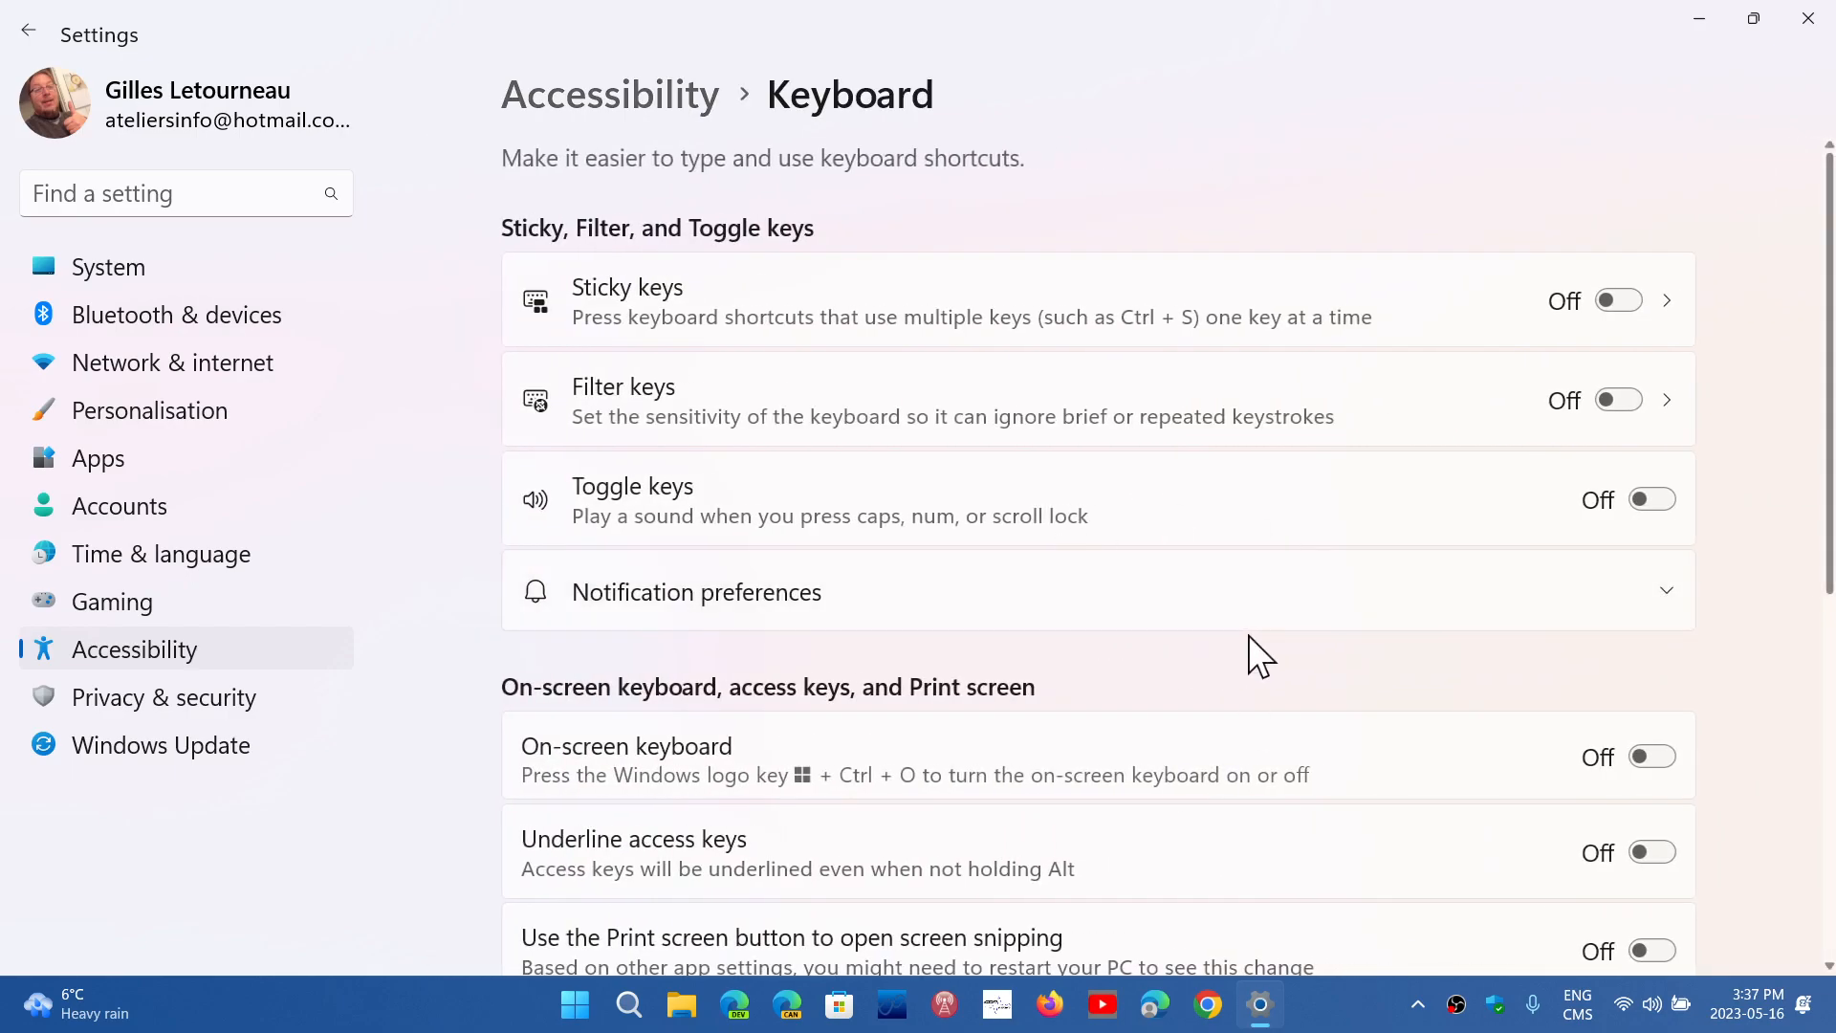
{"action": "scroll", "scroll_direction": "down", "scroll_amount": 3}
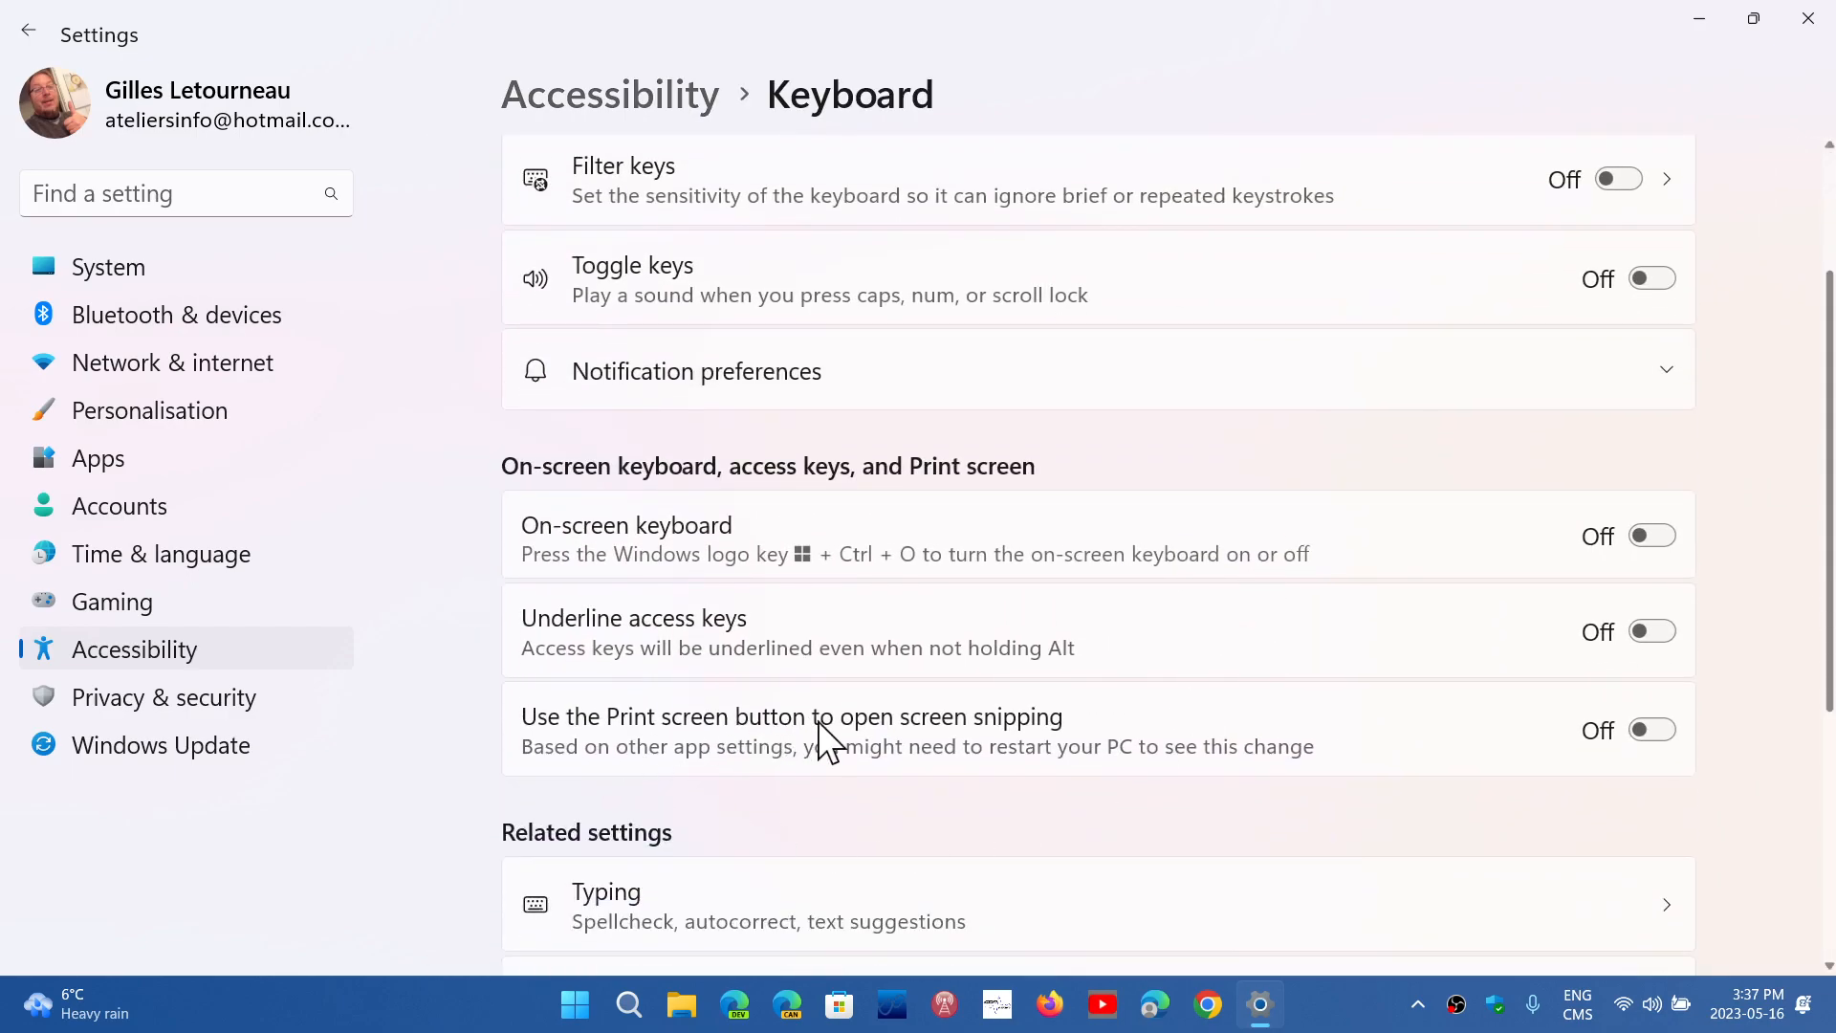
{"action": "mouse_move", "coordinate": [1710, 755]}
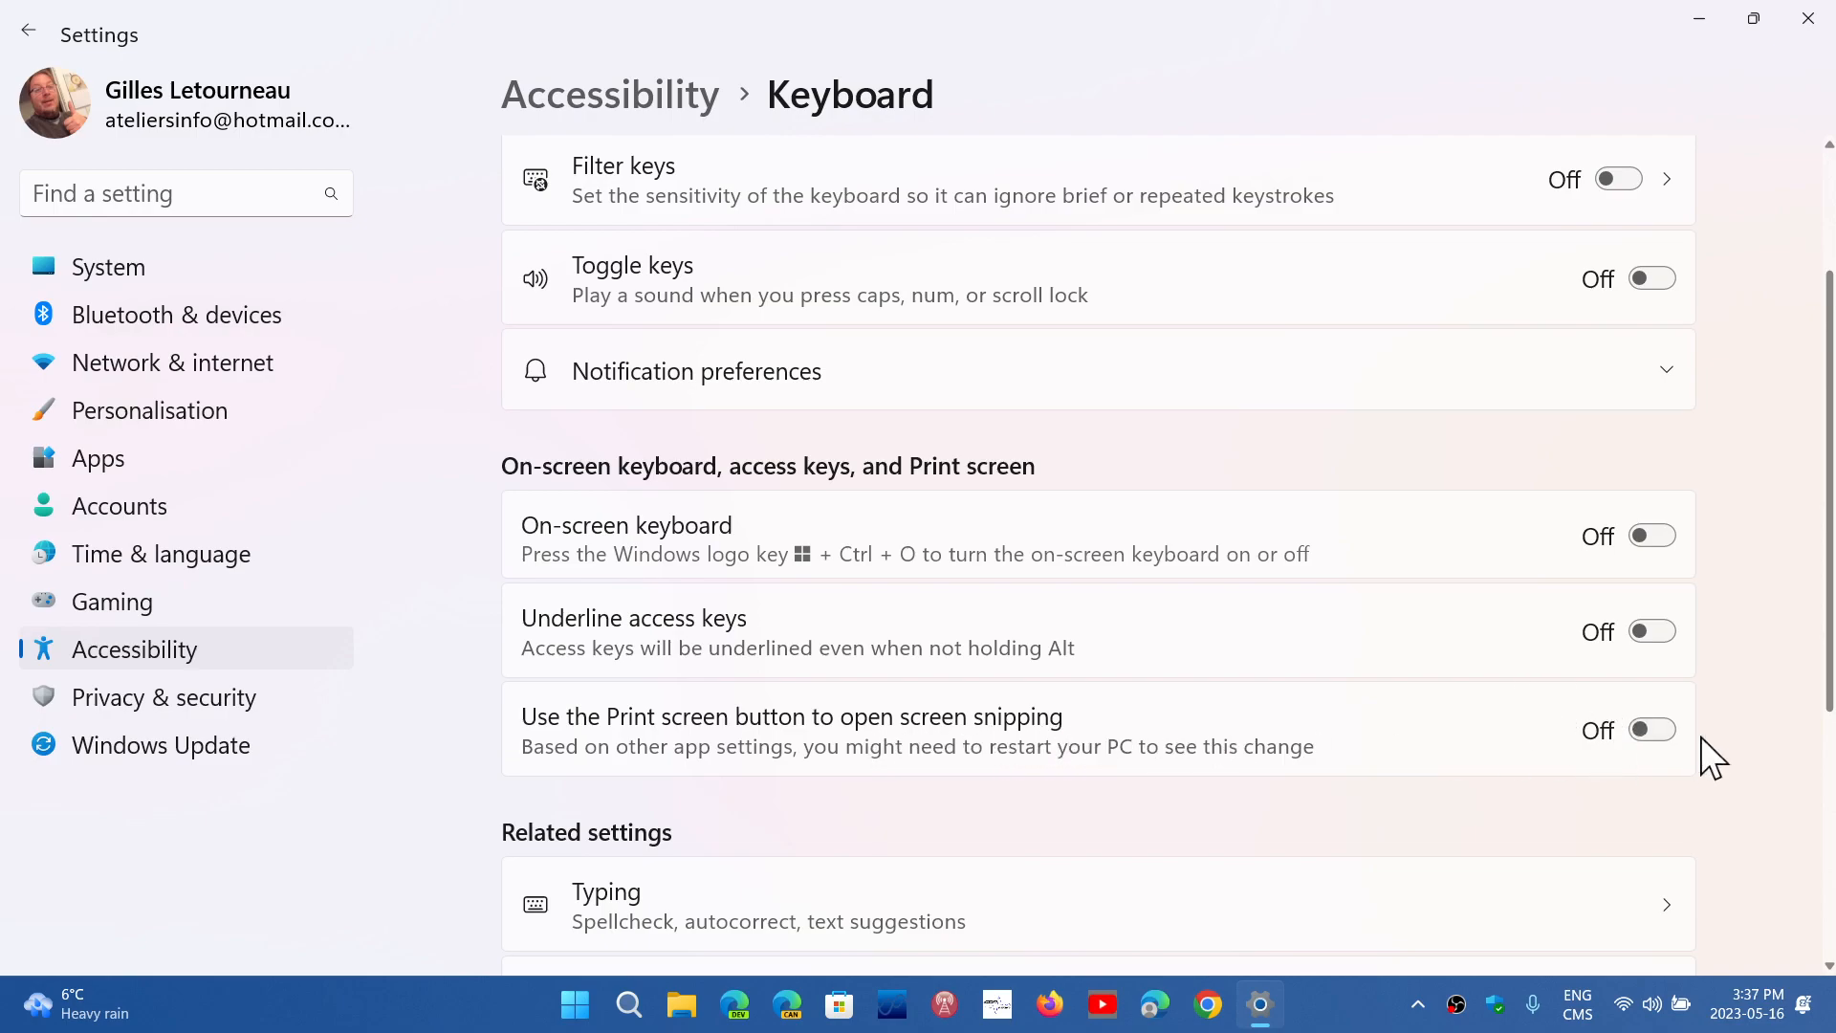
{"action": "mouse_move", "coordinate": [1470, 820]}
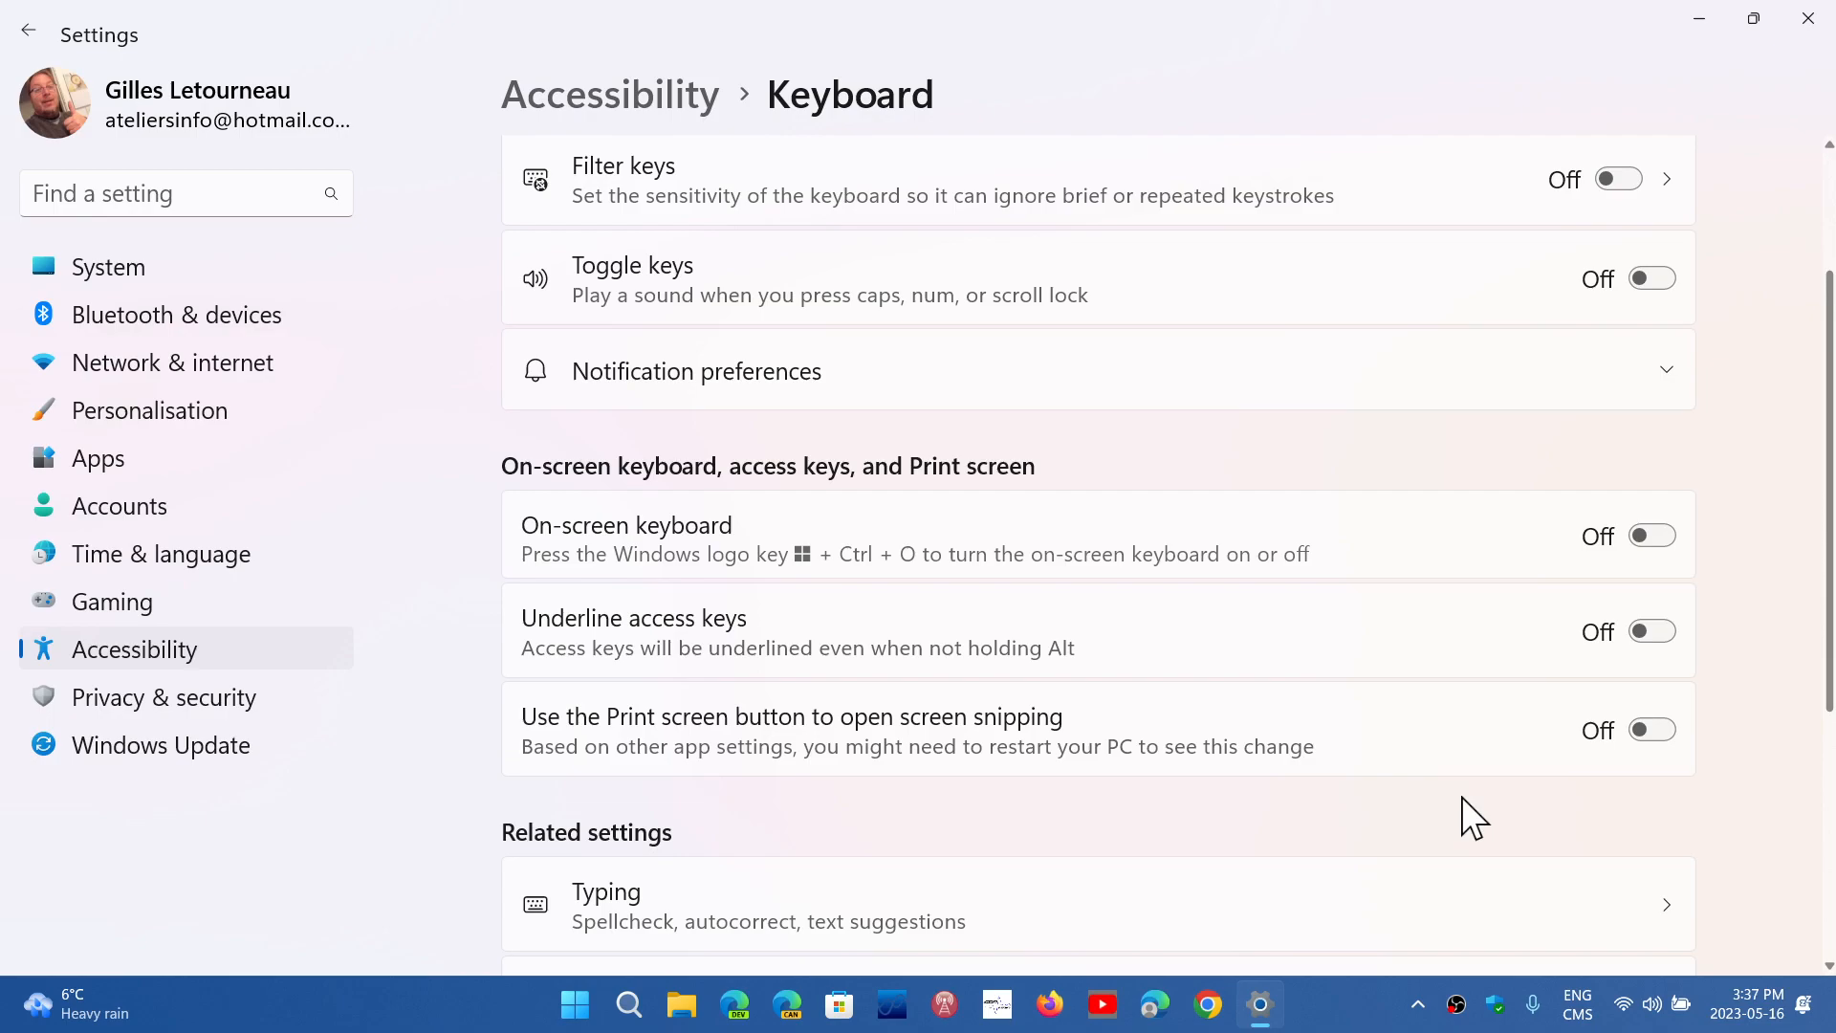
{"action": "mouse_move", "coordinate": [1809, 20]}
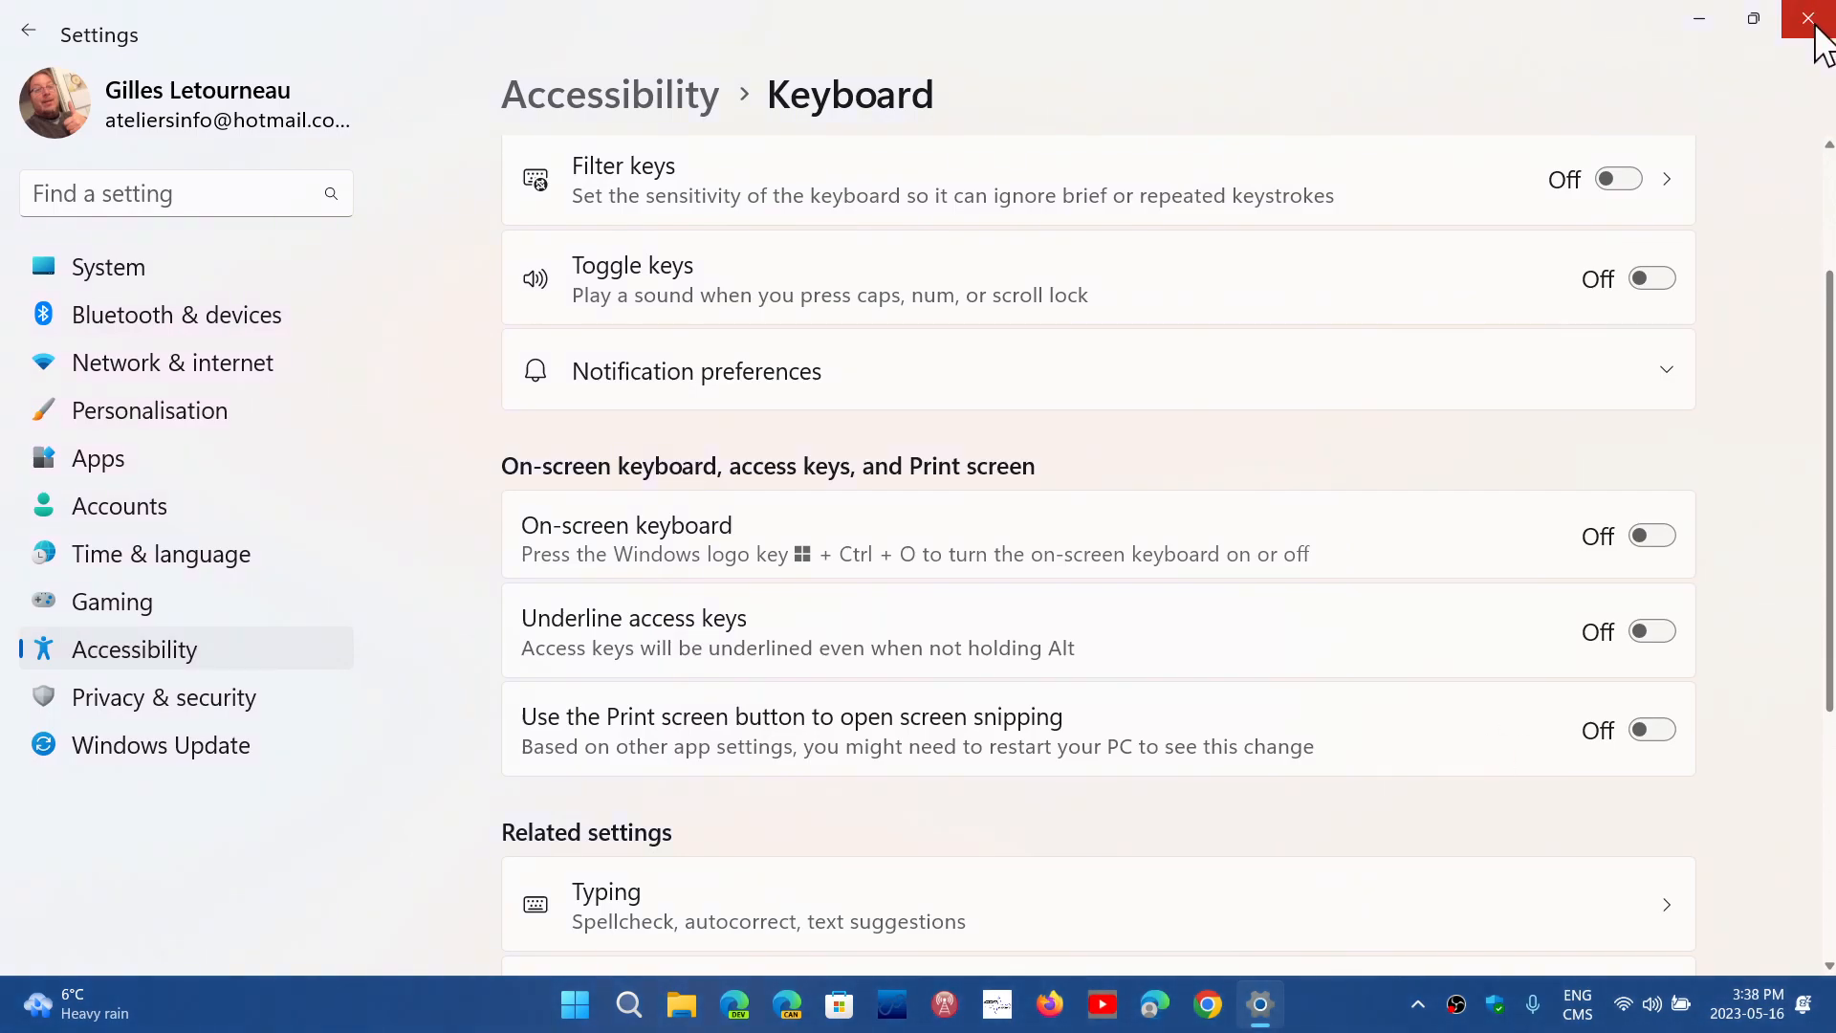
{"action": "mouse_move", "coordinate": [1810, 21]}
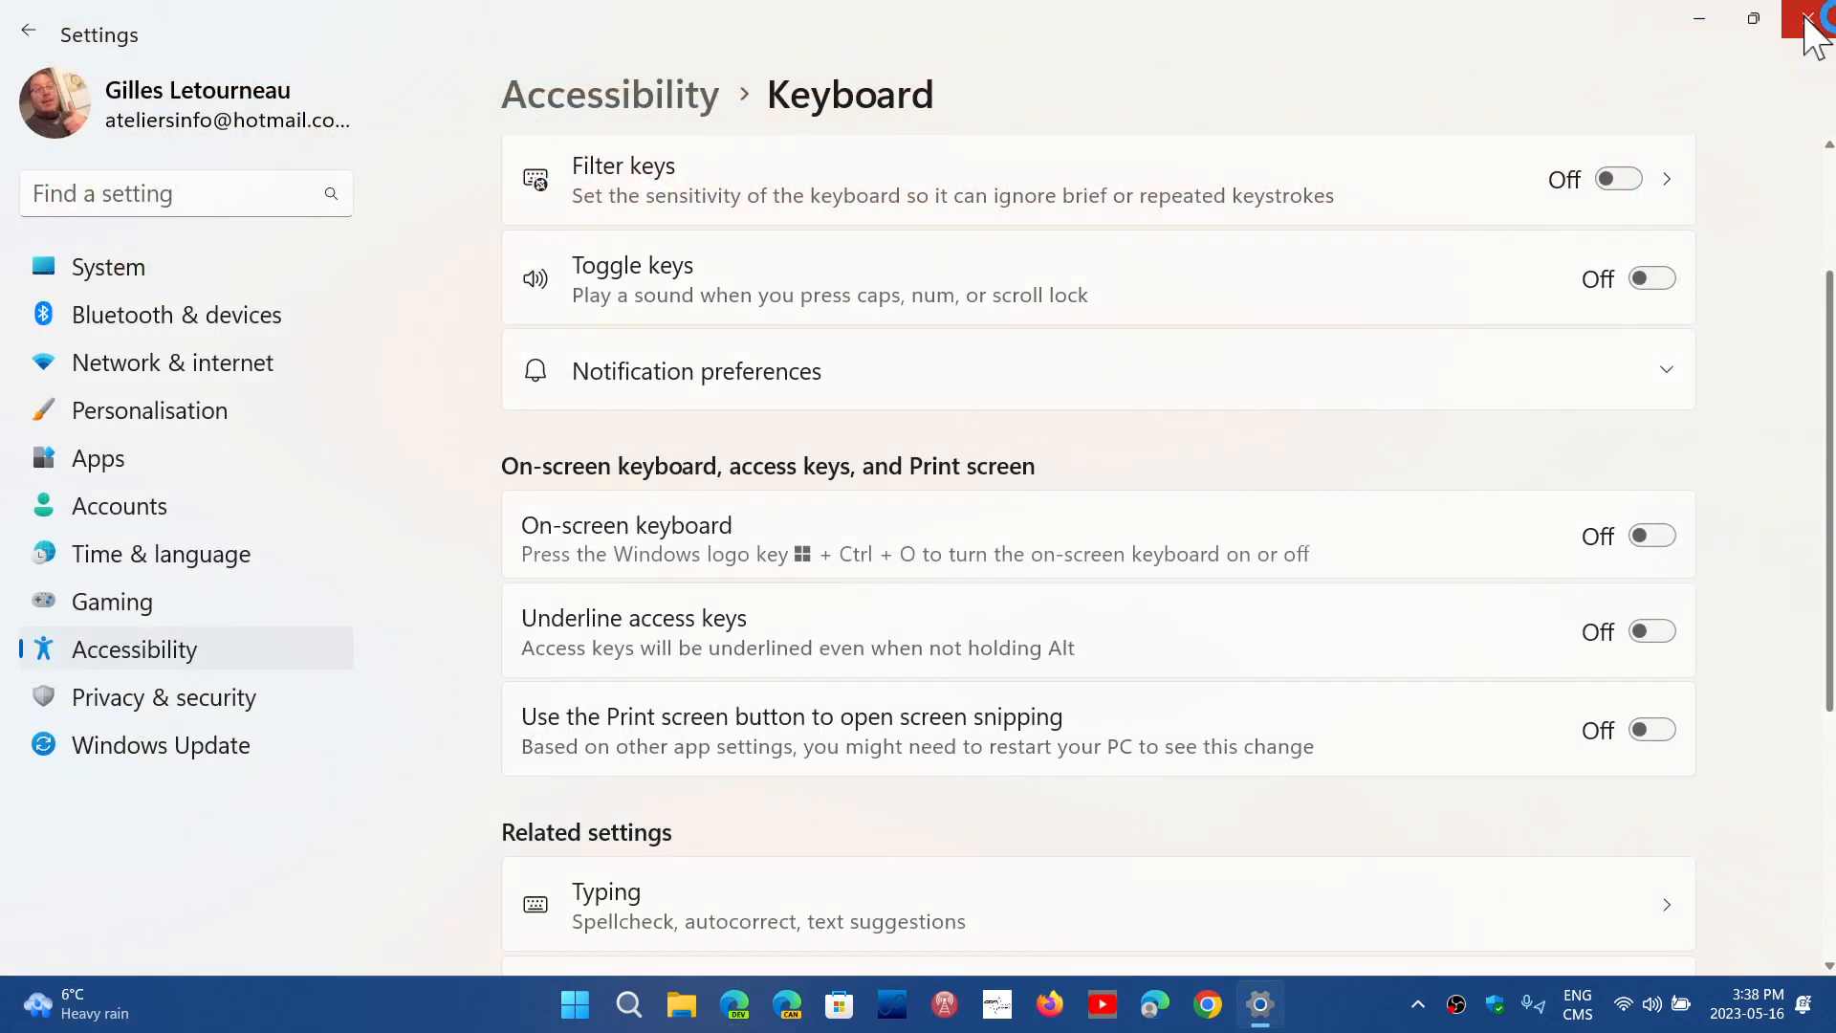
{"action": "mouse_move", "coordinate": [52, 946]}
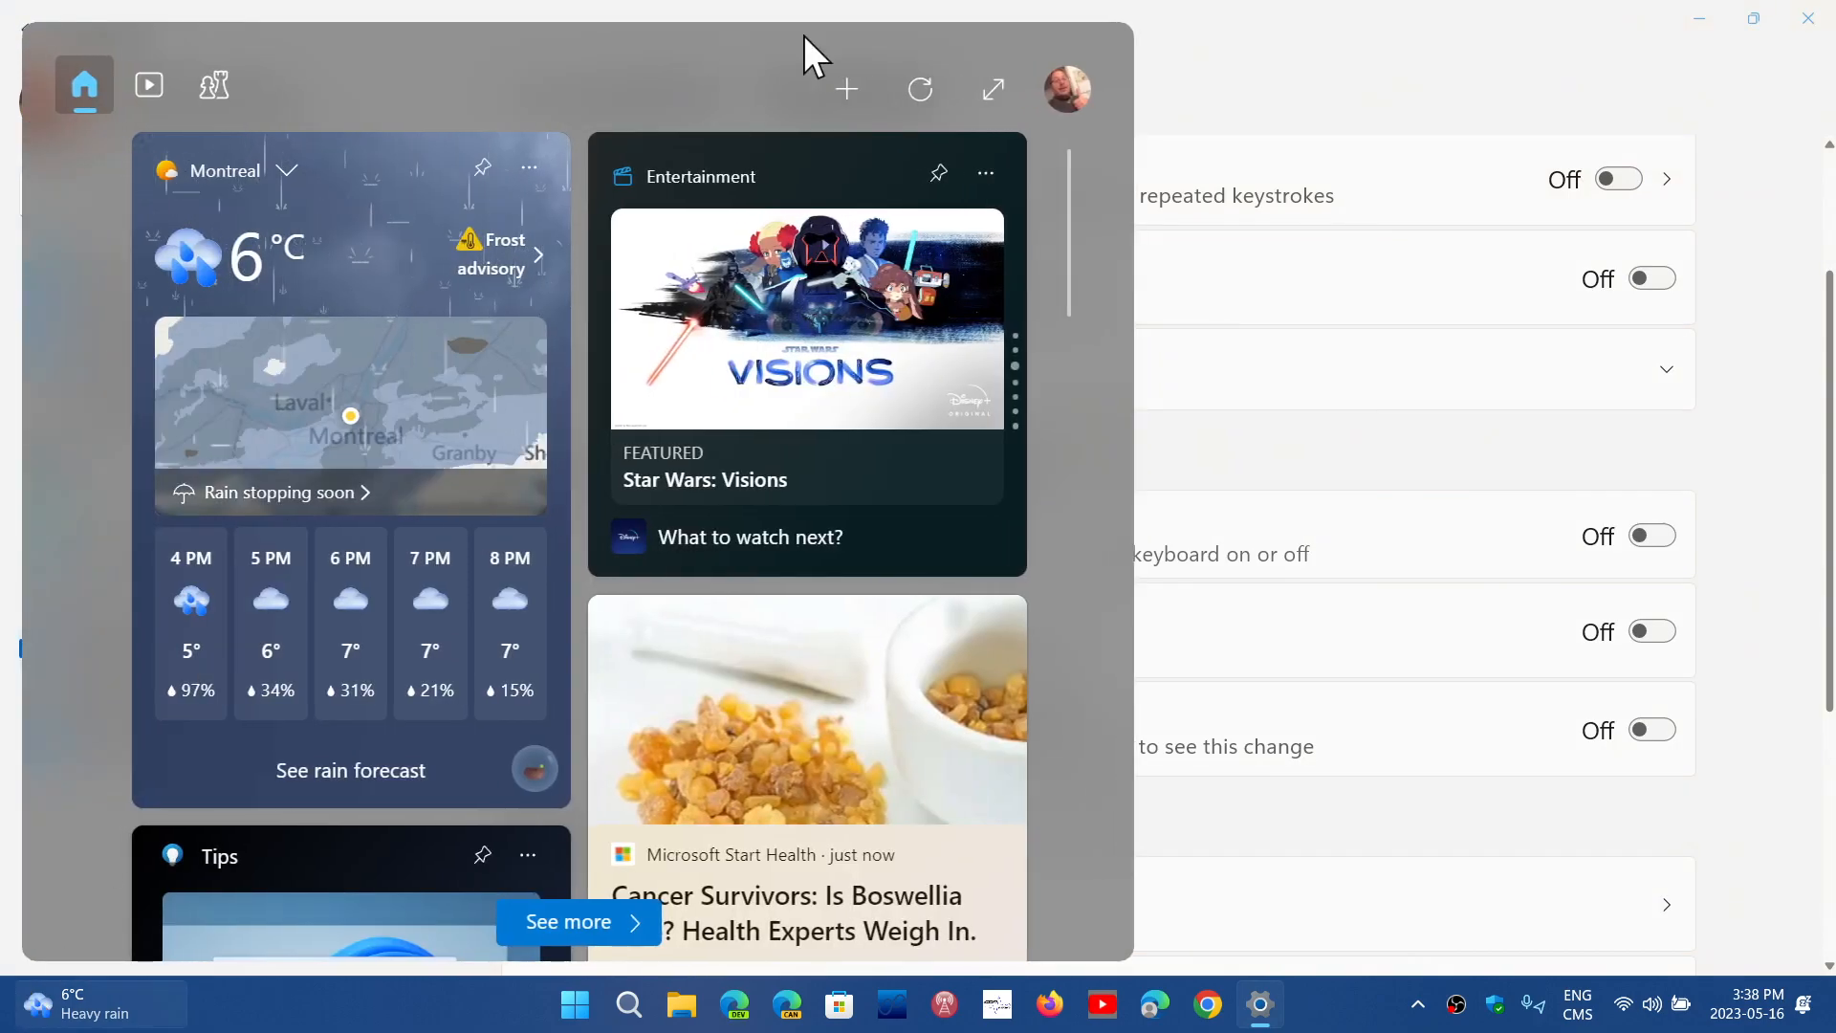
- Show the Add Widgets list from the widgets board, then close it
{"action": "left_click", "coordinate": [845, 89]}
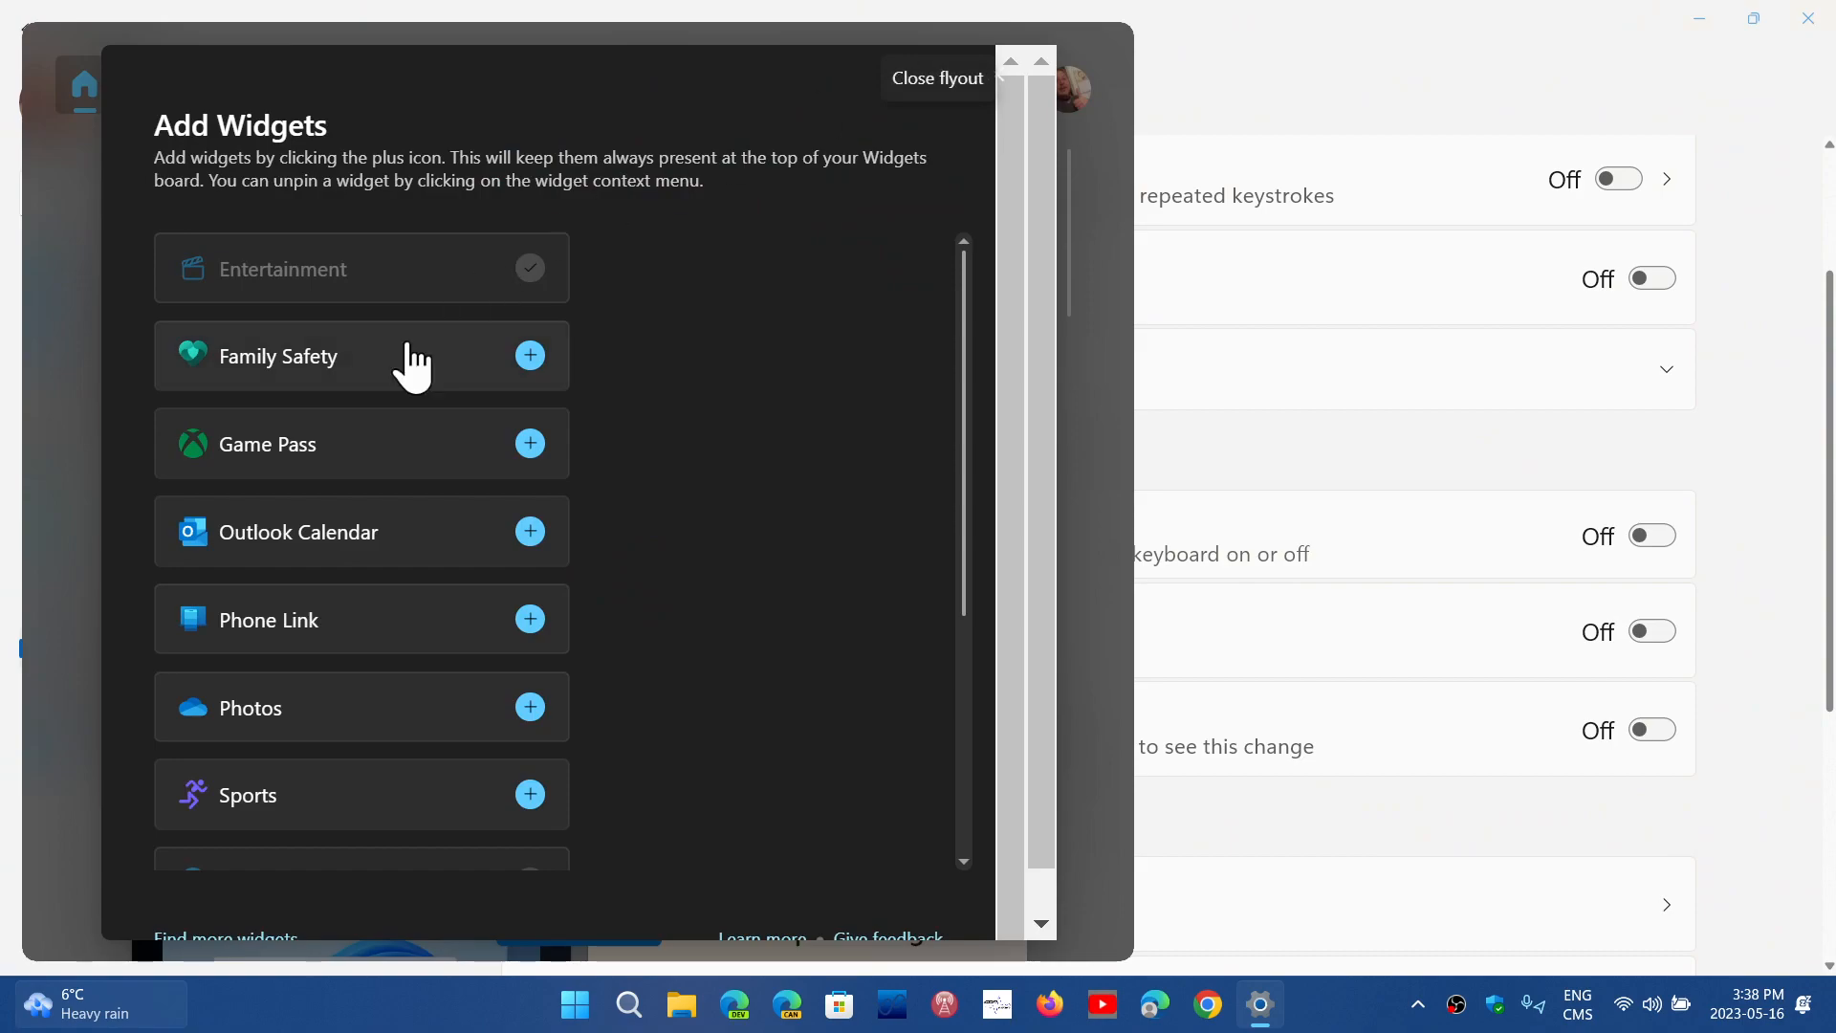
{"action": "mouse_move", "coordinate": [697, 478]}
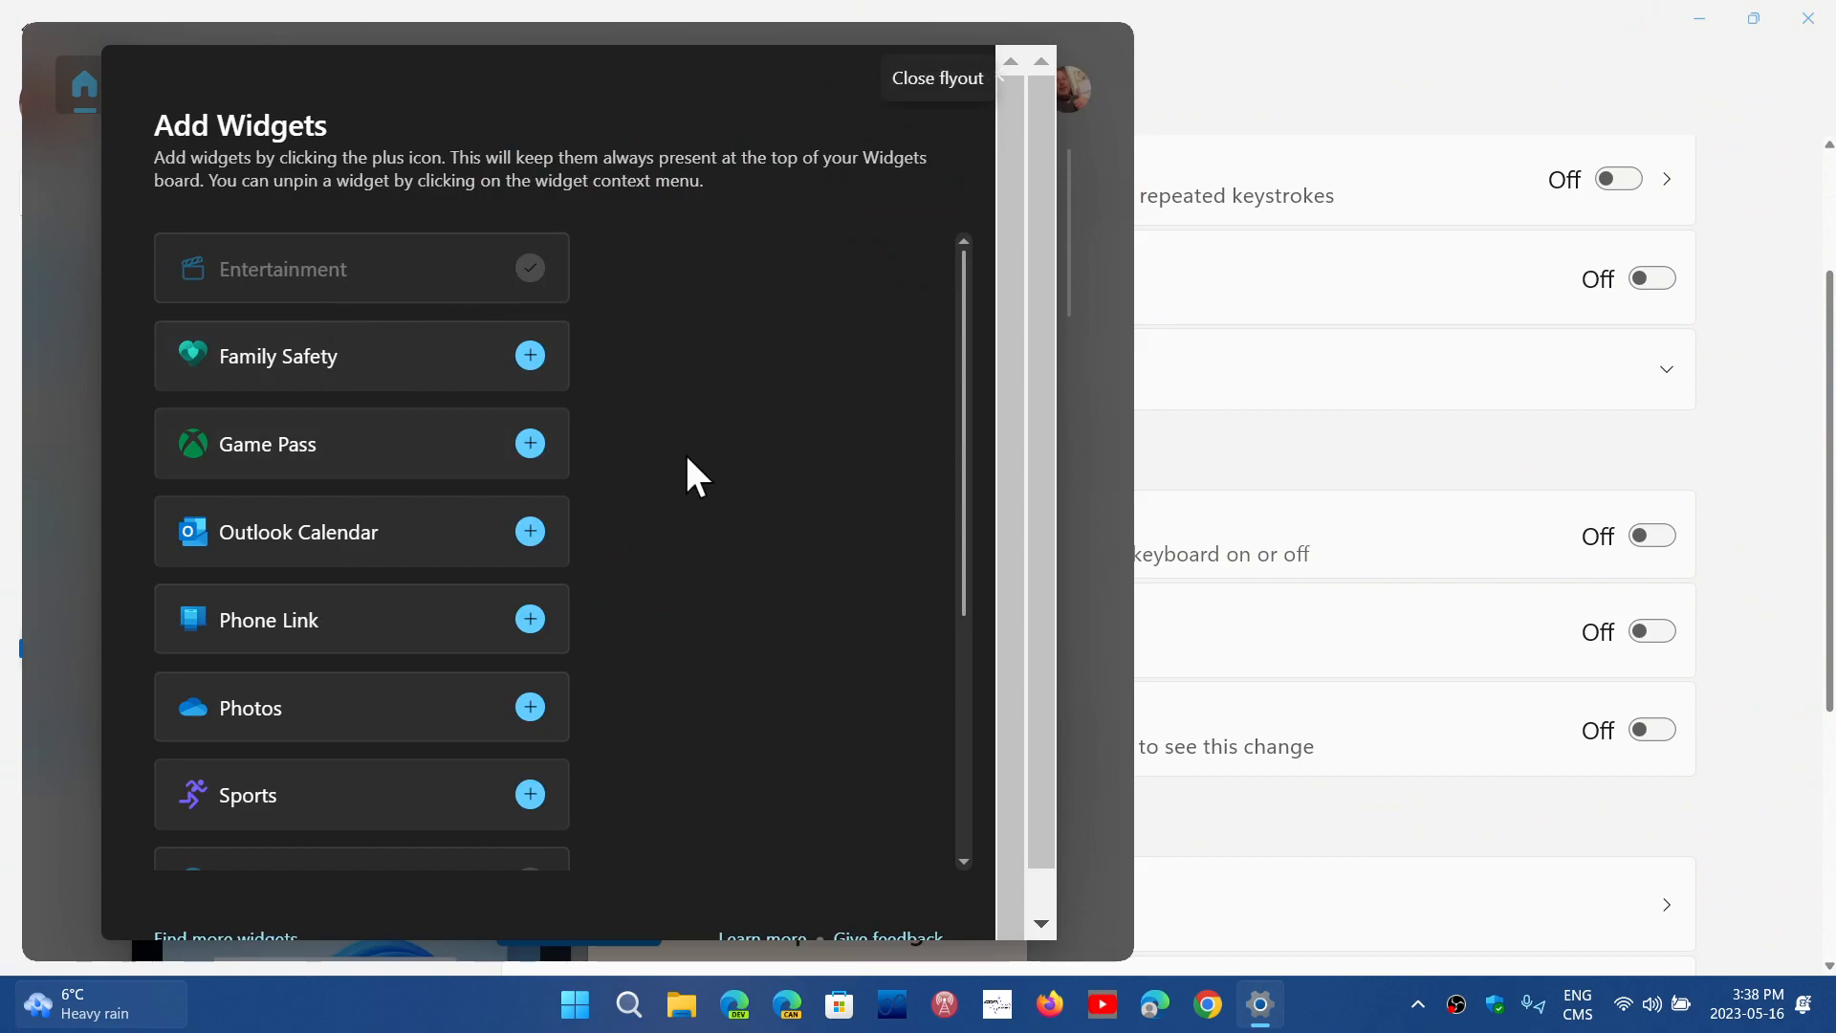
{"action": "left_click", "coordinate": [937, 78]}
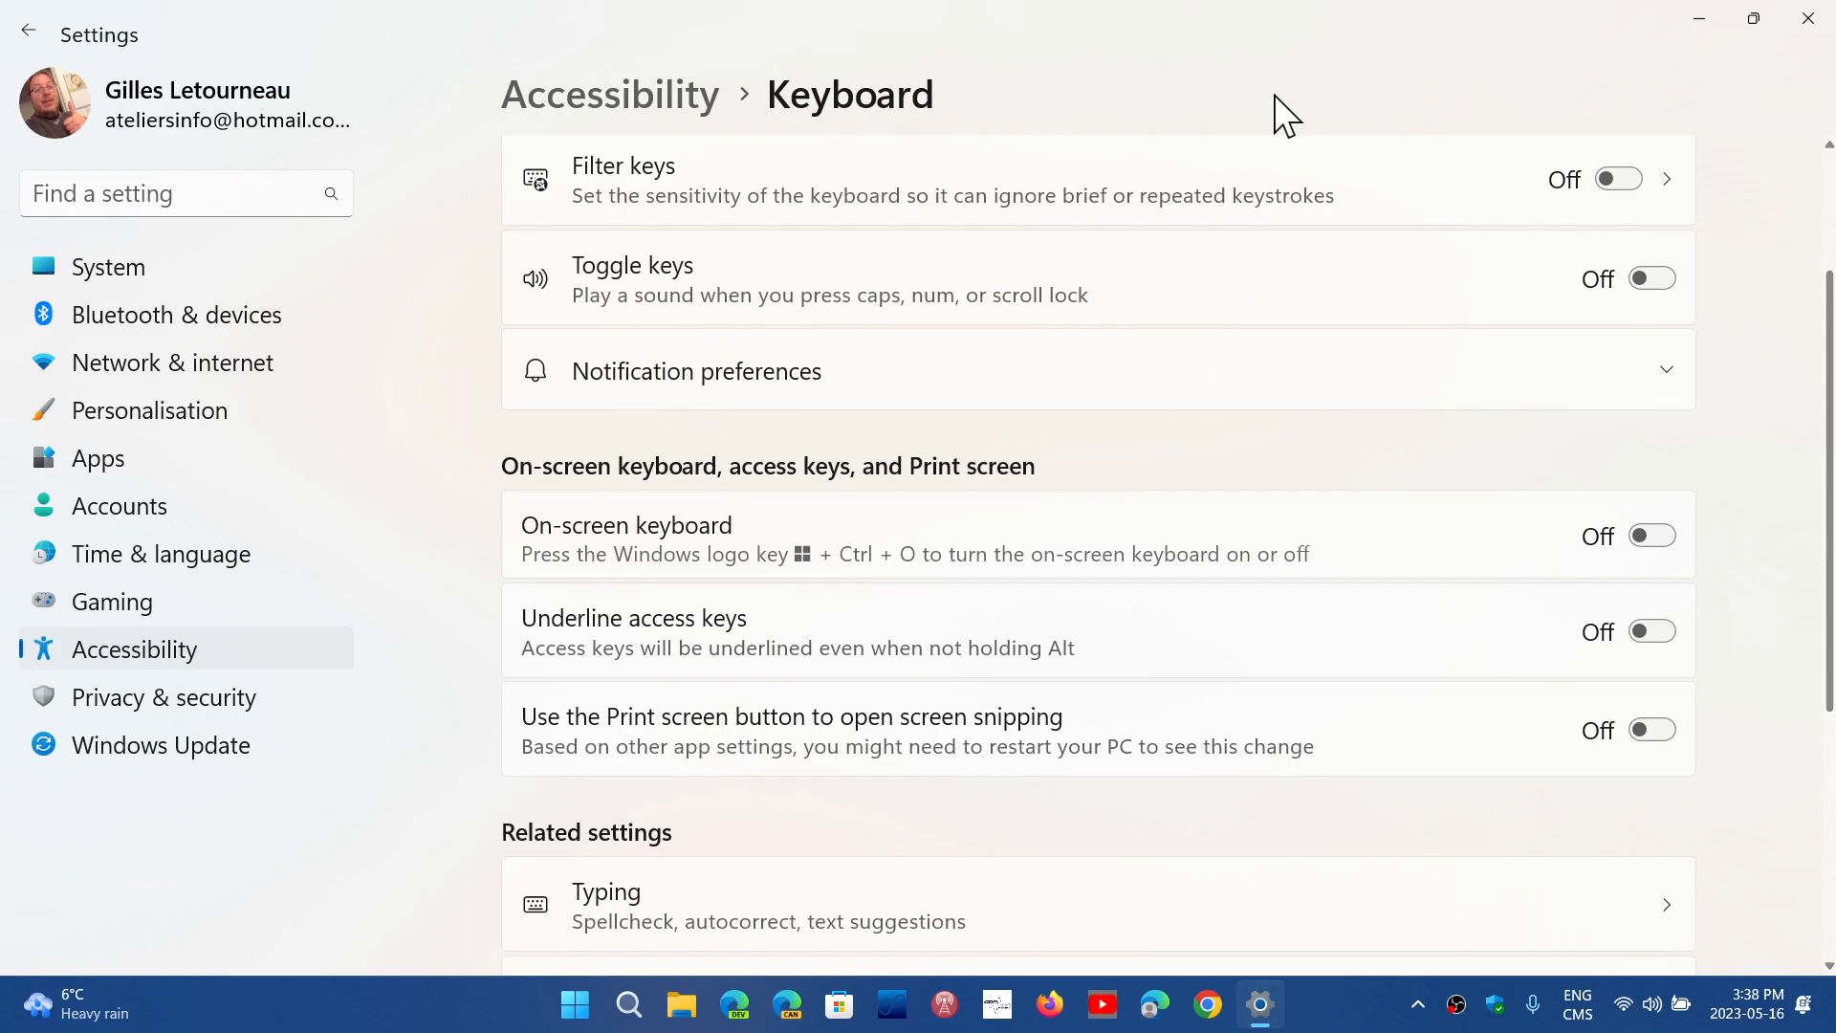
{"action": "mouse_move", "coordinate": [1334, 339]}
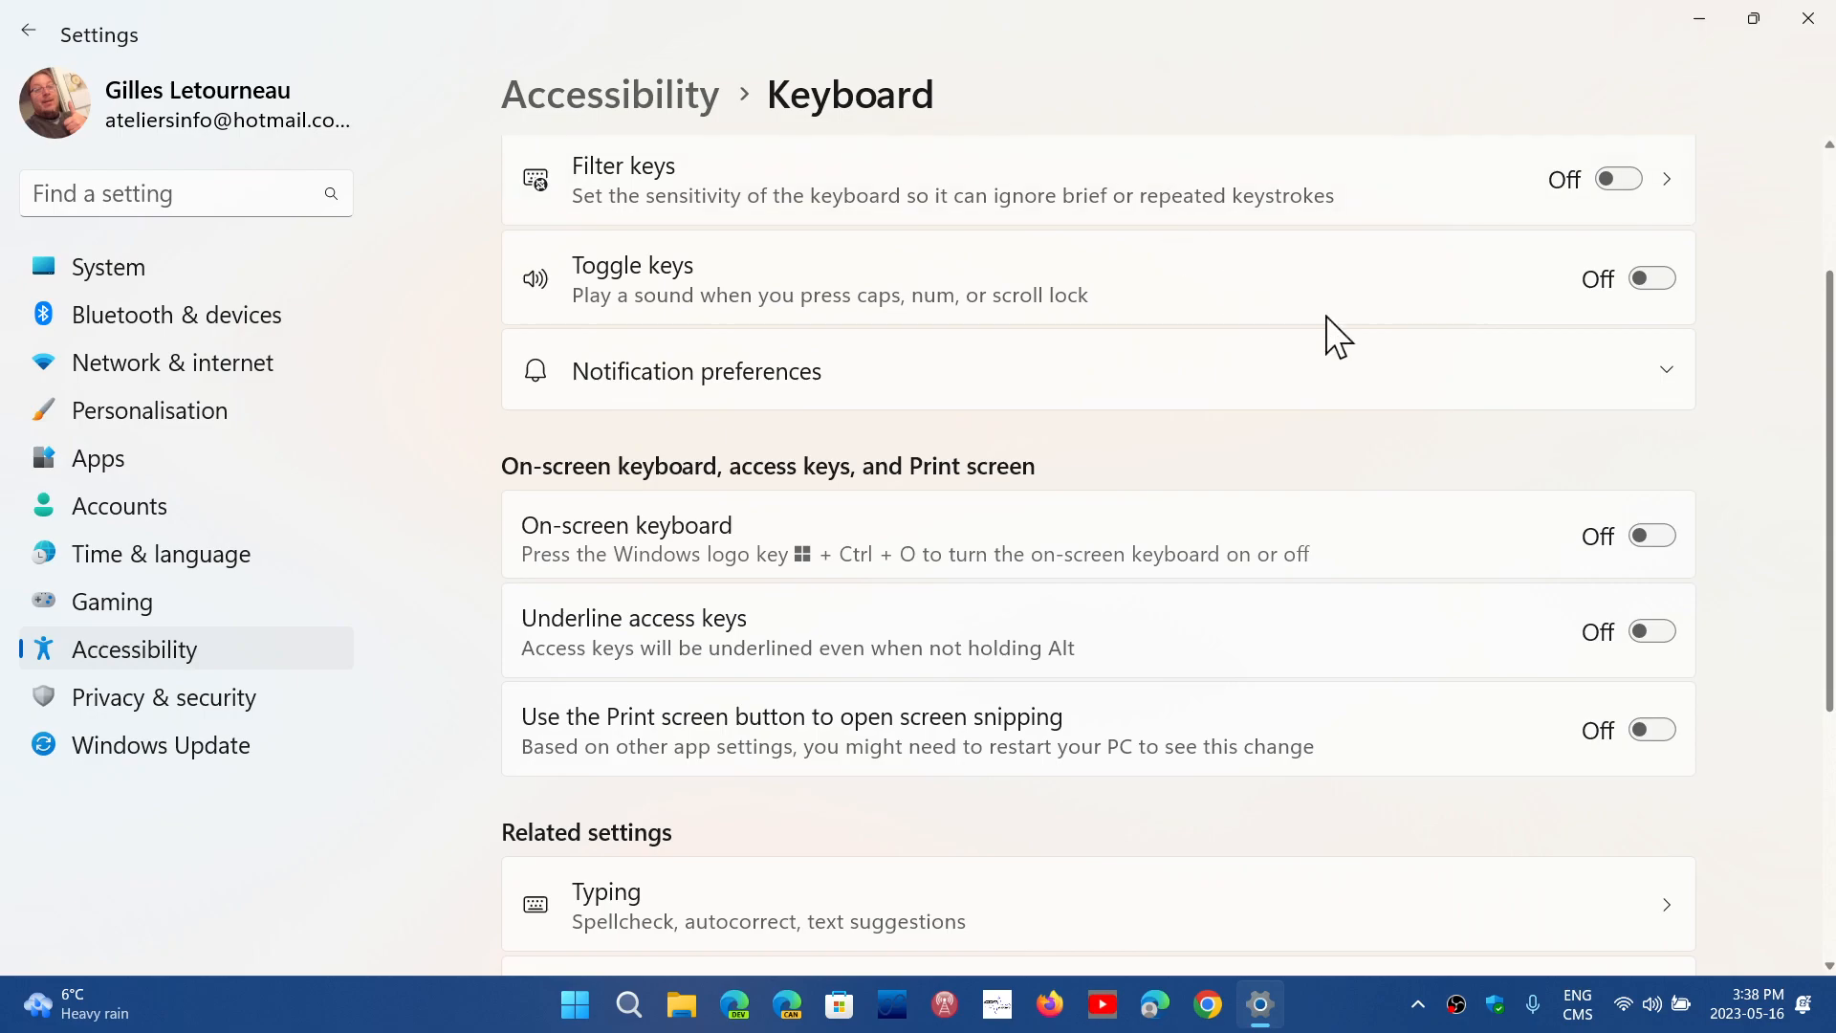
{"action": "mouse_move", "coordinate": [1744, 1013]}
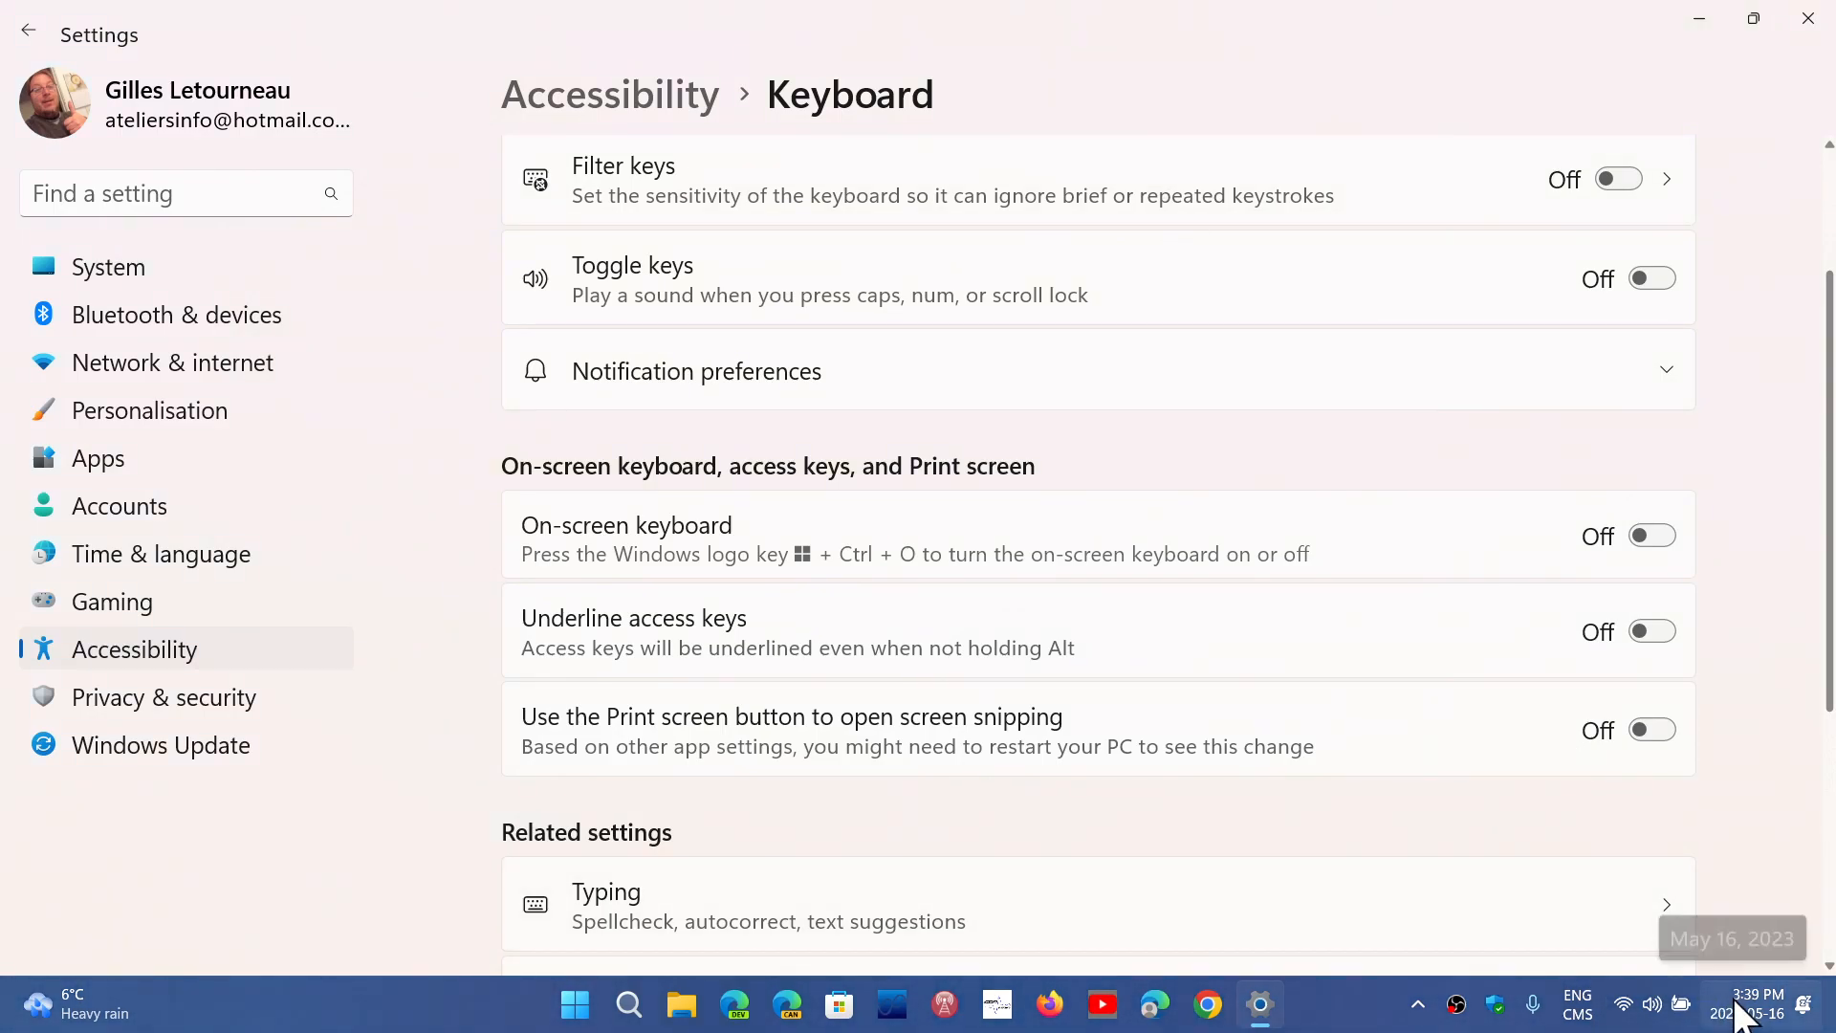
{"action": "mouse_move", "coordinate": [1756, 1007]}
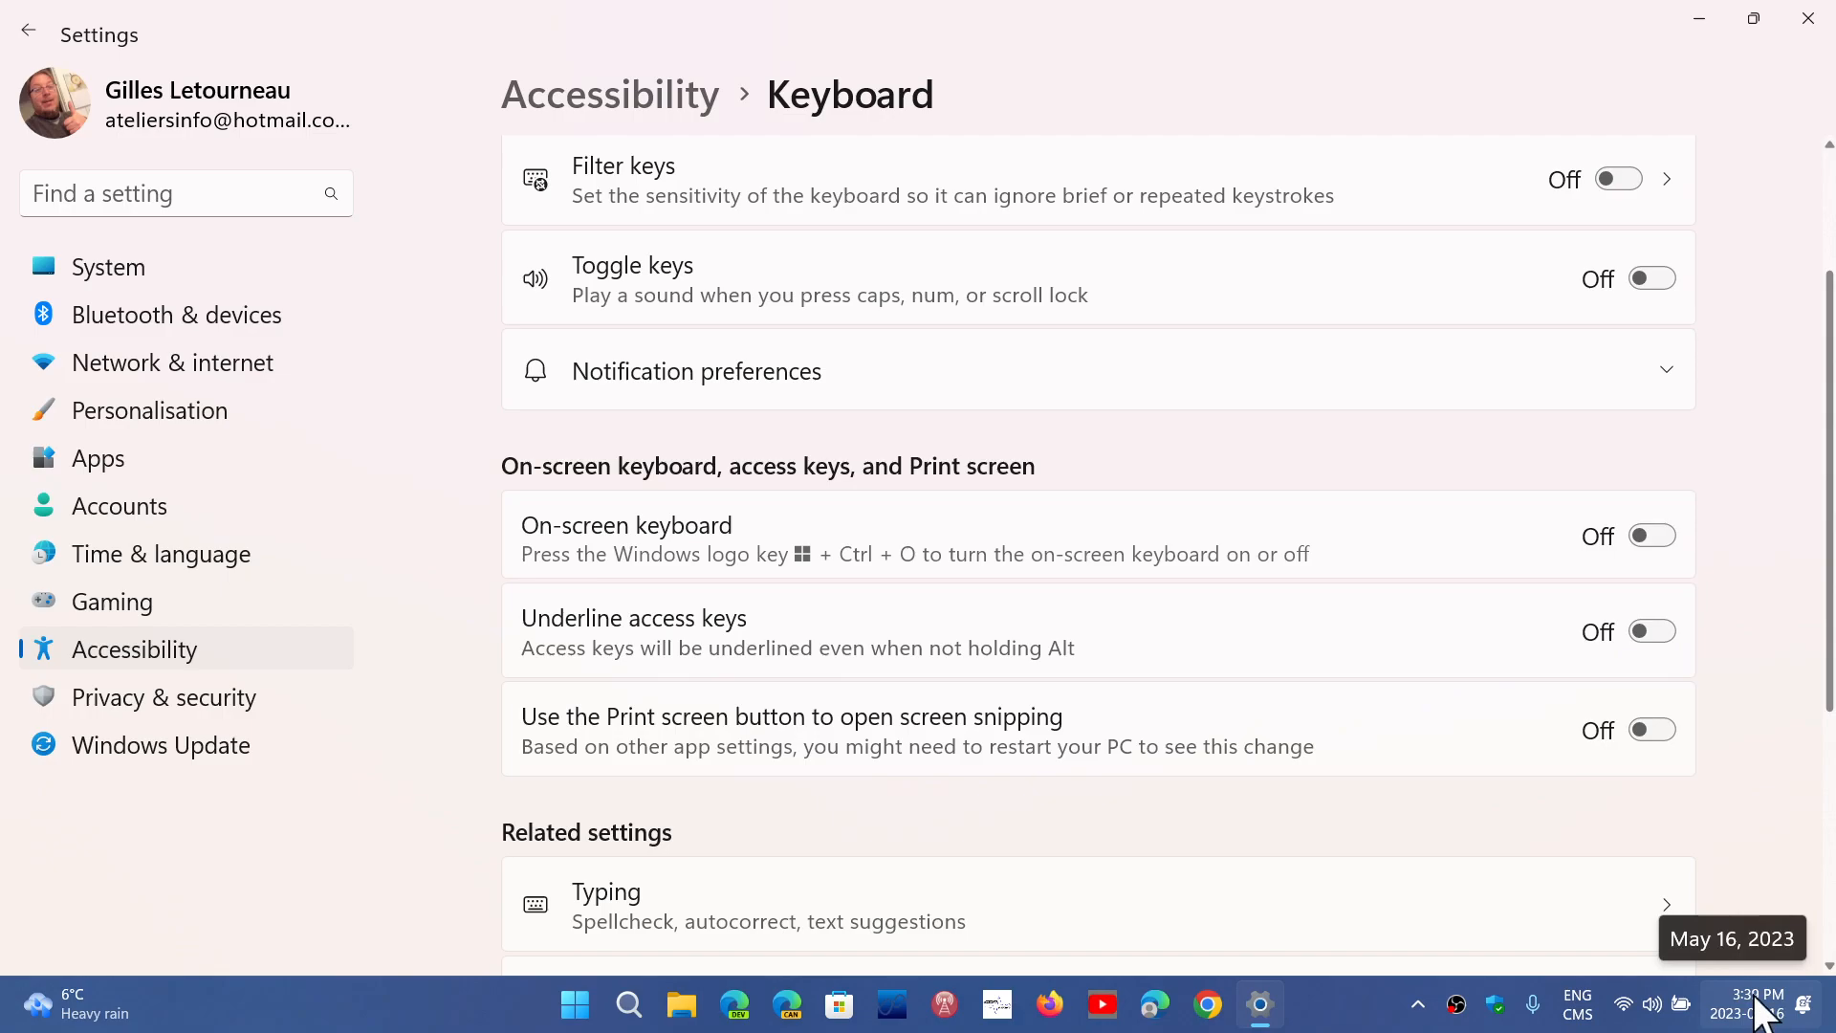
- Open Date & time from the taskbar clock menu, scroll through it, then close Settings
{"action": "right_click", "coordinate": [1745, 1013]}
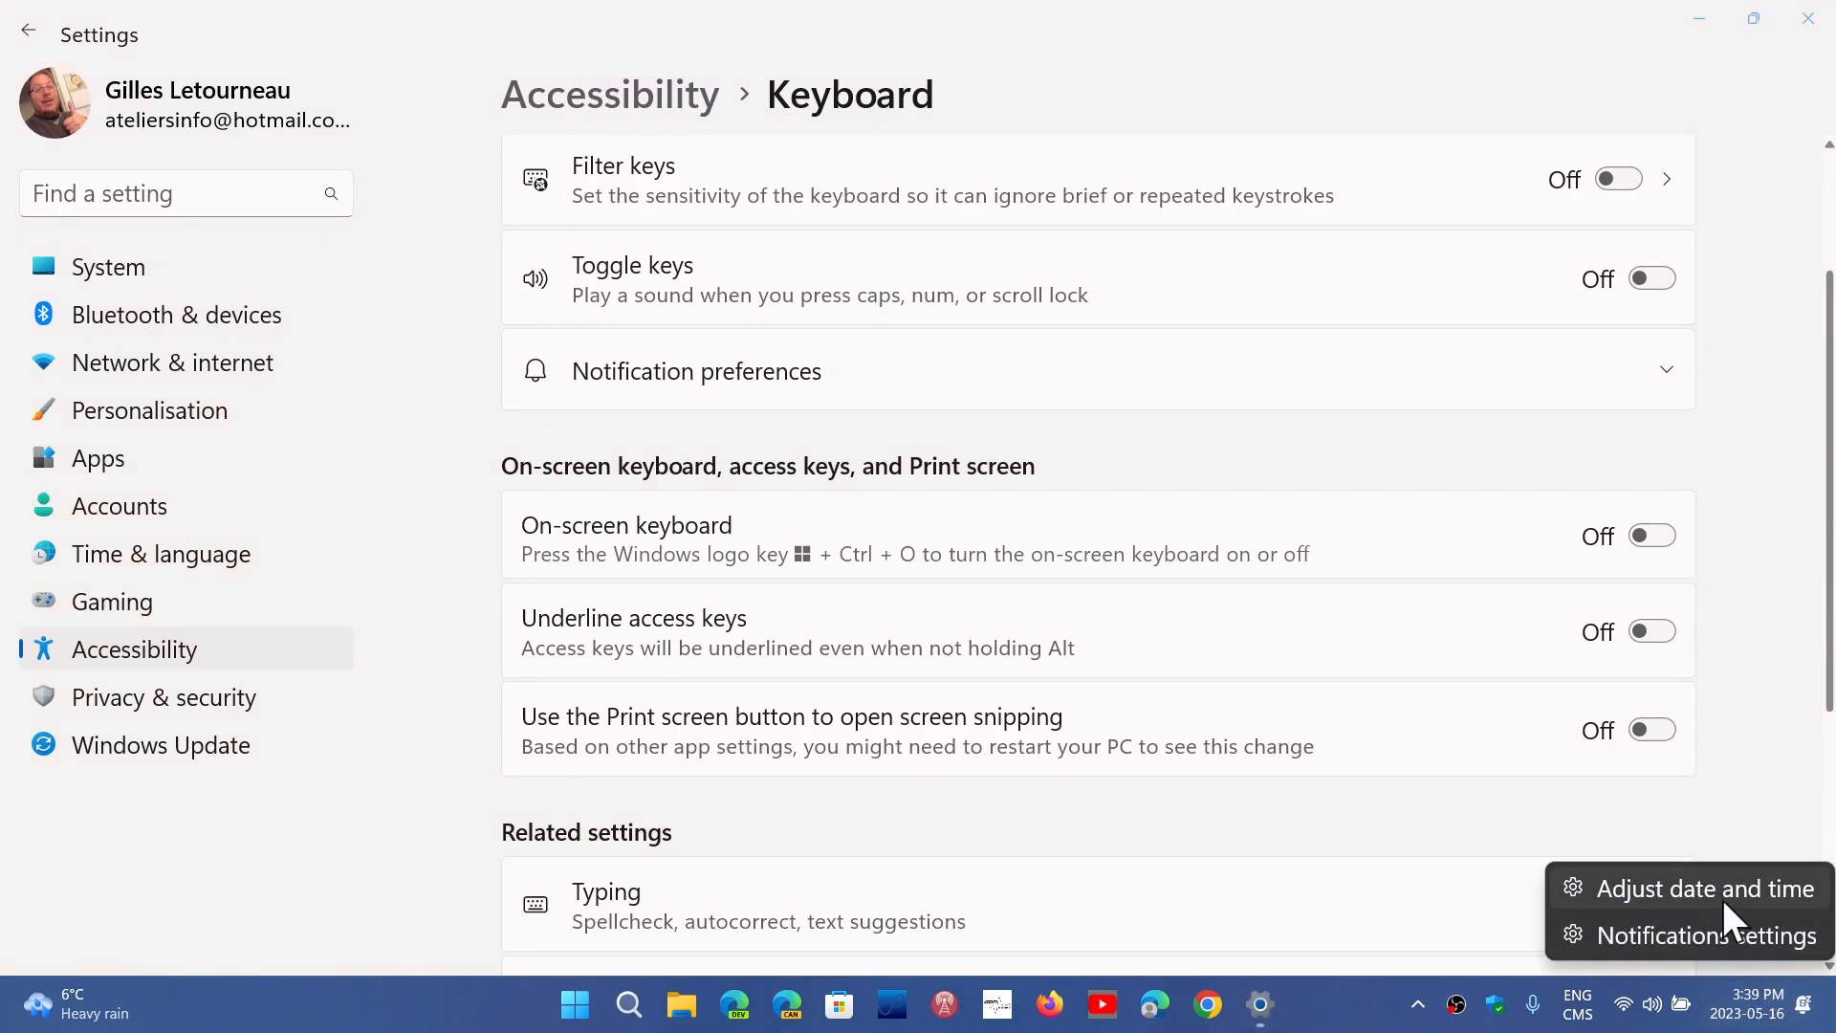
{"action": "left_click", "coordinate": [1706, 888]}
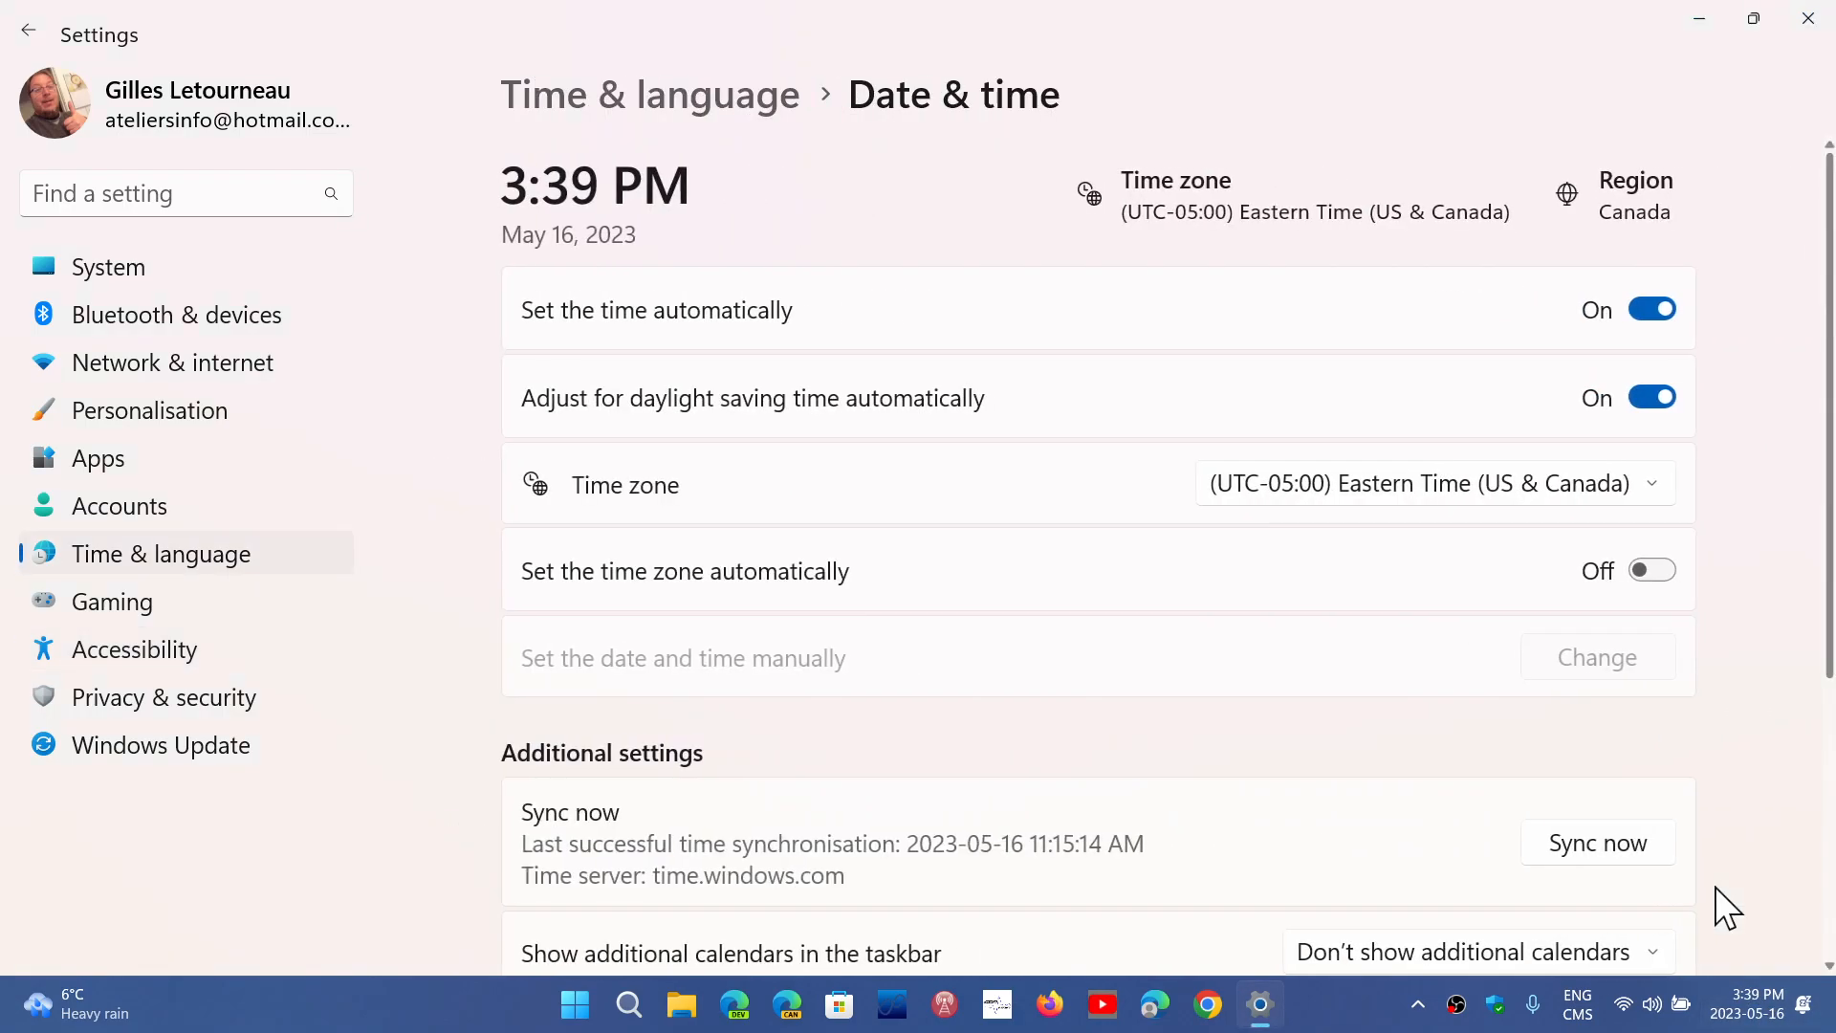
{"action": "mouse_move", "coordinate": [1404, 829]}
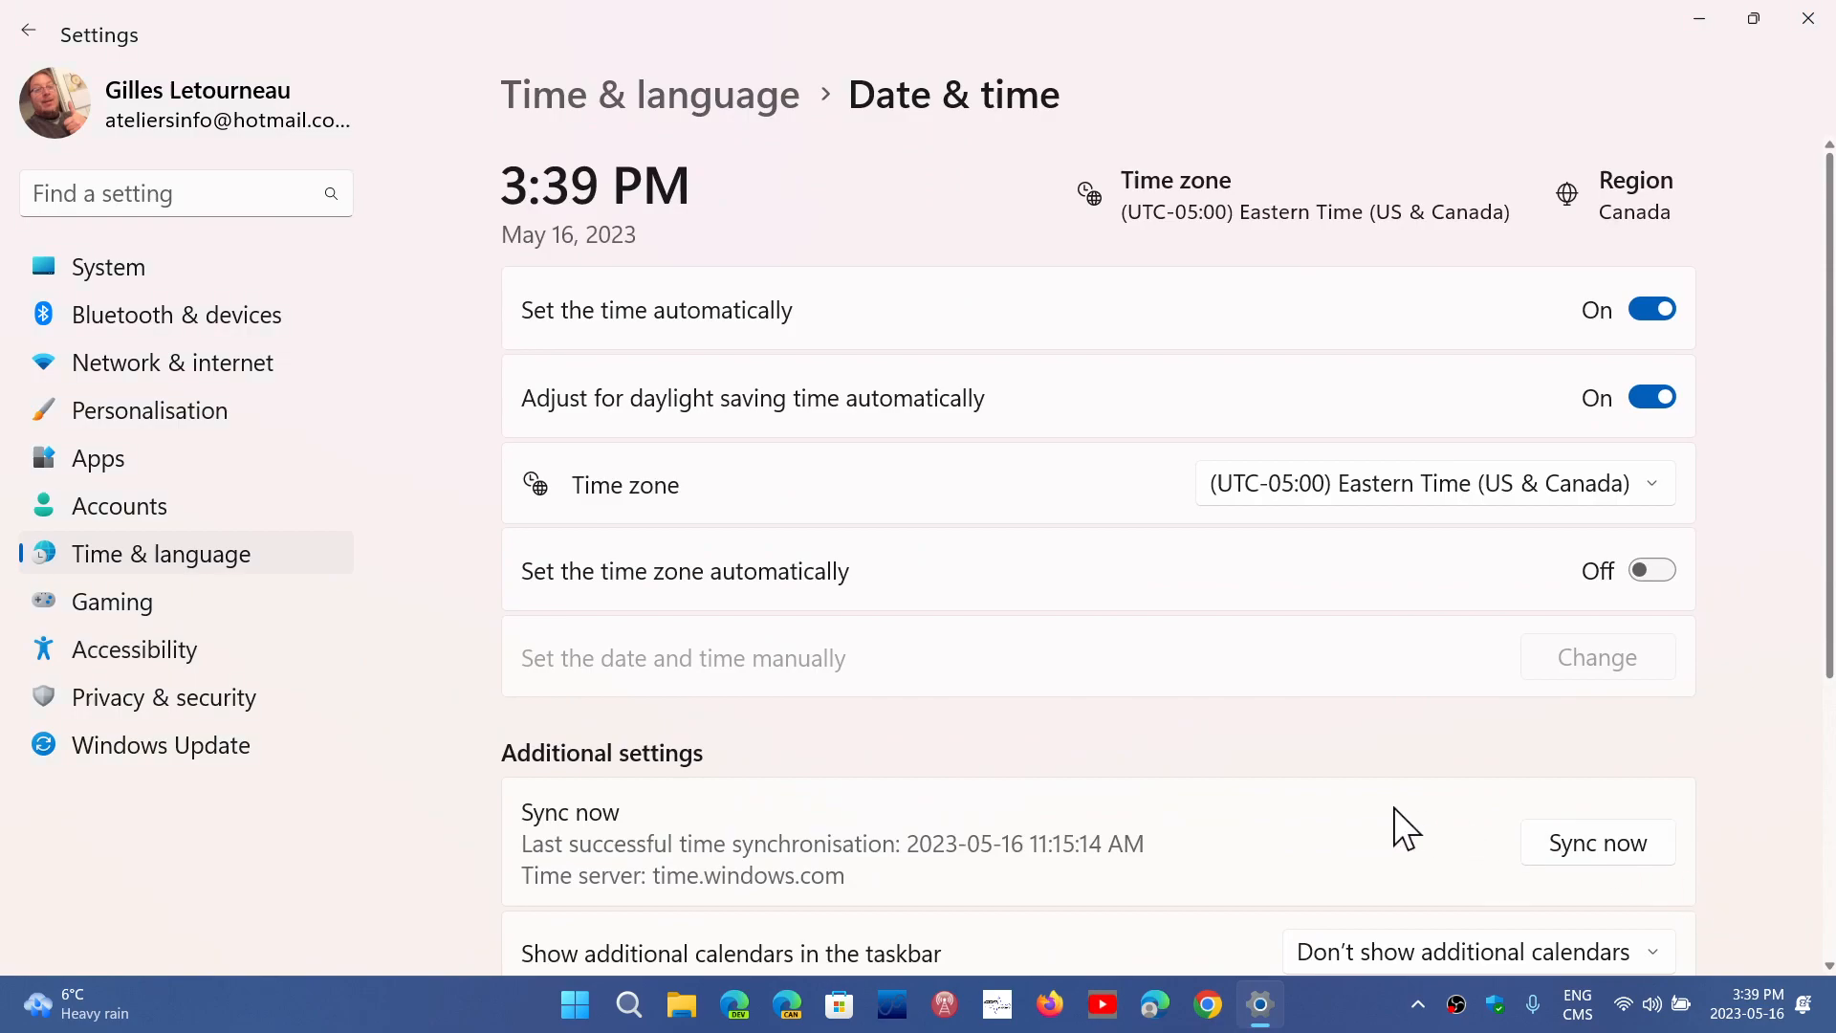
{"action": "scroll", "scroll_direction": "up", "scroll_amount": 3}
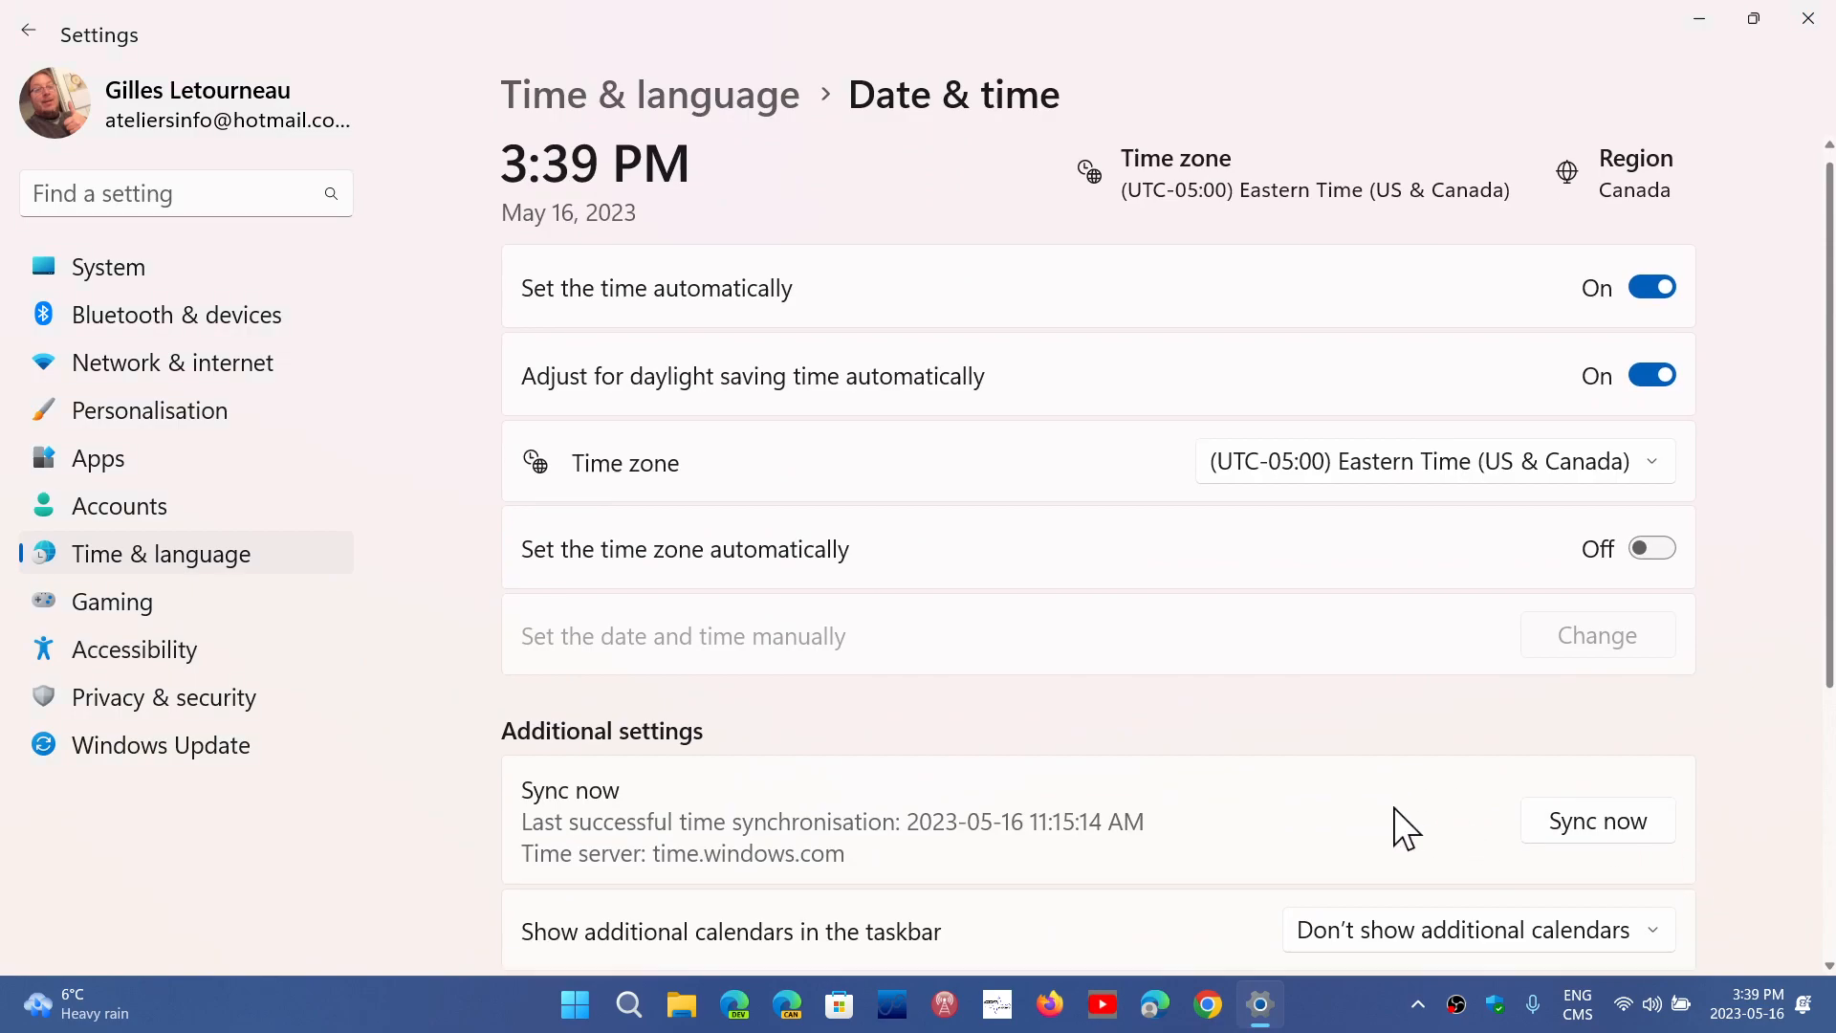
{"action": "scroll", "scroll_direction": "down", "scroll_amount": 3}
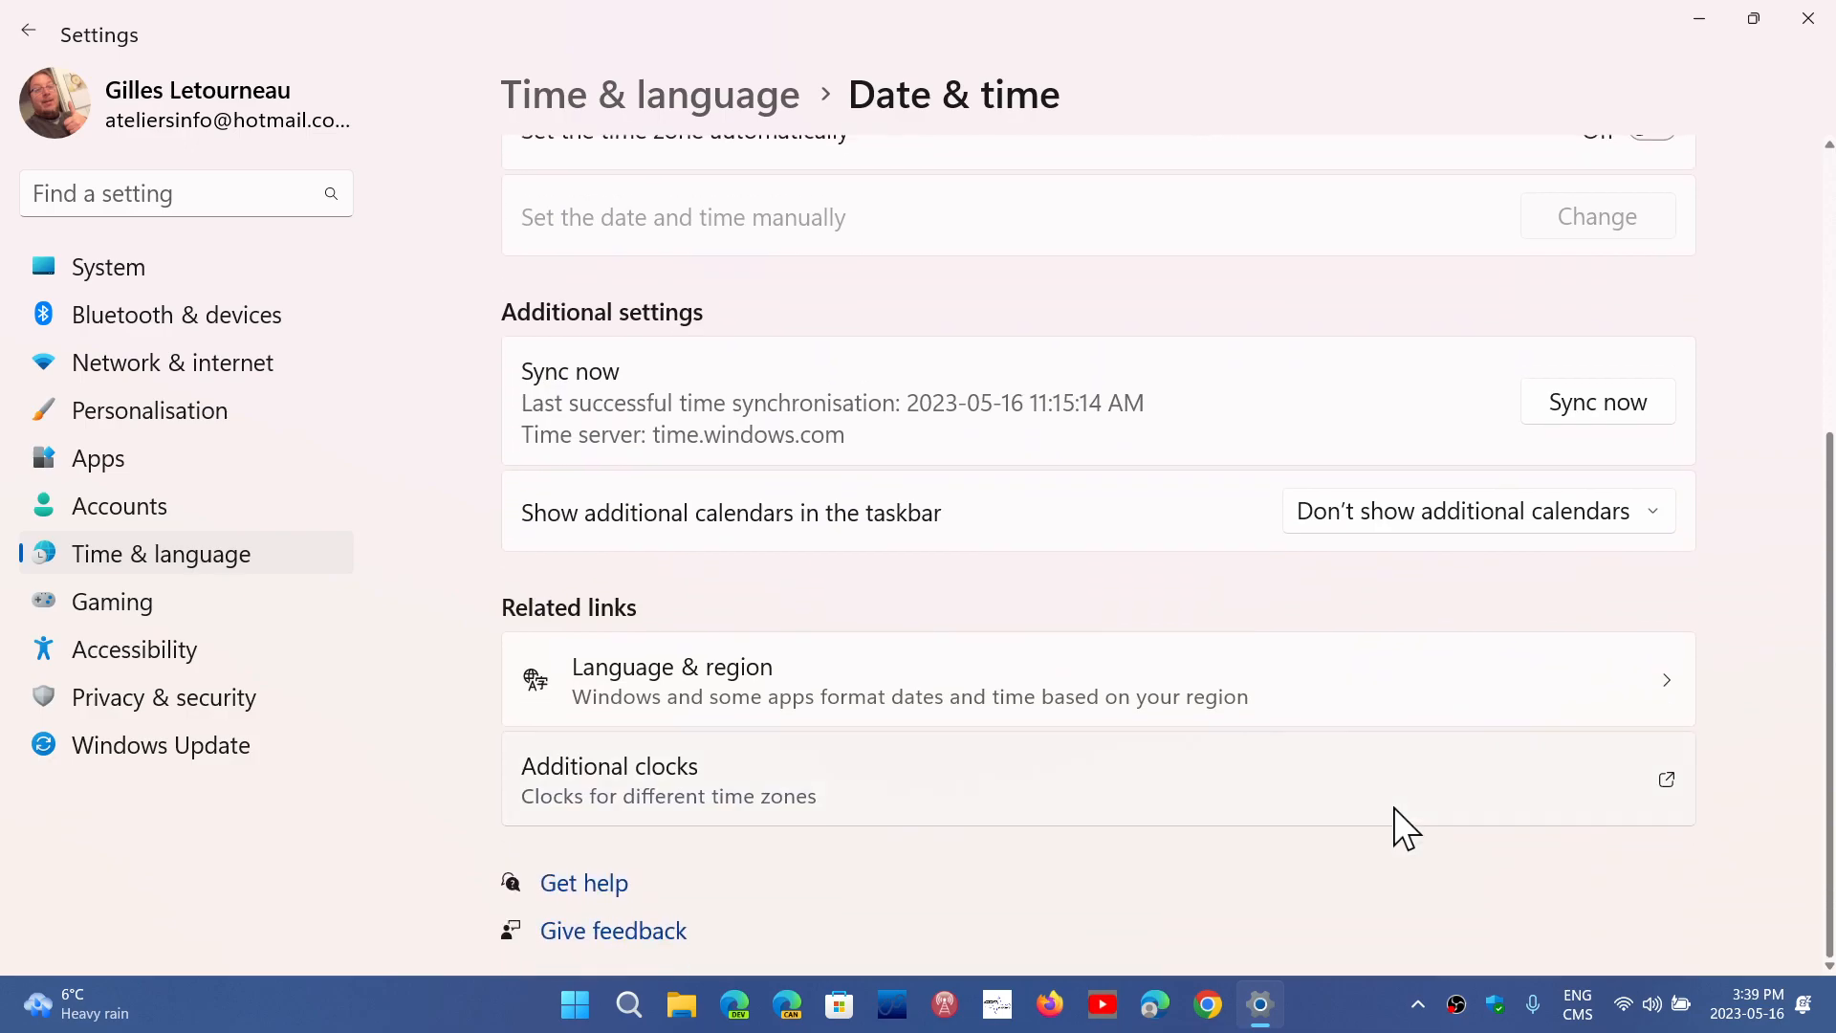
{"action": "scroll", "scroll_direction": "up", "scroll_amount": 3}
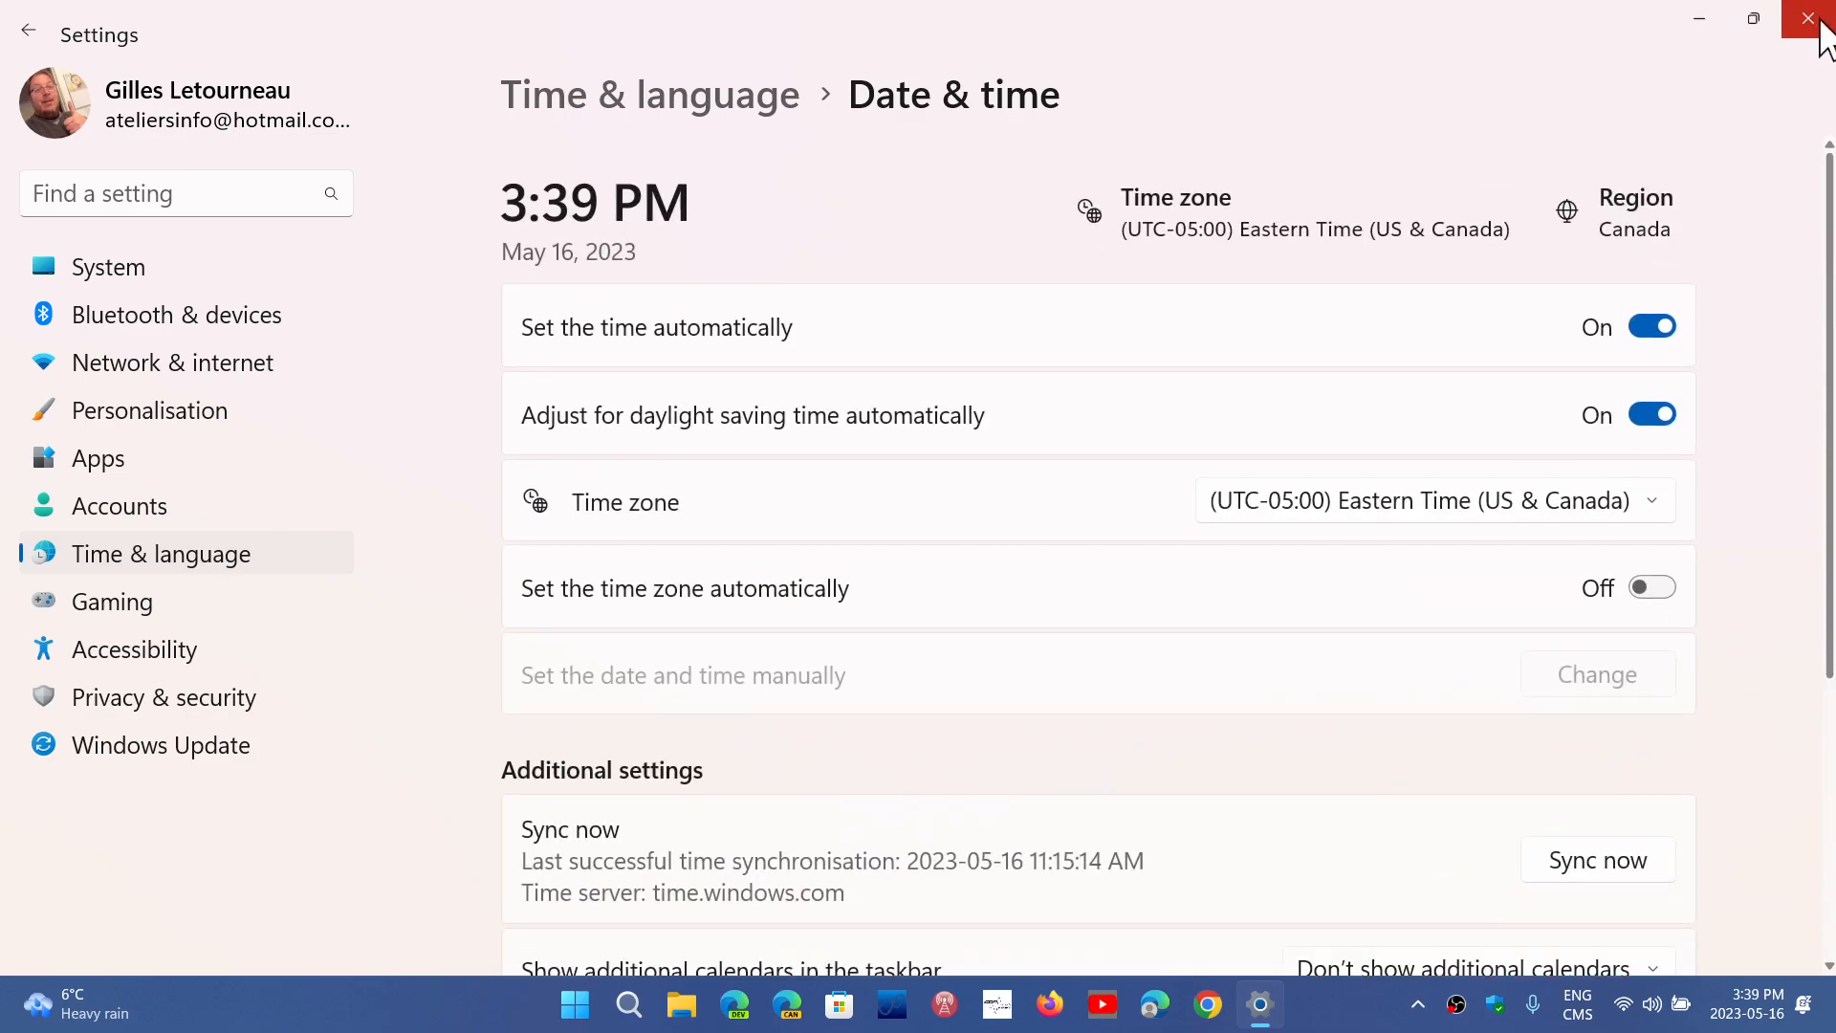
{"action": "left_click", "coordinate": [1813, 19]}
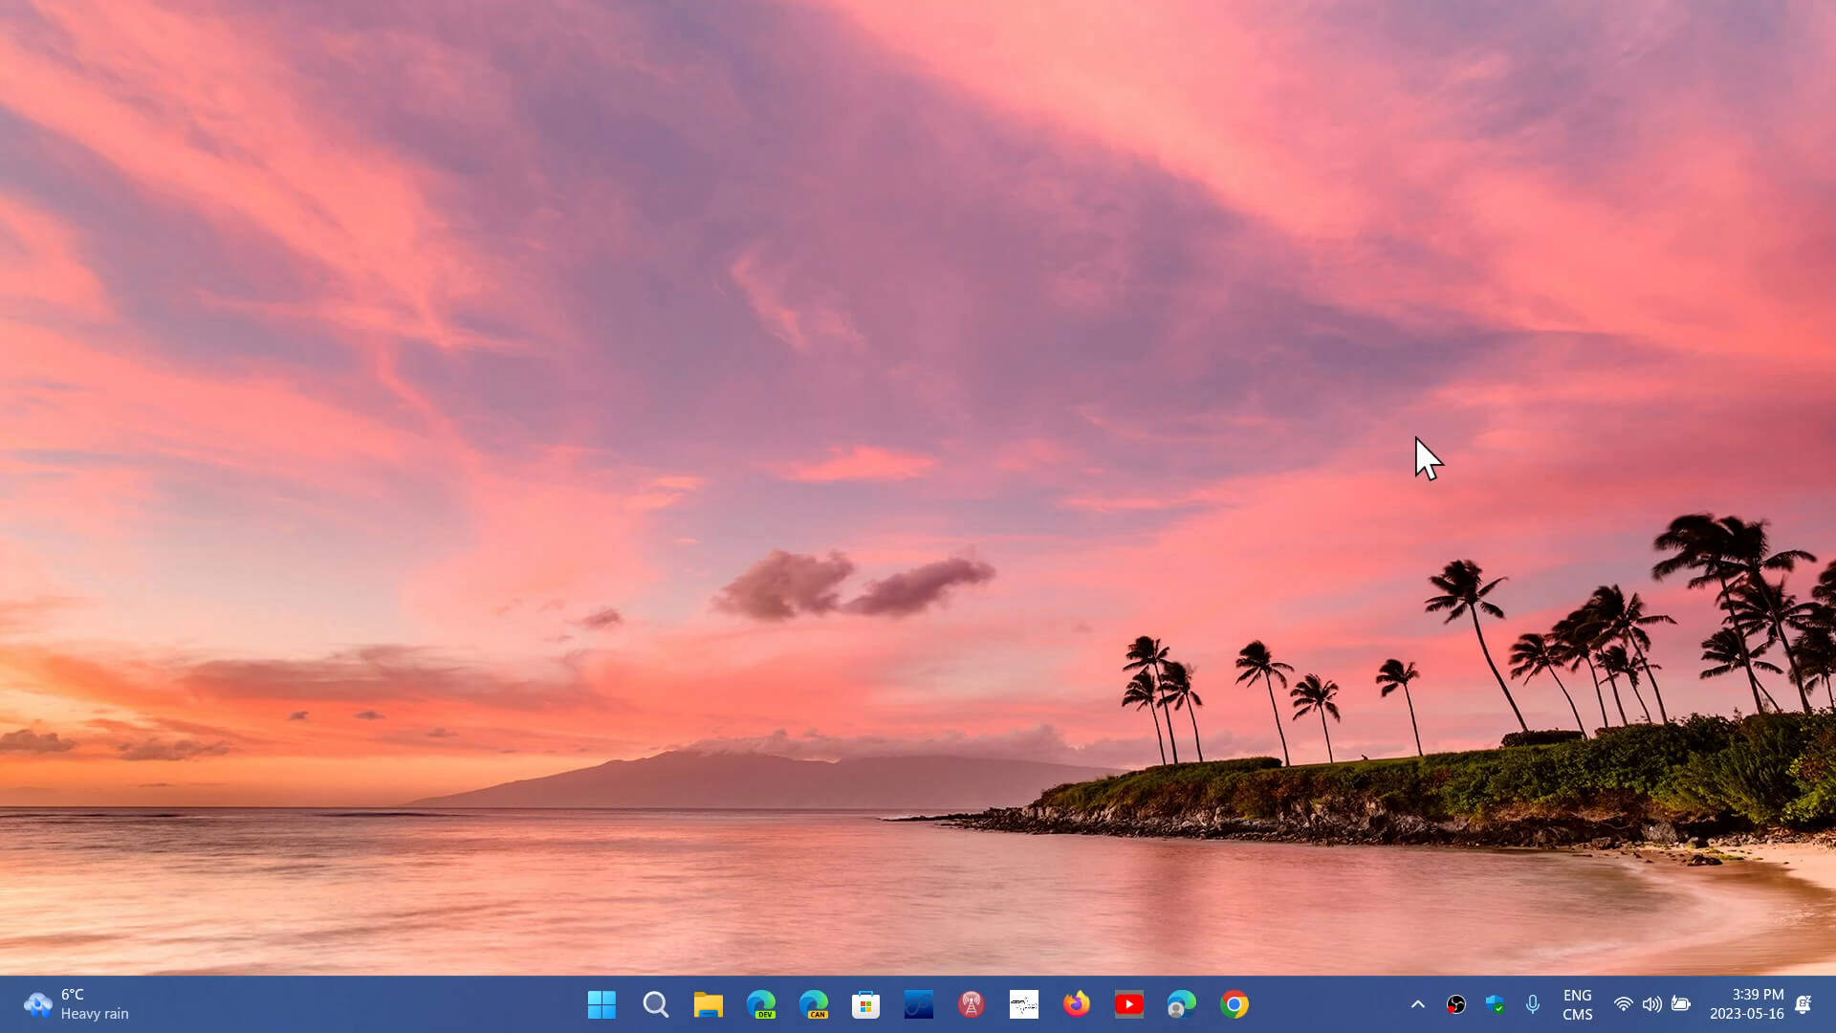
{"action": "mouse_move", "coordinate": [683, 876]}
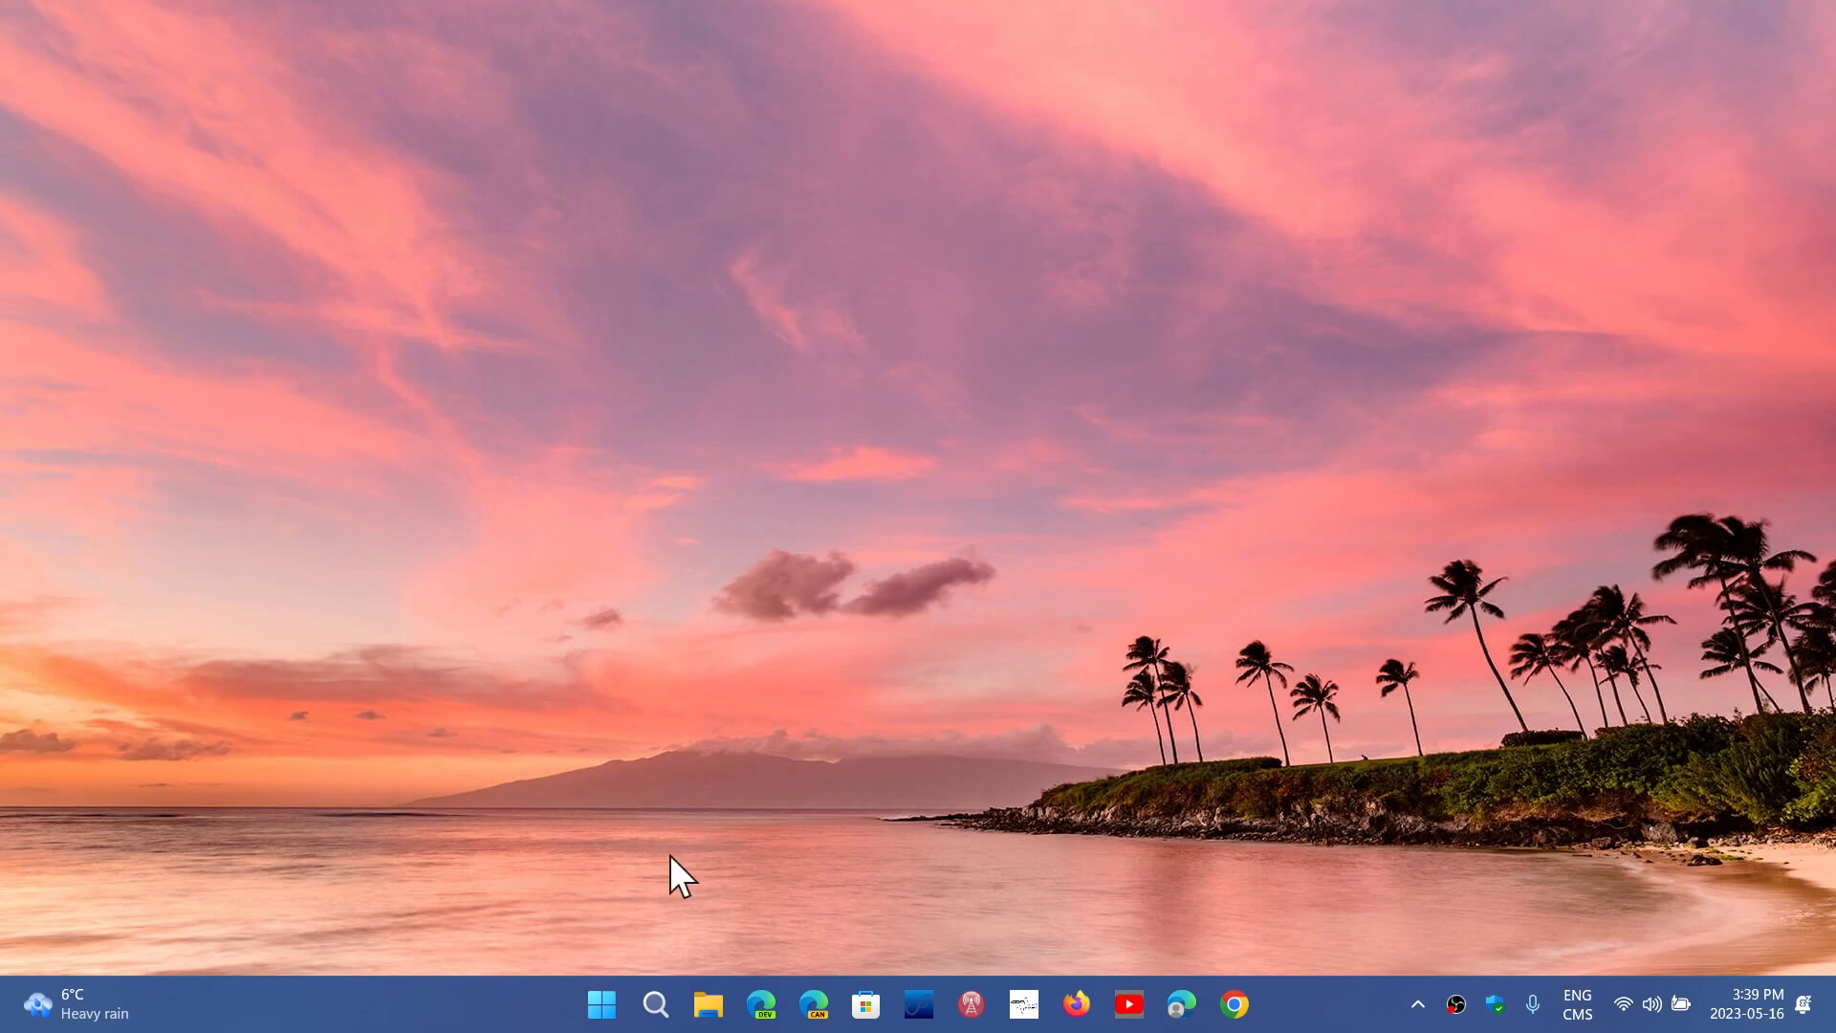
- Open Start from the taskbar to show pinned apps and recommendations
{"action": "left_click", "coordinate": [601, 1003]}
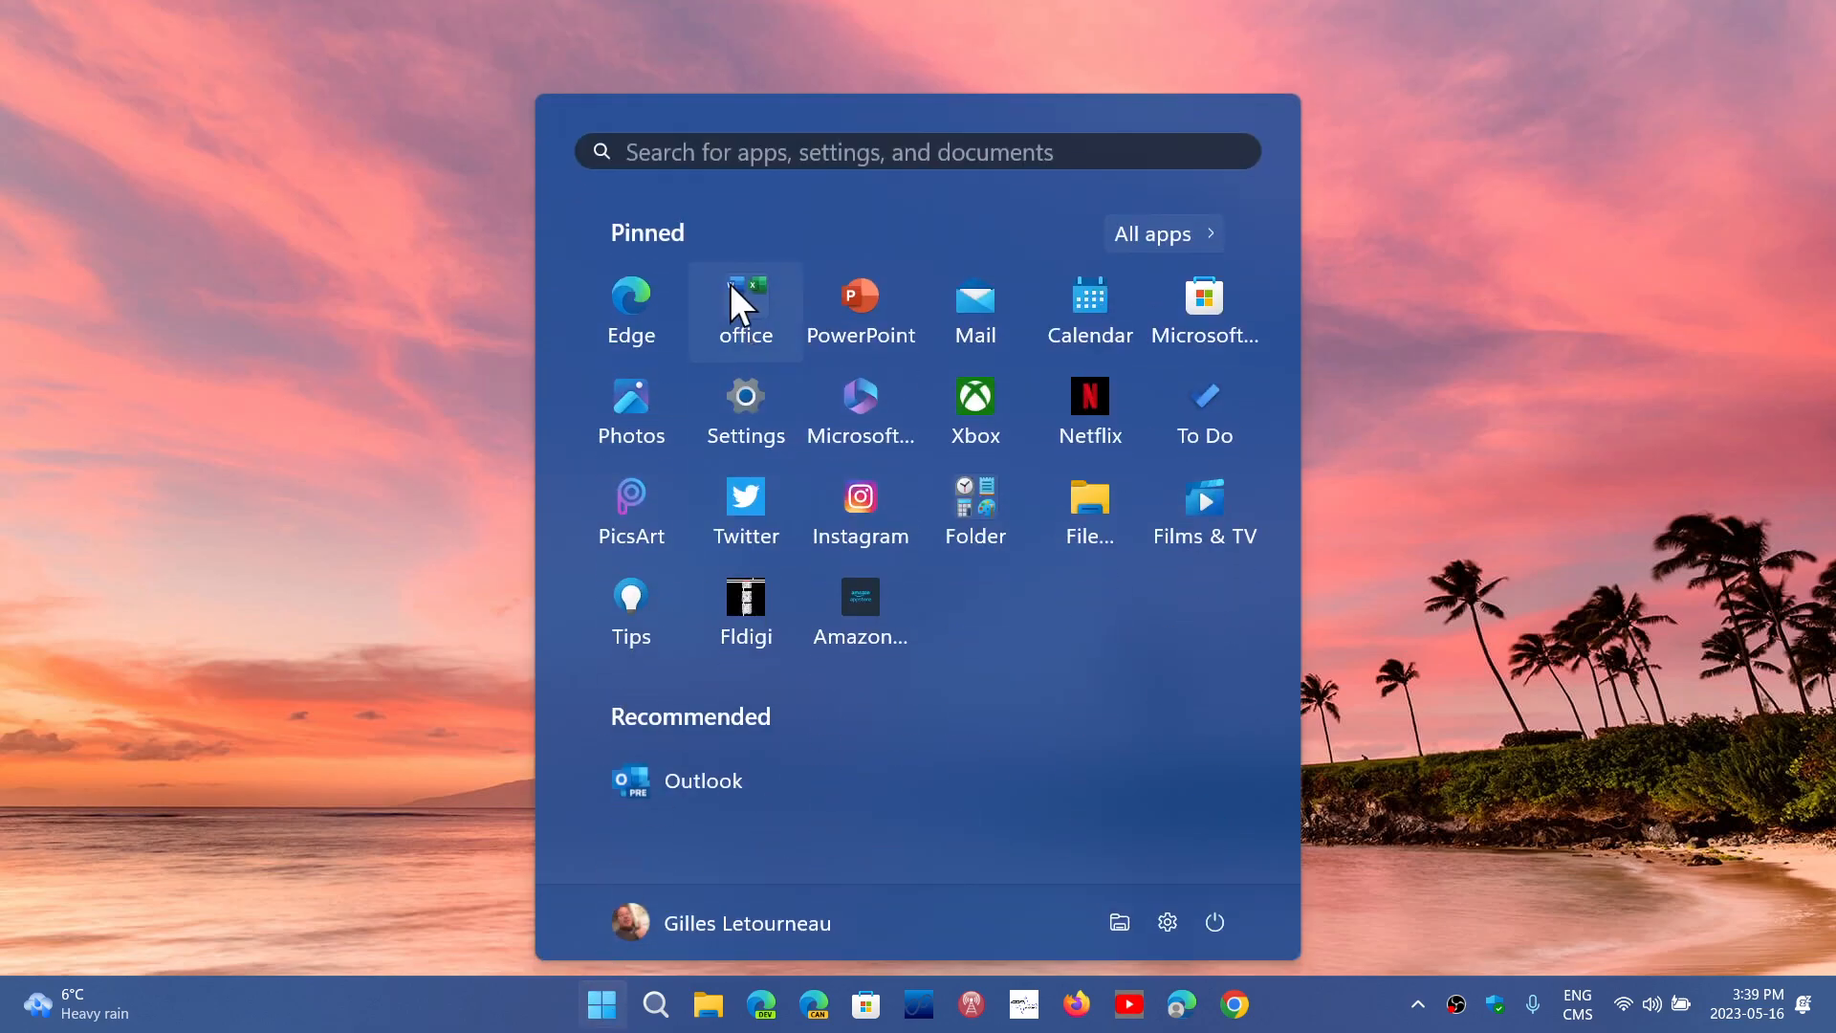
- Launch Settings from Start and scroll through the Bluetooth & devices categories
{"action": "left_click", "coordinate": [745, 411]}
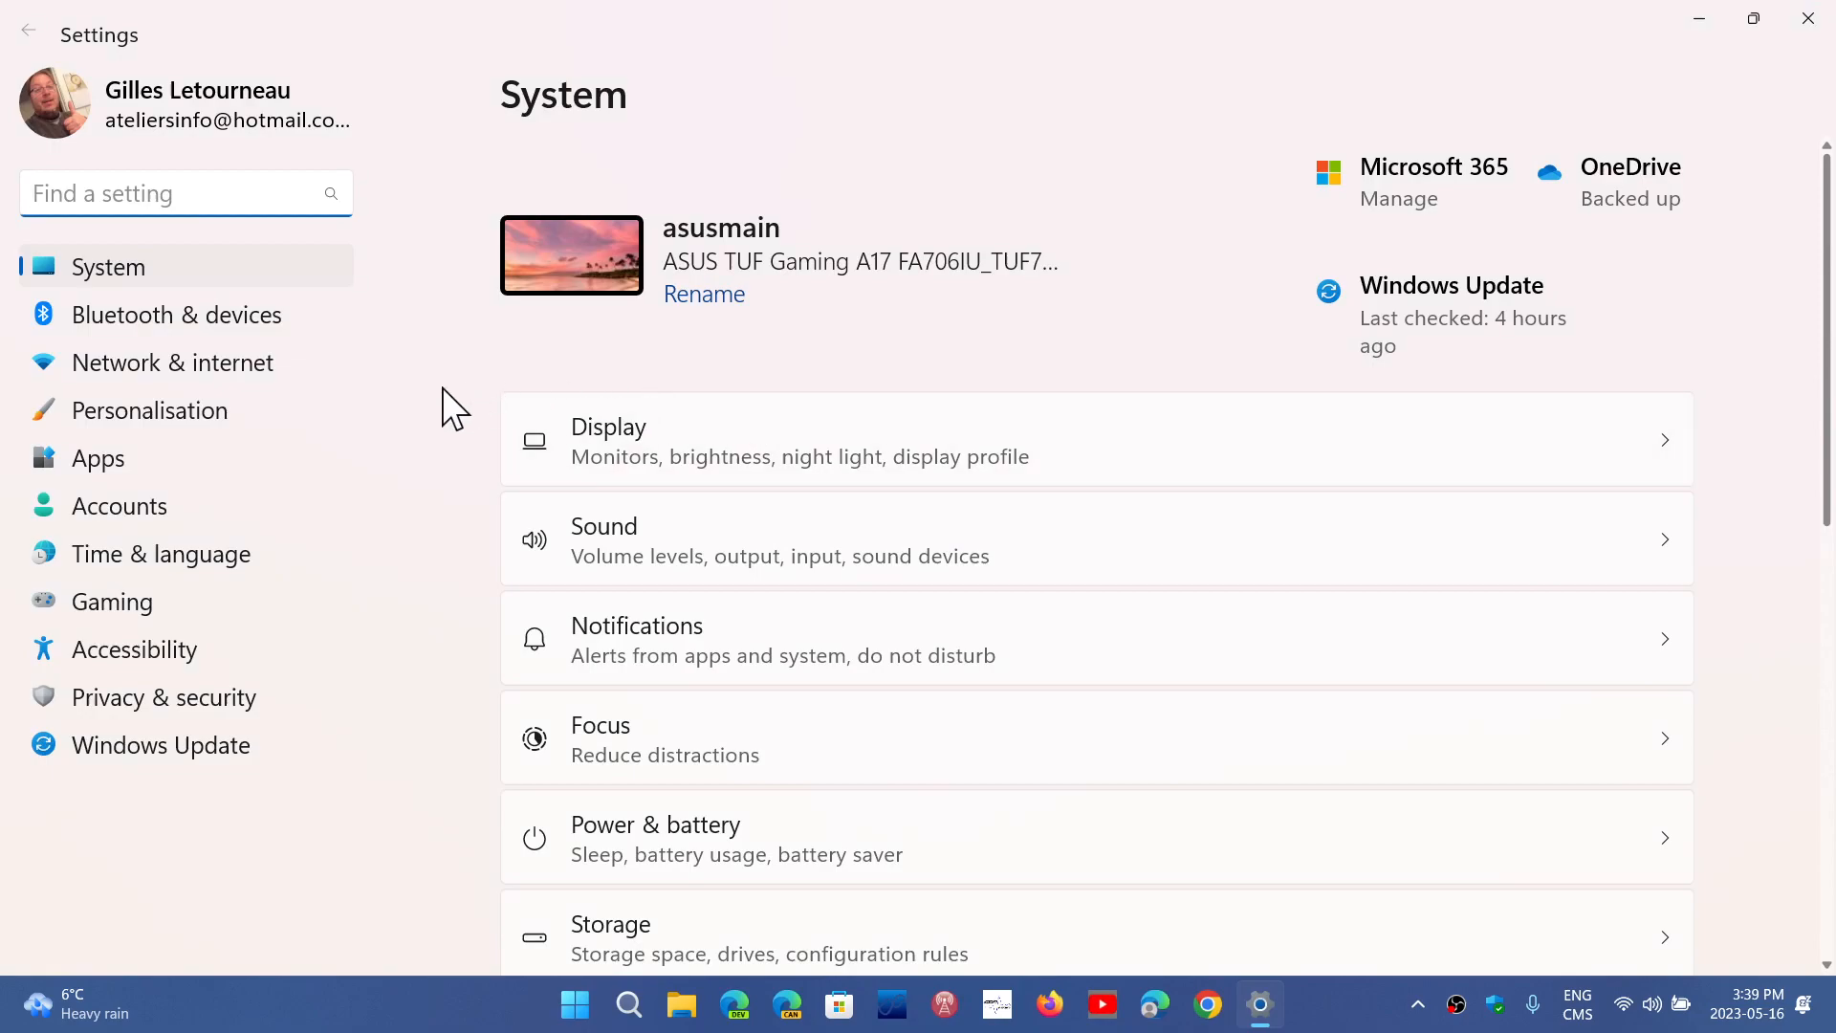
{"action": "left_click", "coordinate": [177, 313]}
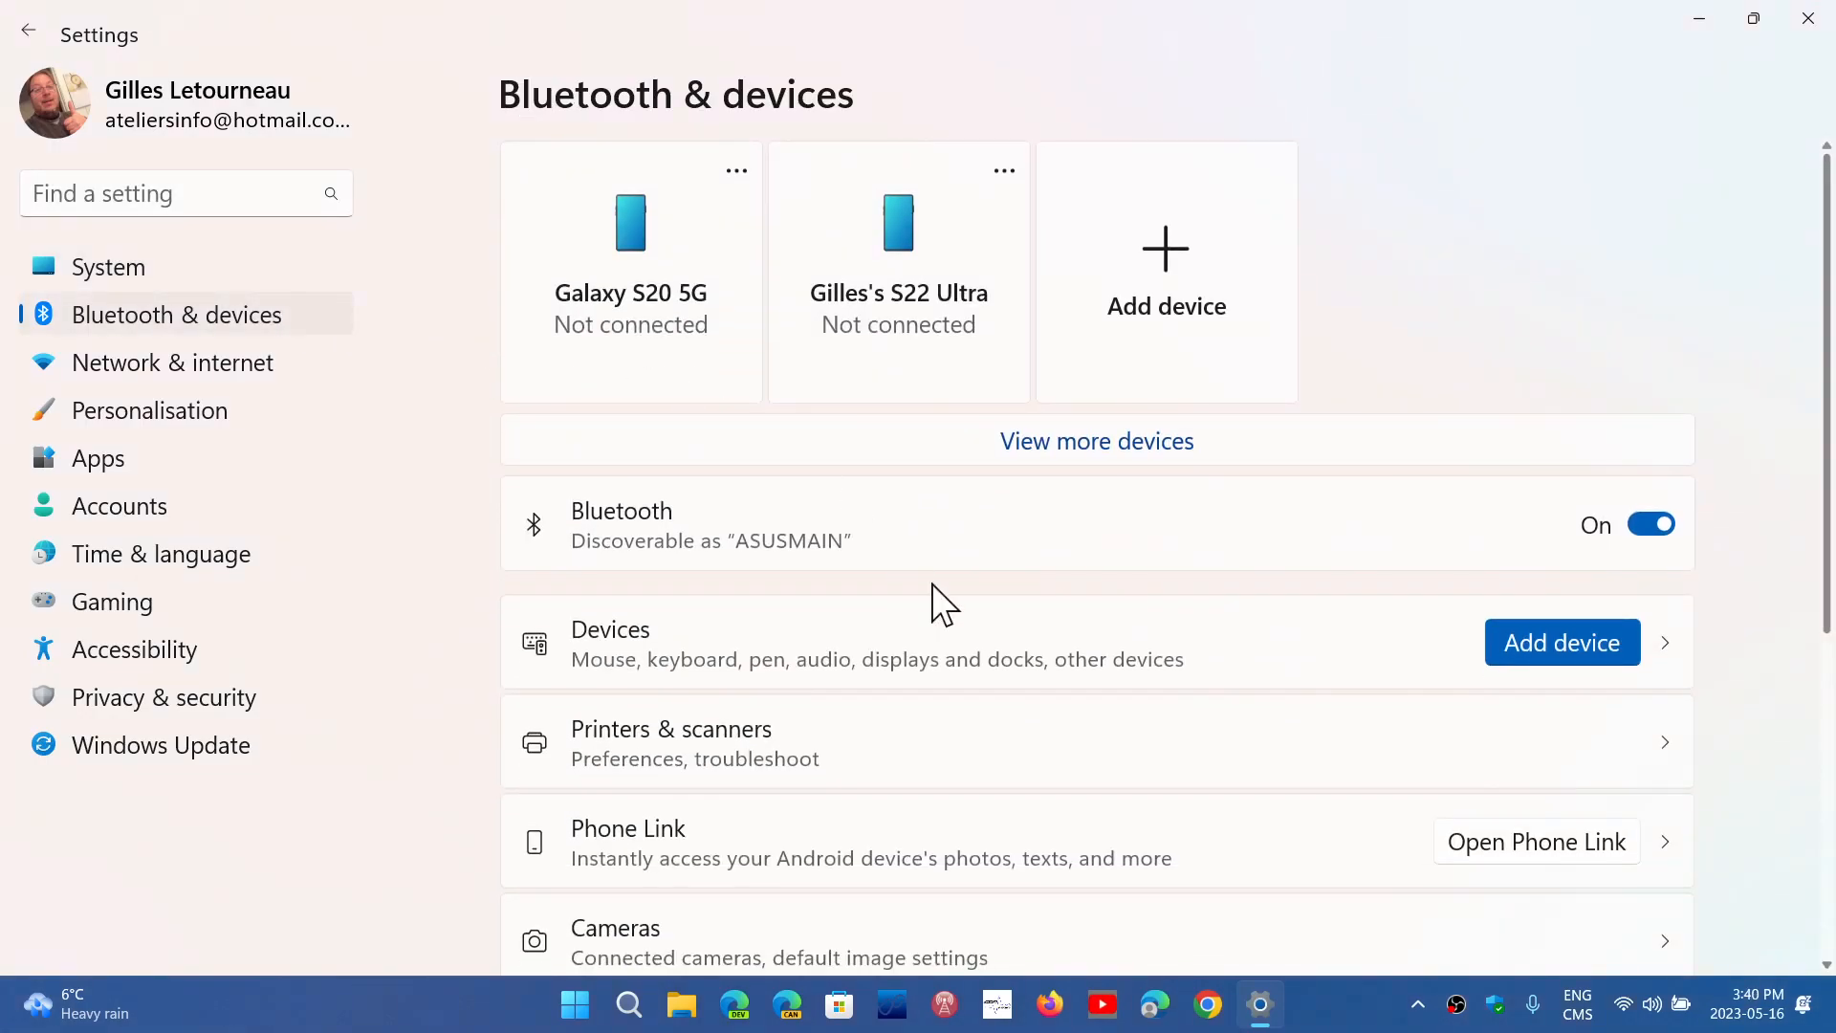
{"action": "scroll", "scroll_direction": "down", "scroll_amount": 3}
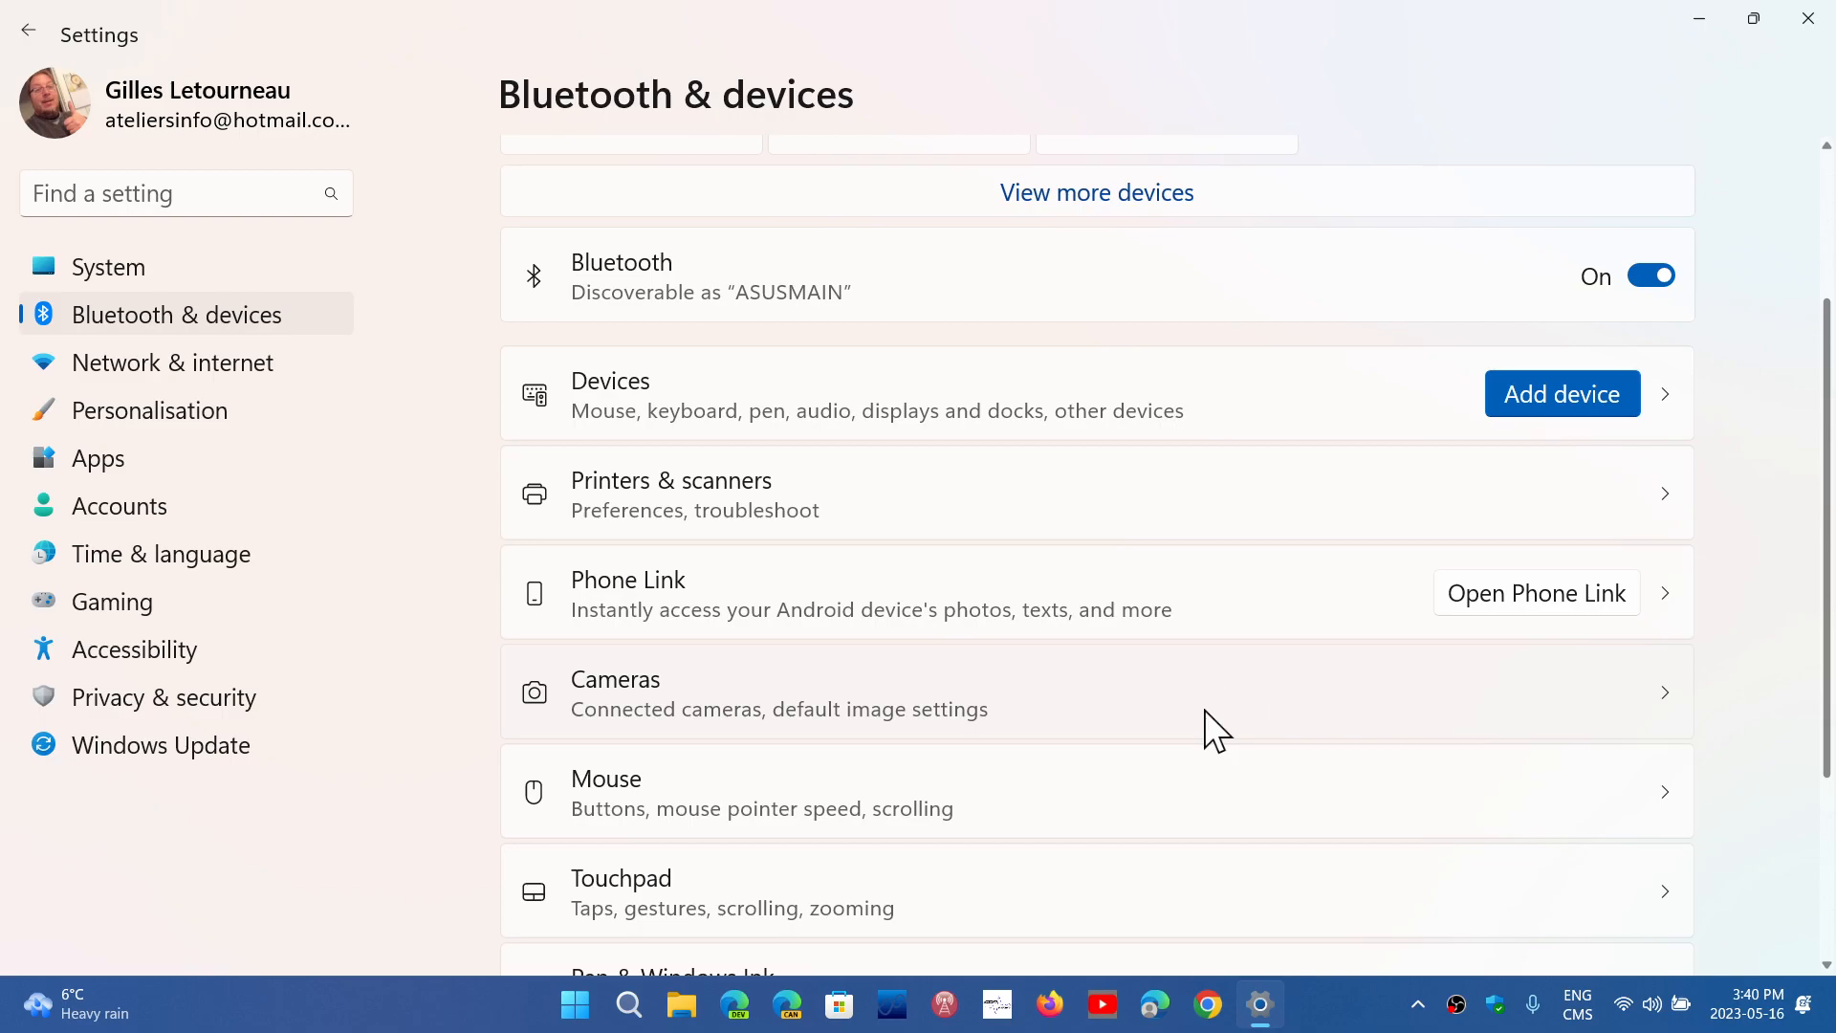
{"action": "mouse_move", "coordinate": [960, 797]}
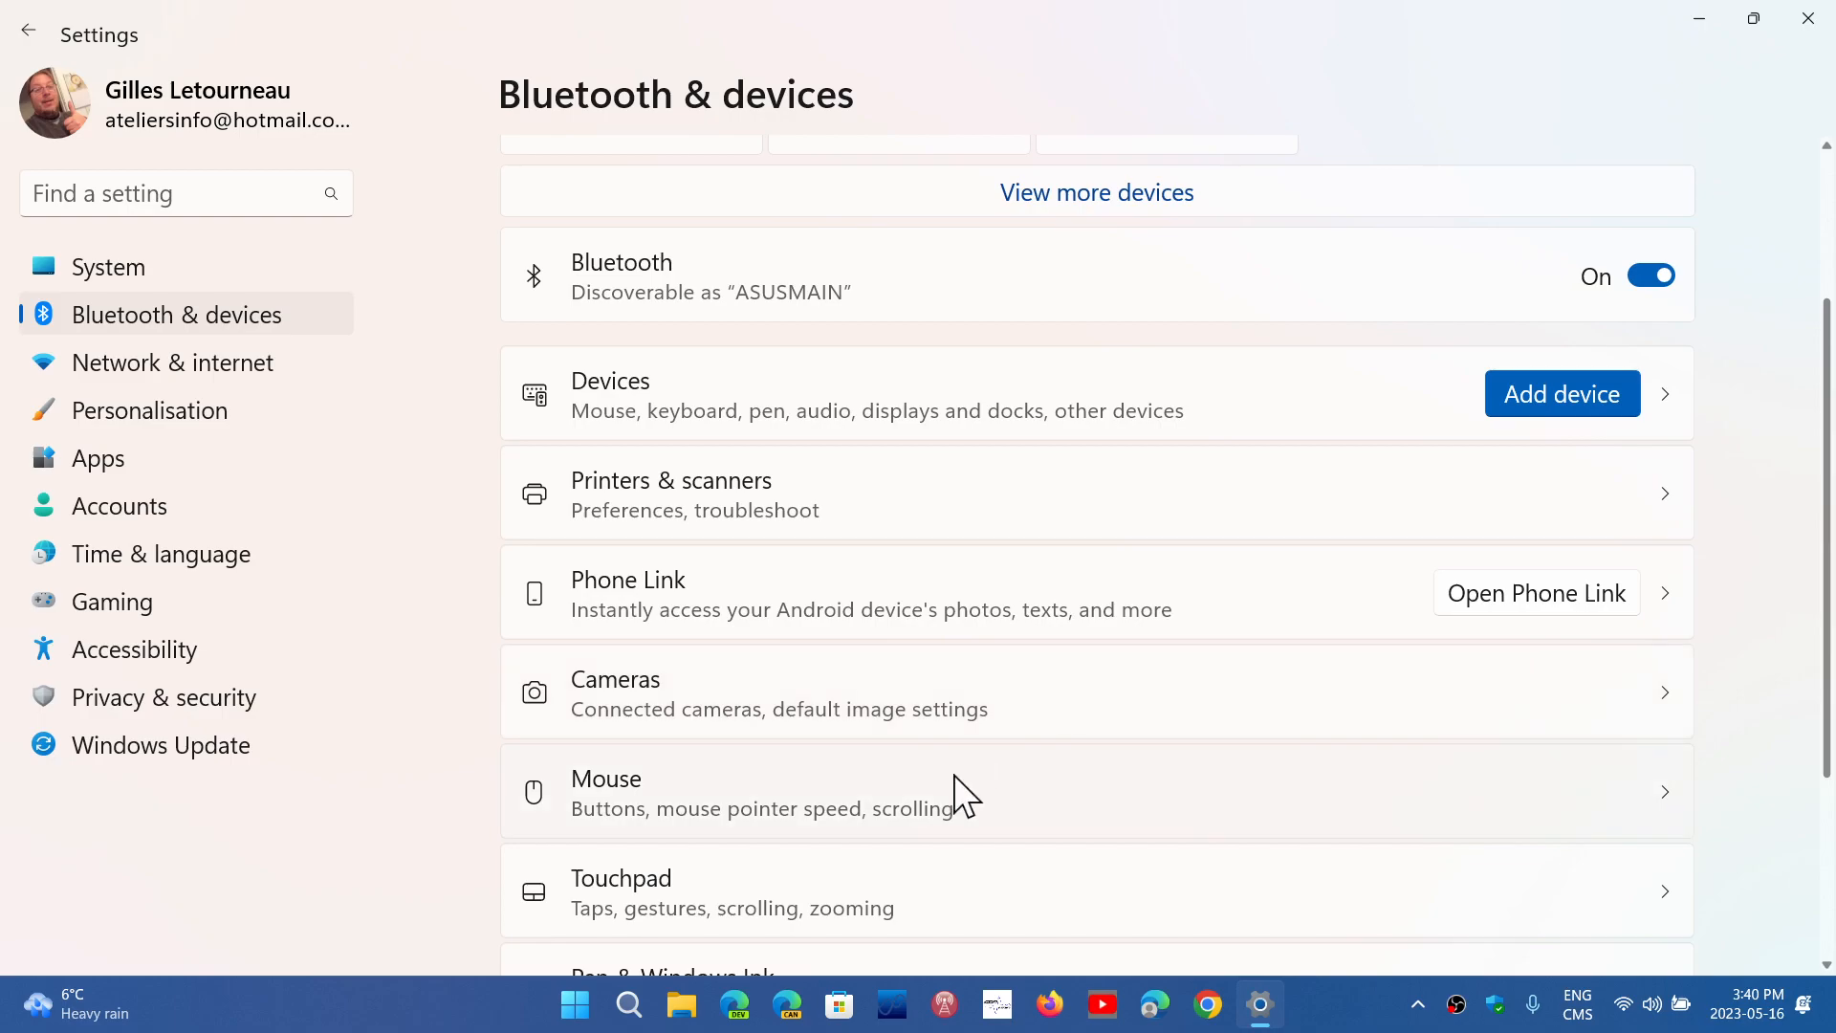
{"action": "mouse_move", "coordinate": [475, 1001]}
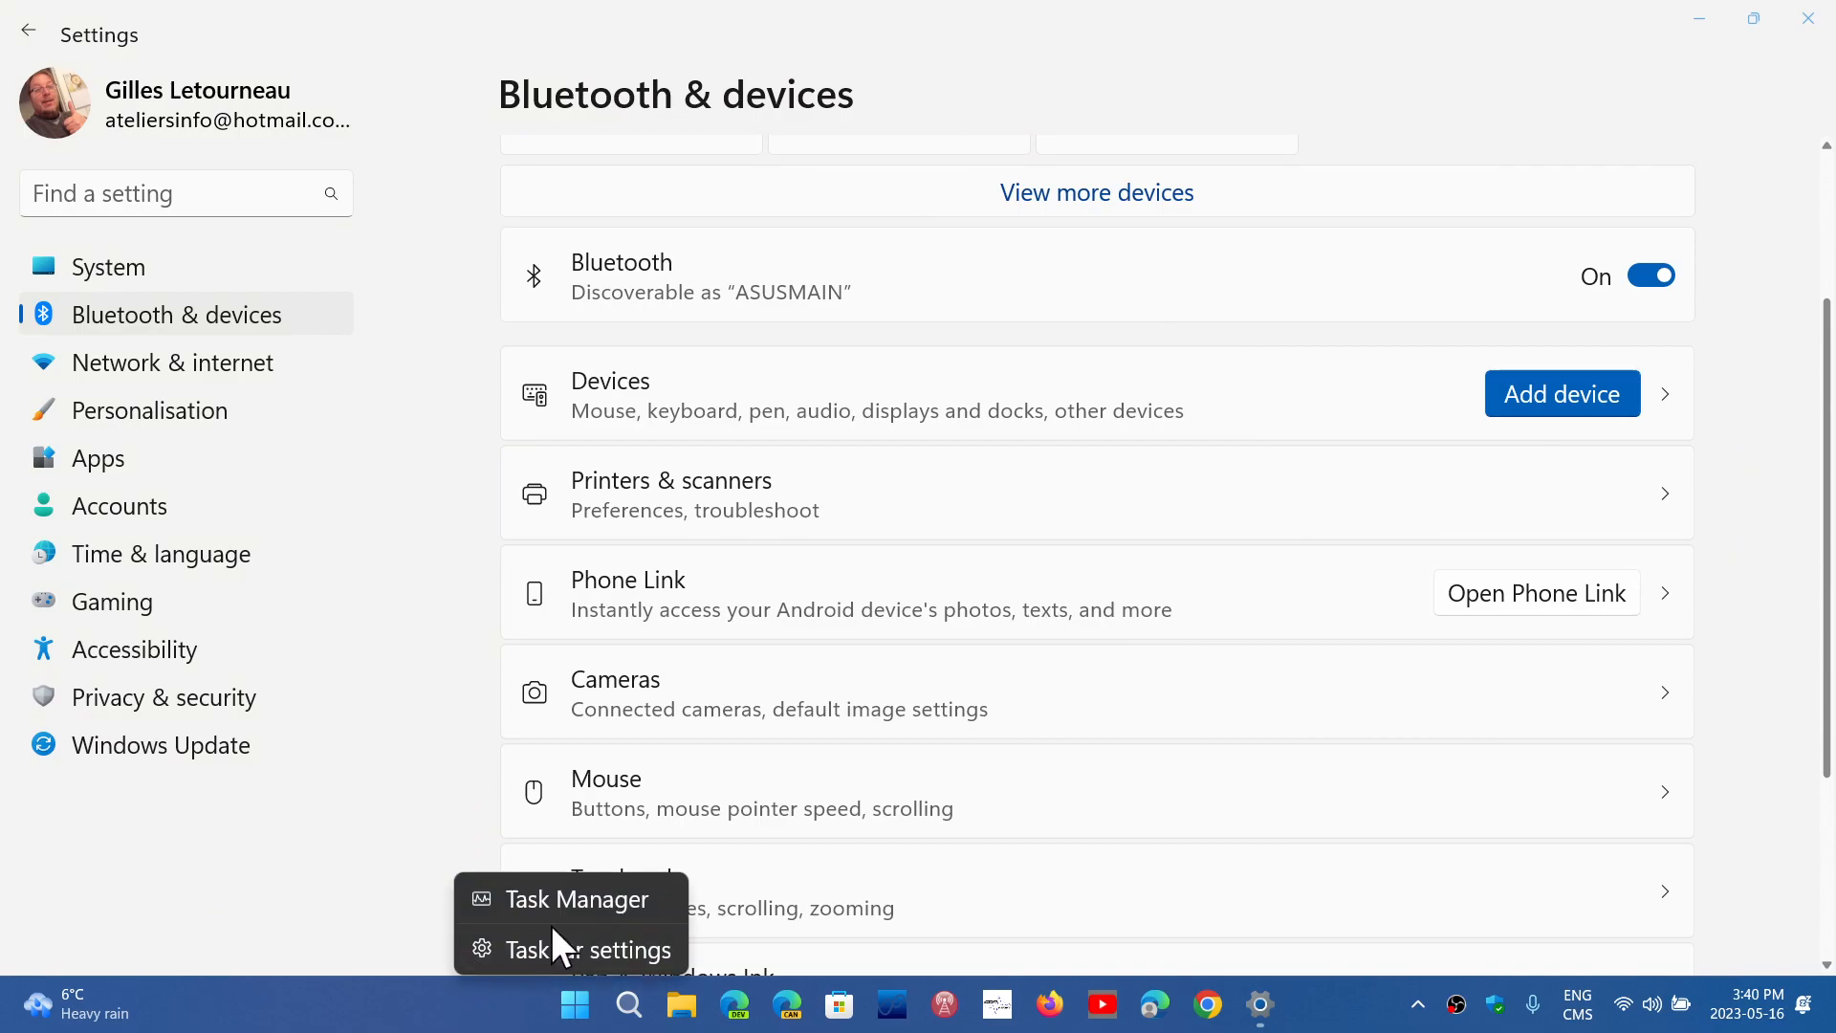
- Launch Task Manager, view its Processes list, then close Task Manager and Settings
{"action": "left_click", "coordinate": [574, 898]}
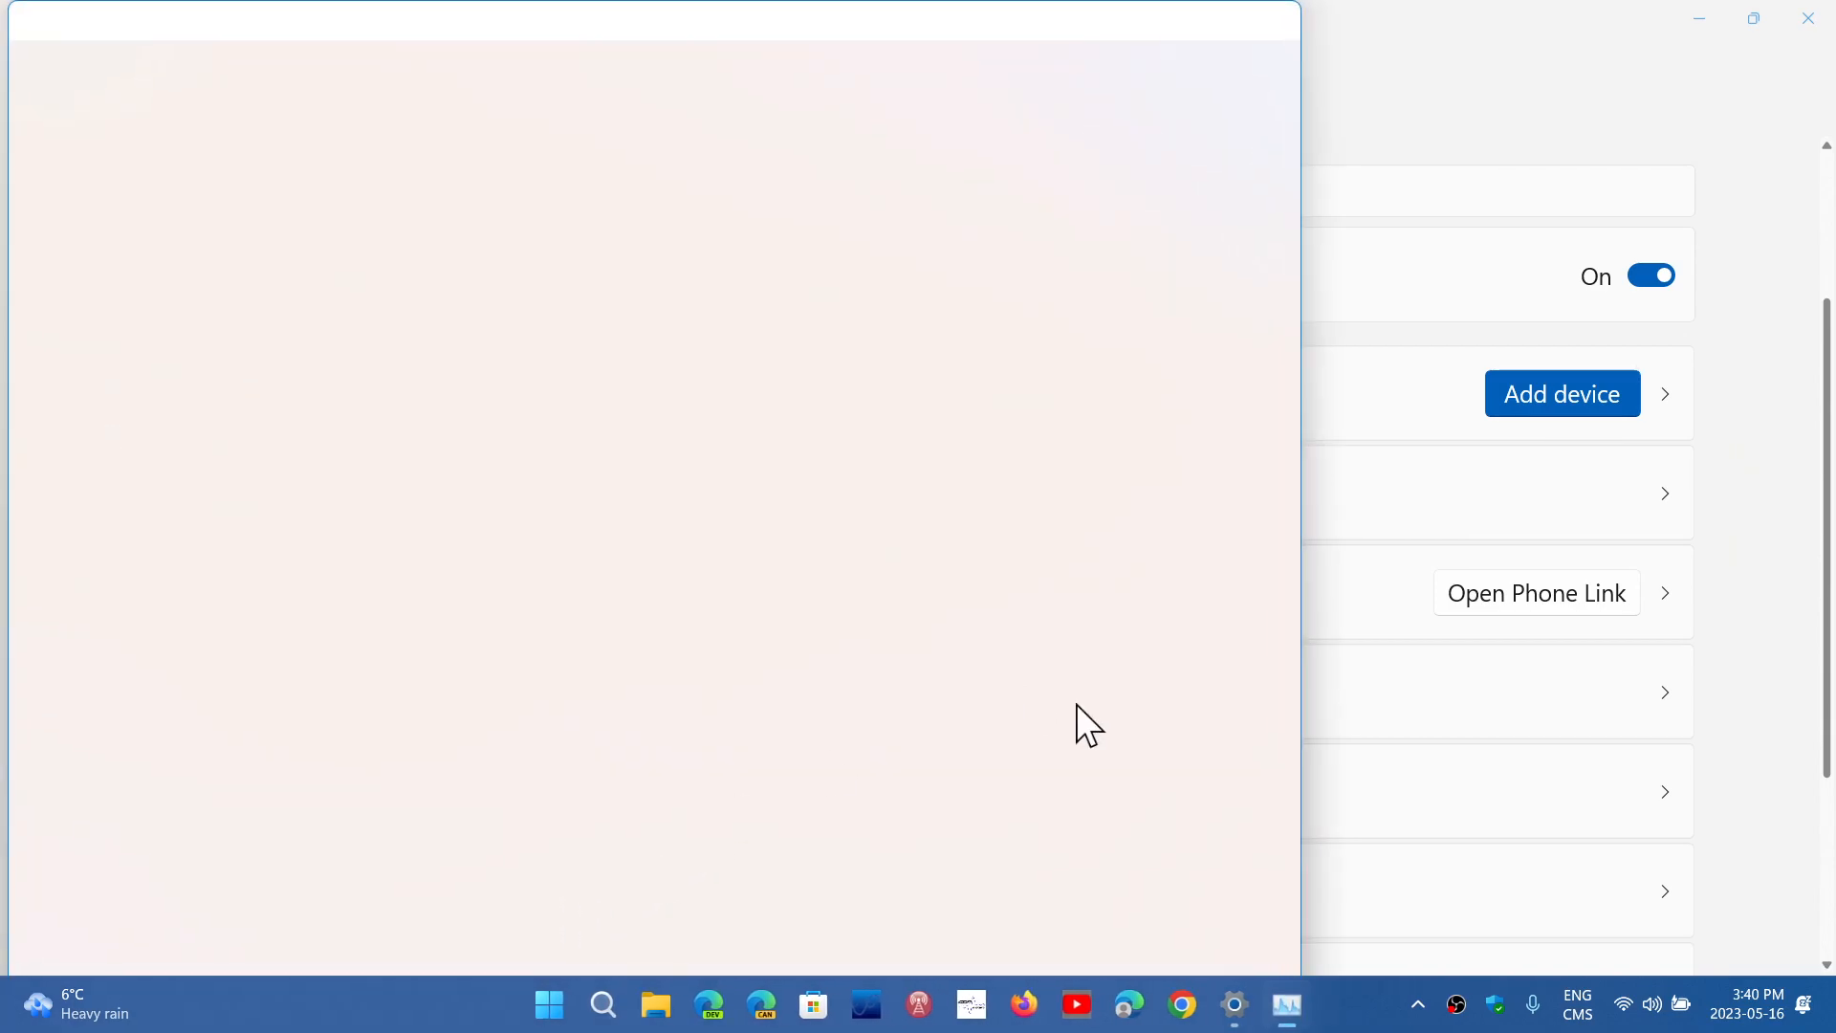
{"action": "left_click", "coordinate": [1284, 1003]}
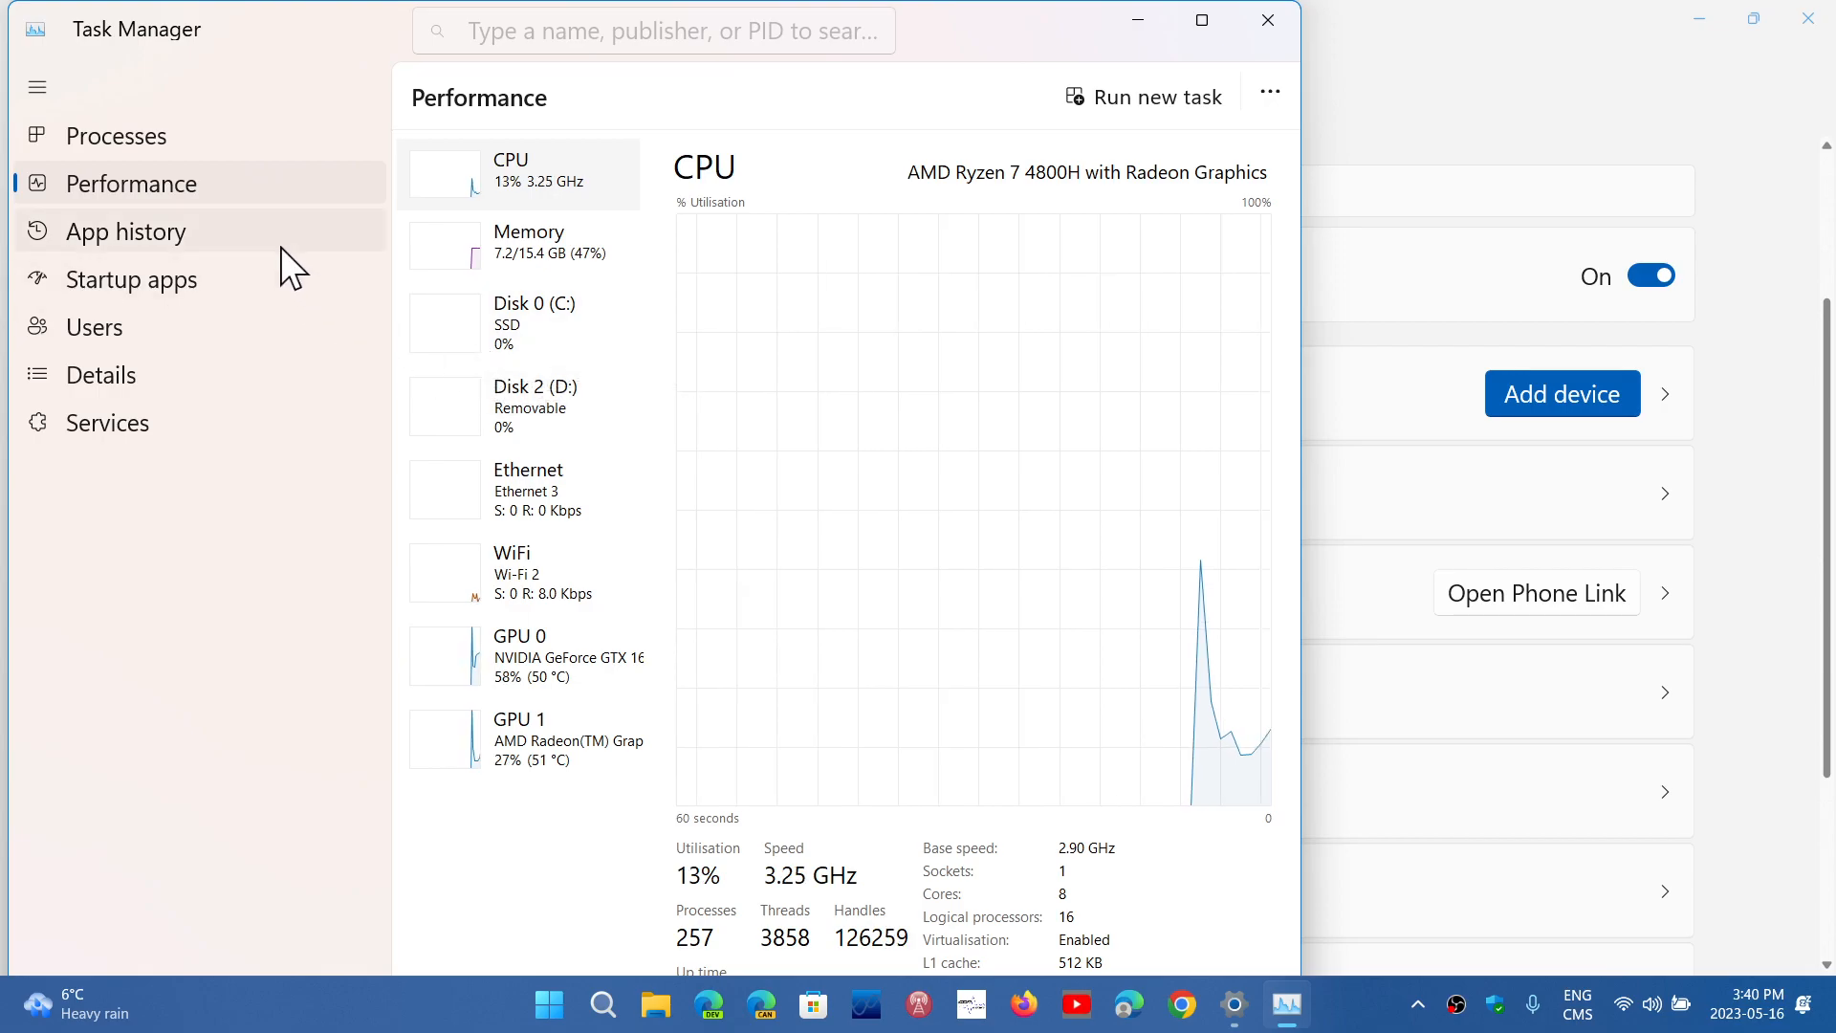
{"action": "left_click", "coordinate": [115, 136]}
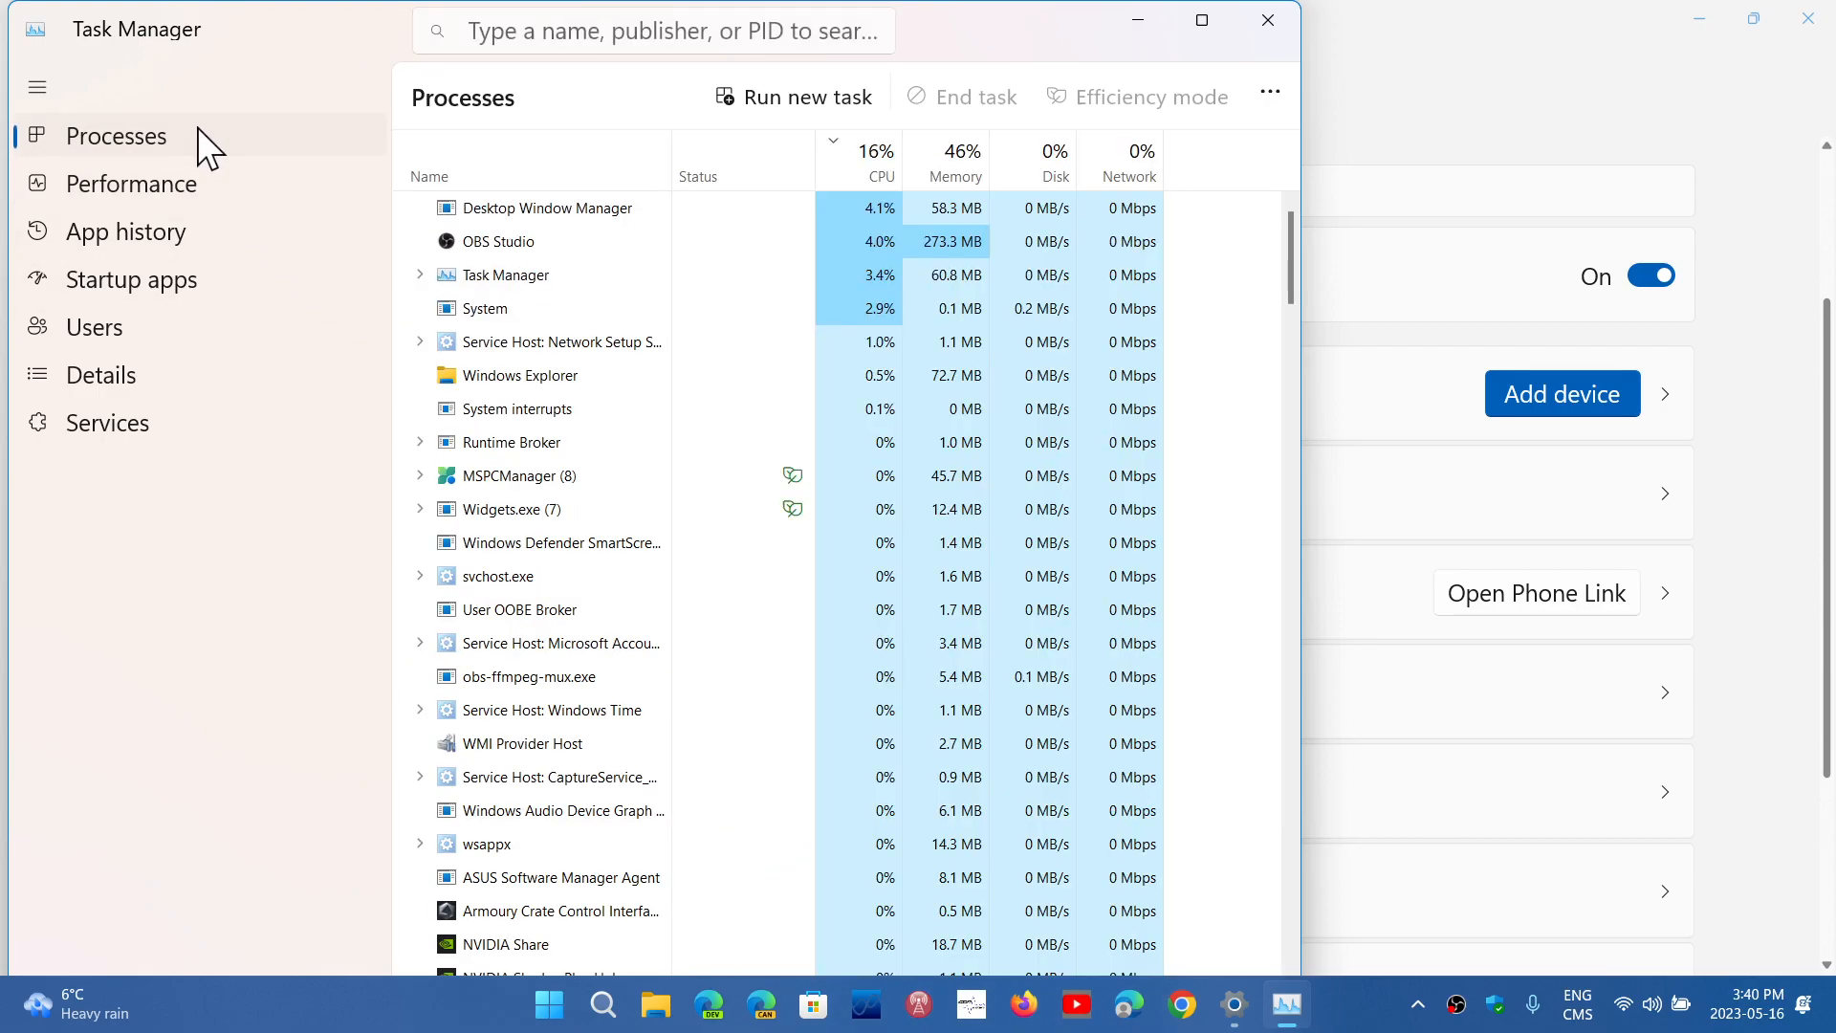
{"action": "mouse_move", "coordinate": [532, 536]}
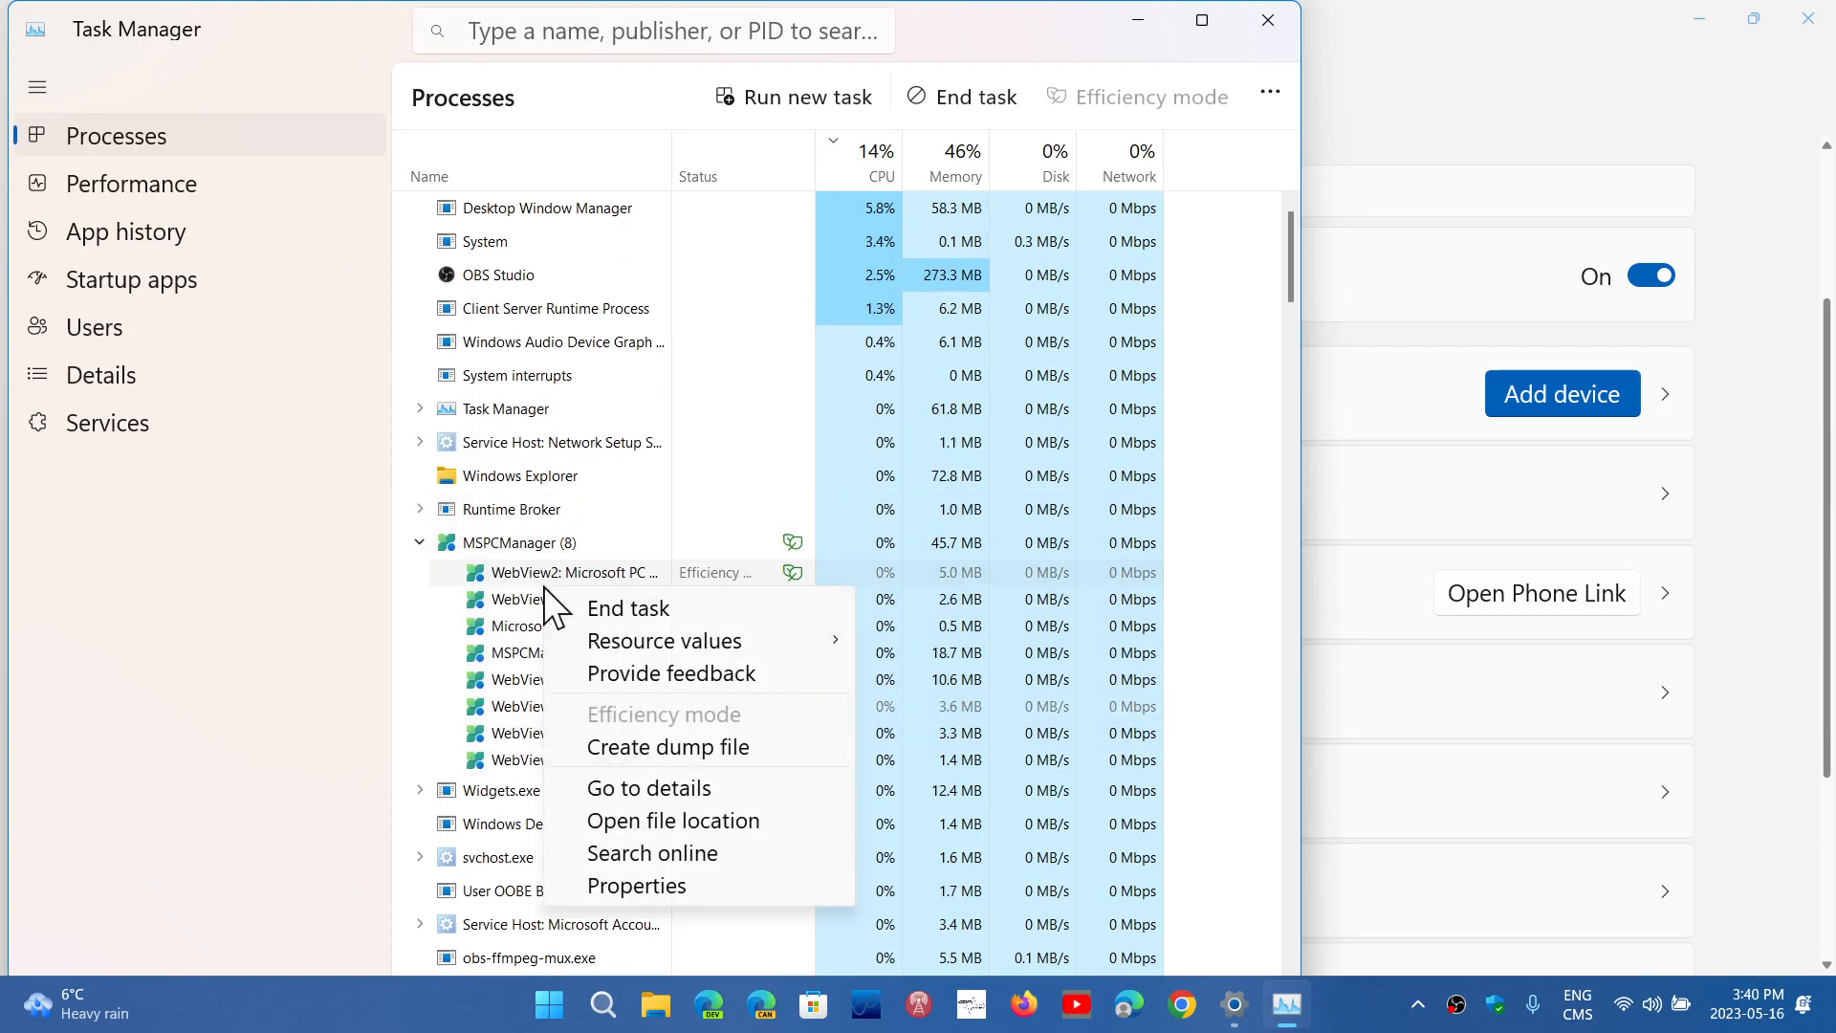
{"action": "mouse_move", "coordinate": [647, 787]}
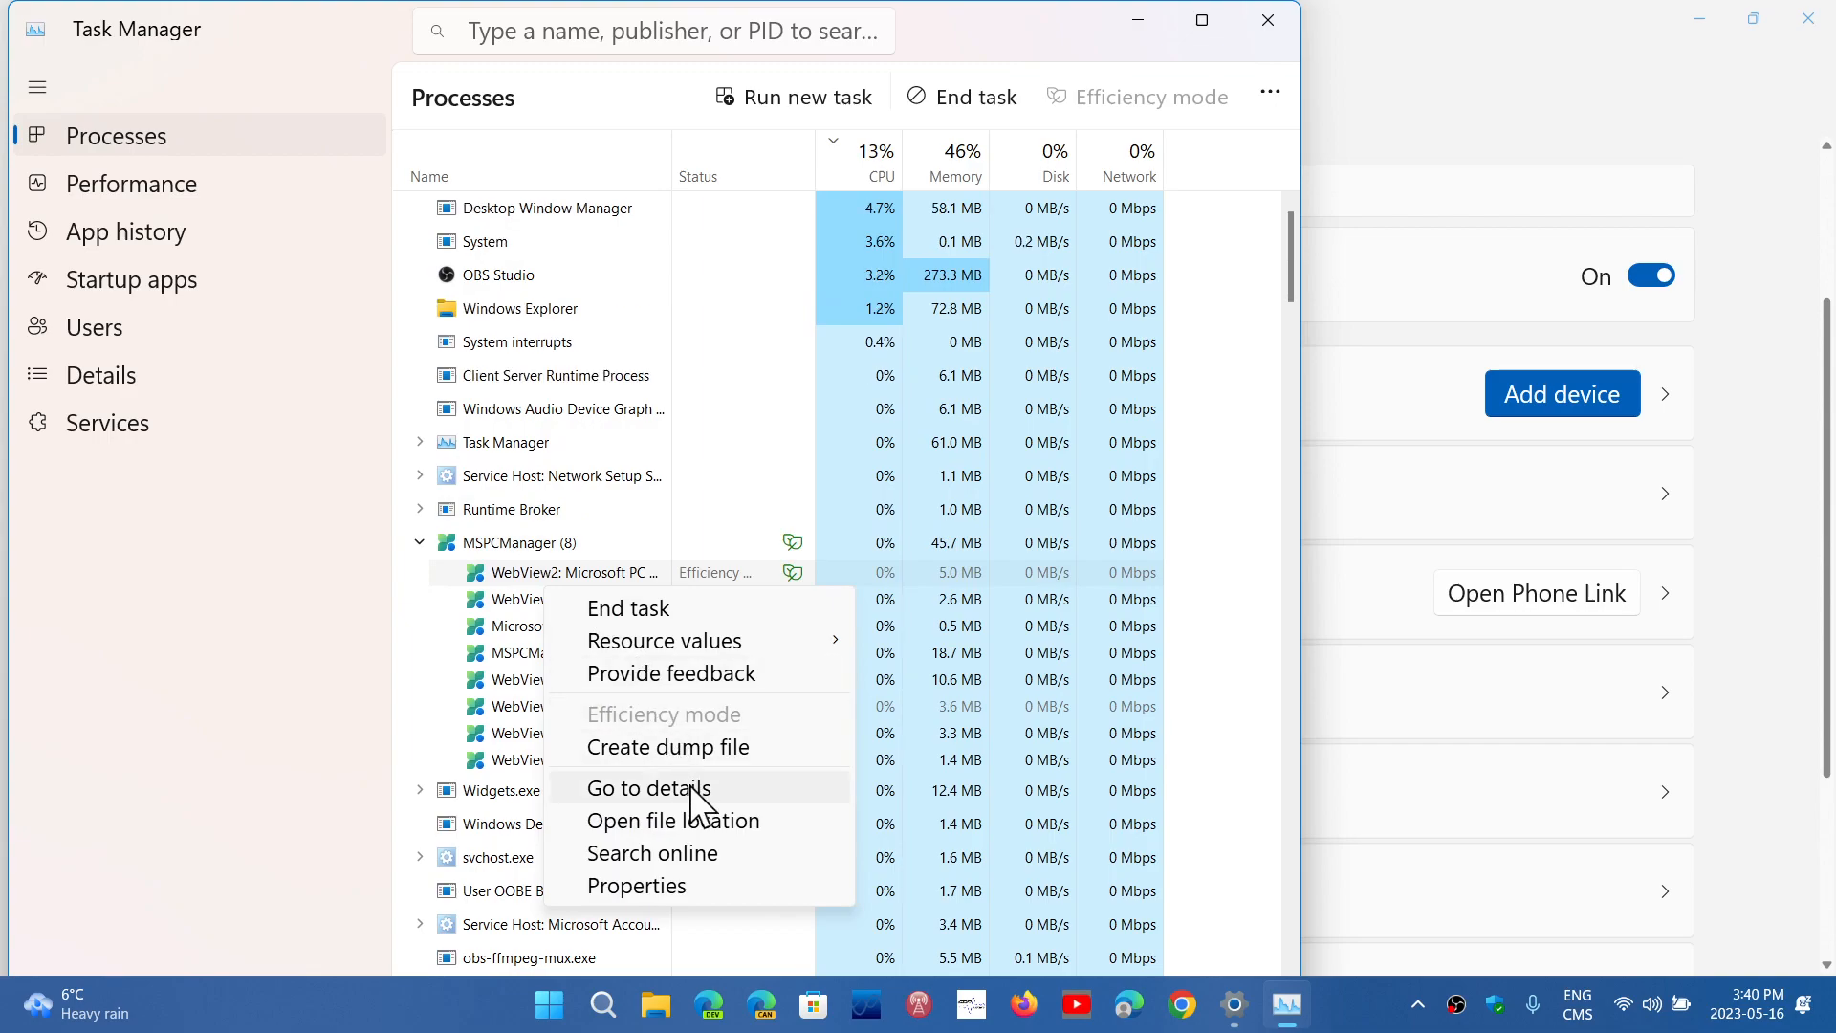
{"action": "mouse_move", "coordinate": [809, 838]}
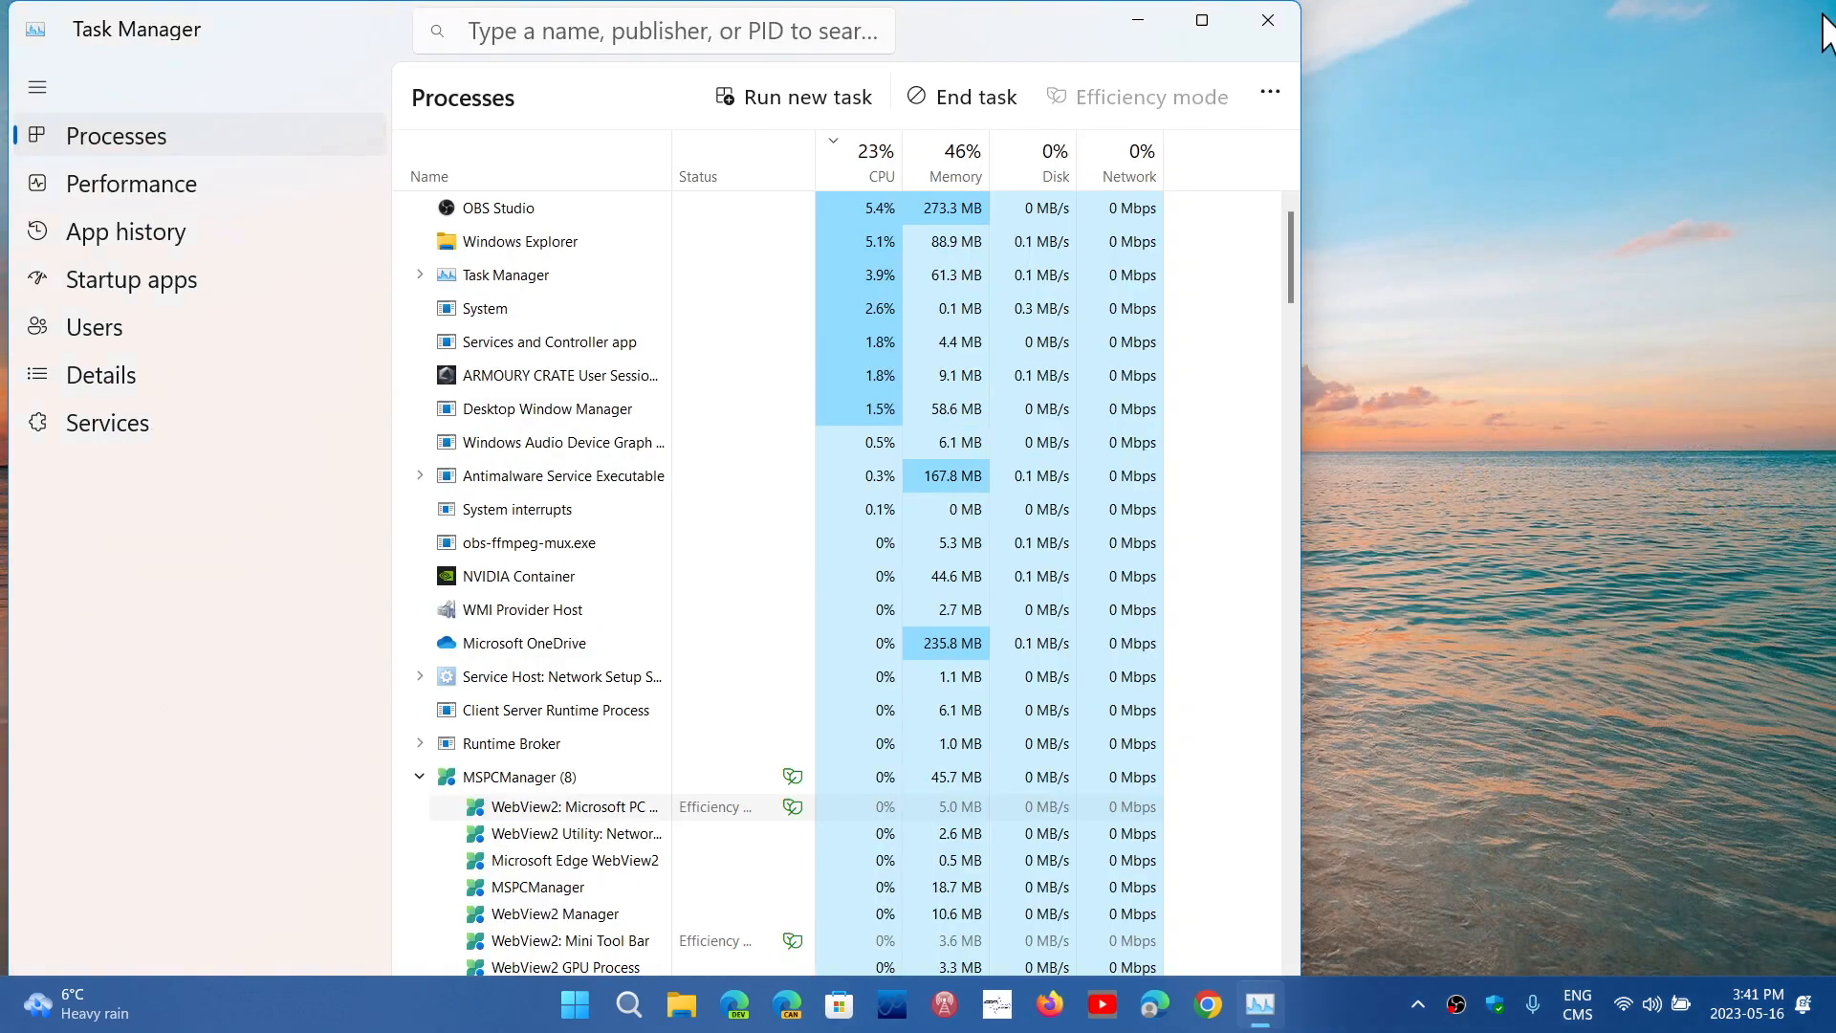
{"action": "left_click", "coordinate": [1267, 21]}
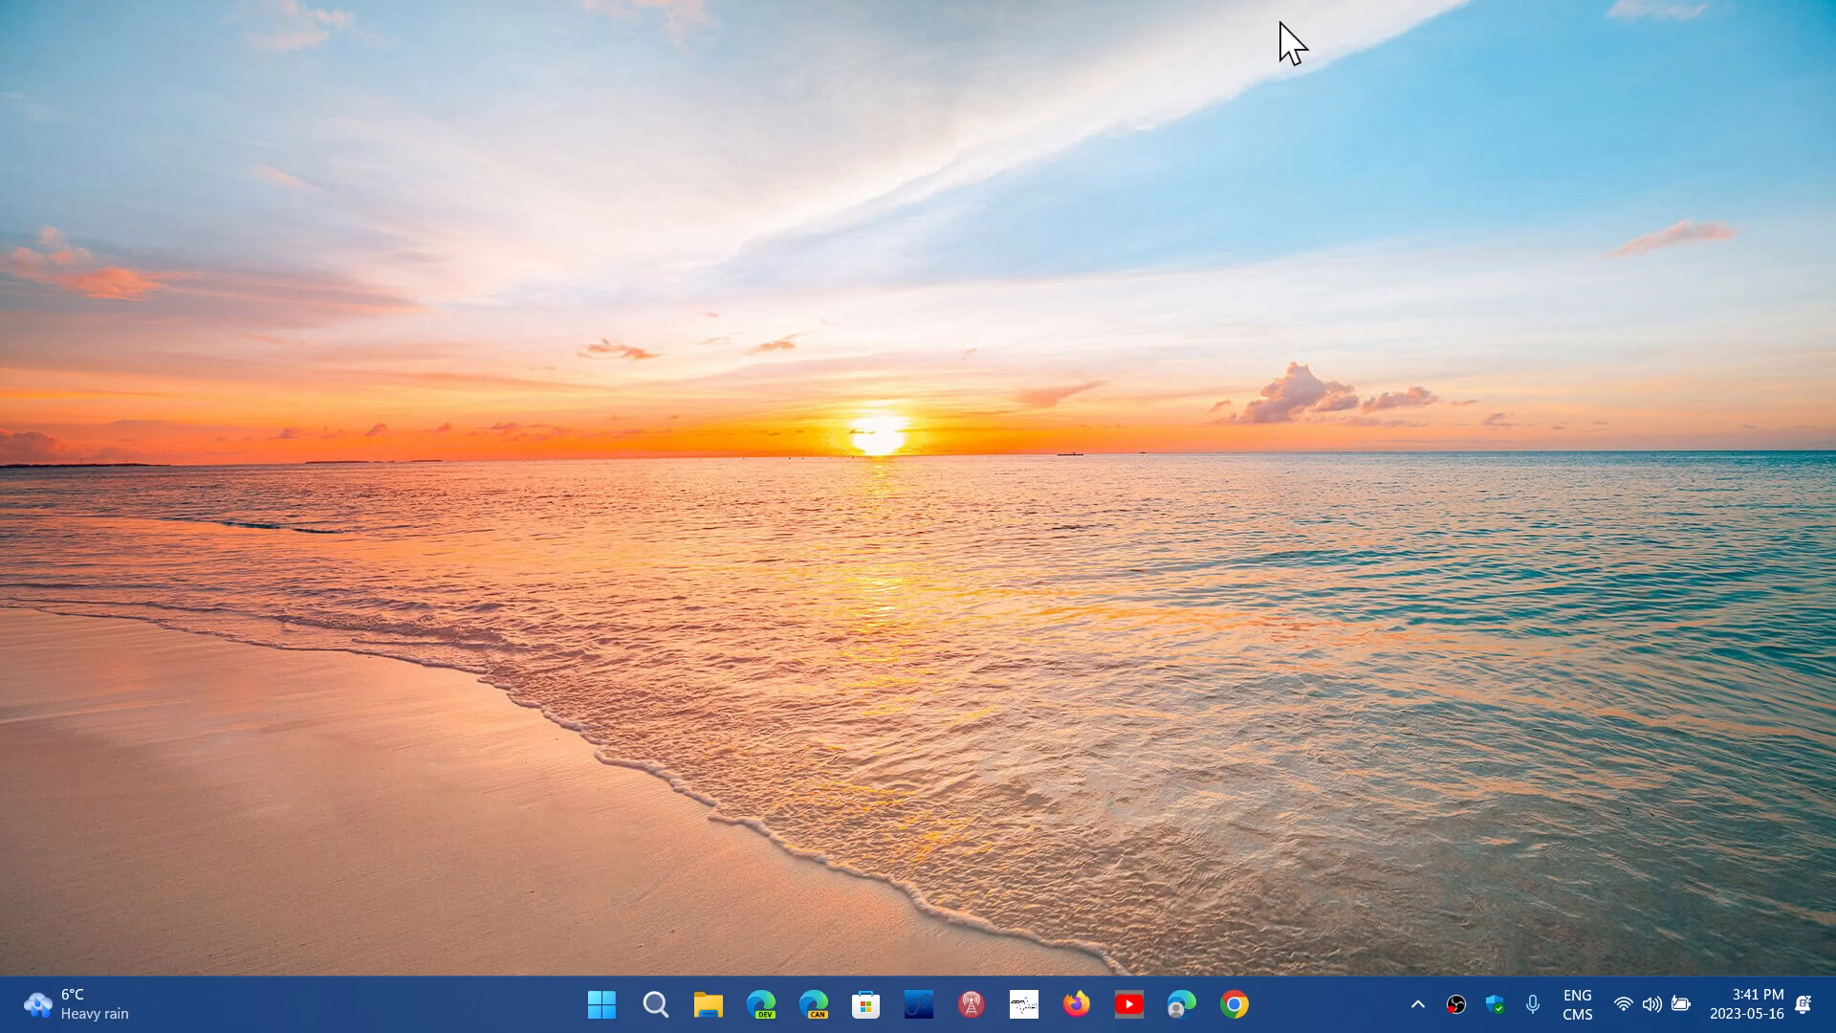
{"action": "mouse_move", "coordinate": [1829, 776]}
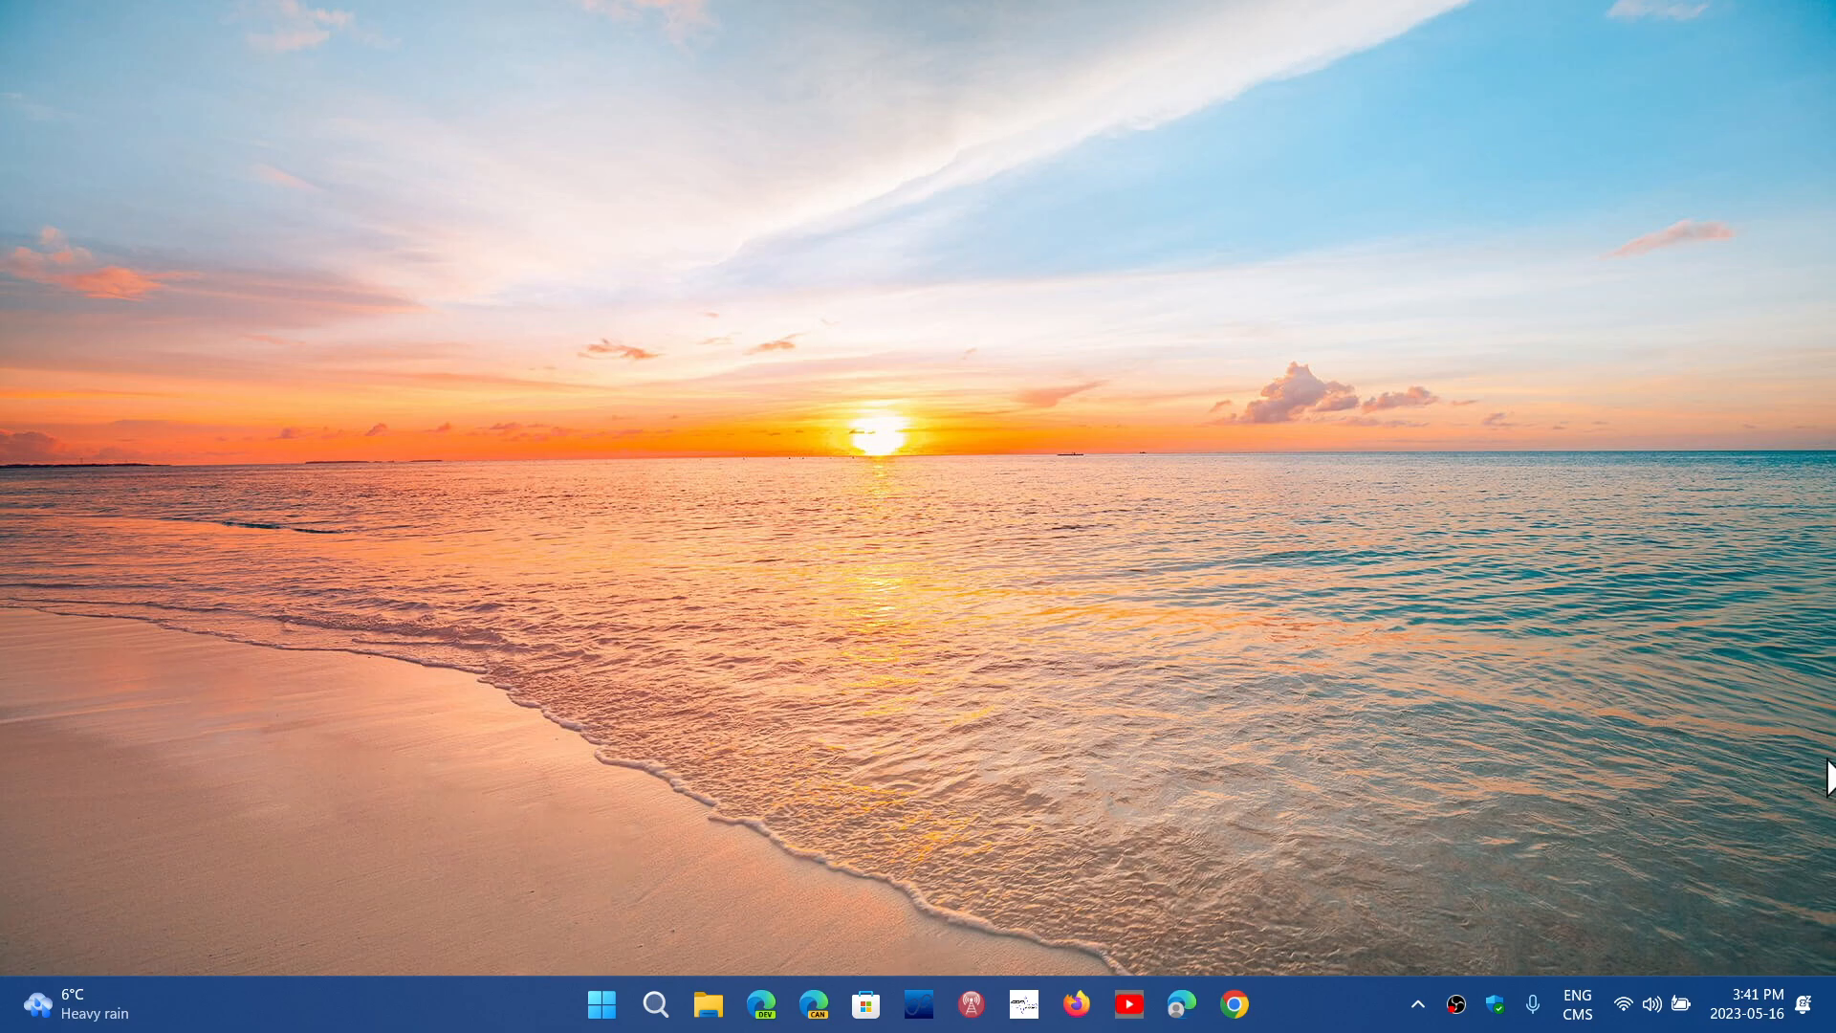
- Show the notifications and May 2023 calendar panel from the system tray clock
{"action": "left_click", "coordinate": [1749, 1003]}
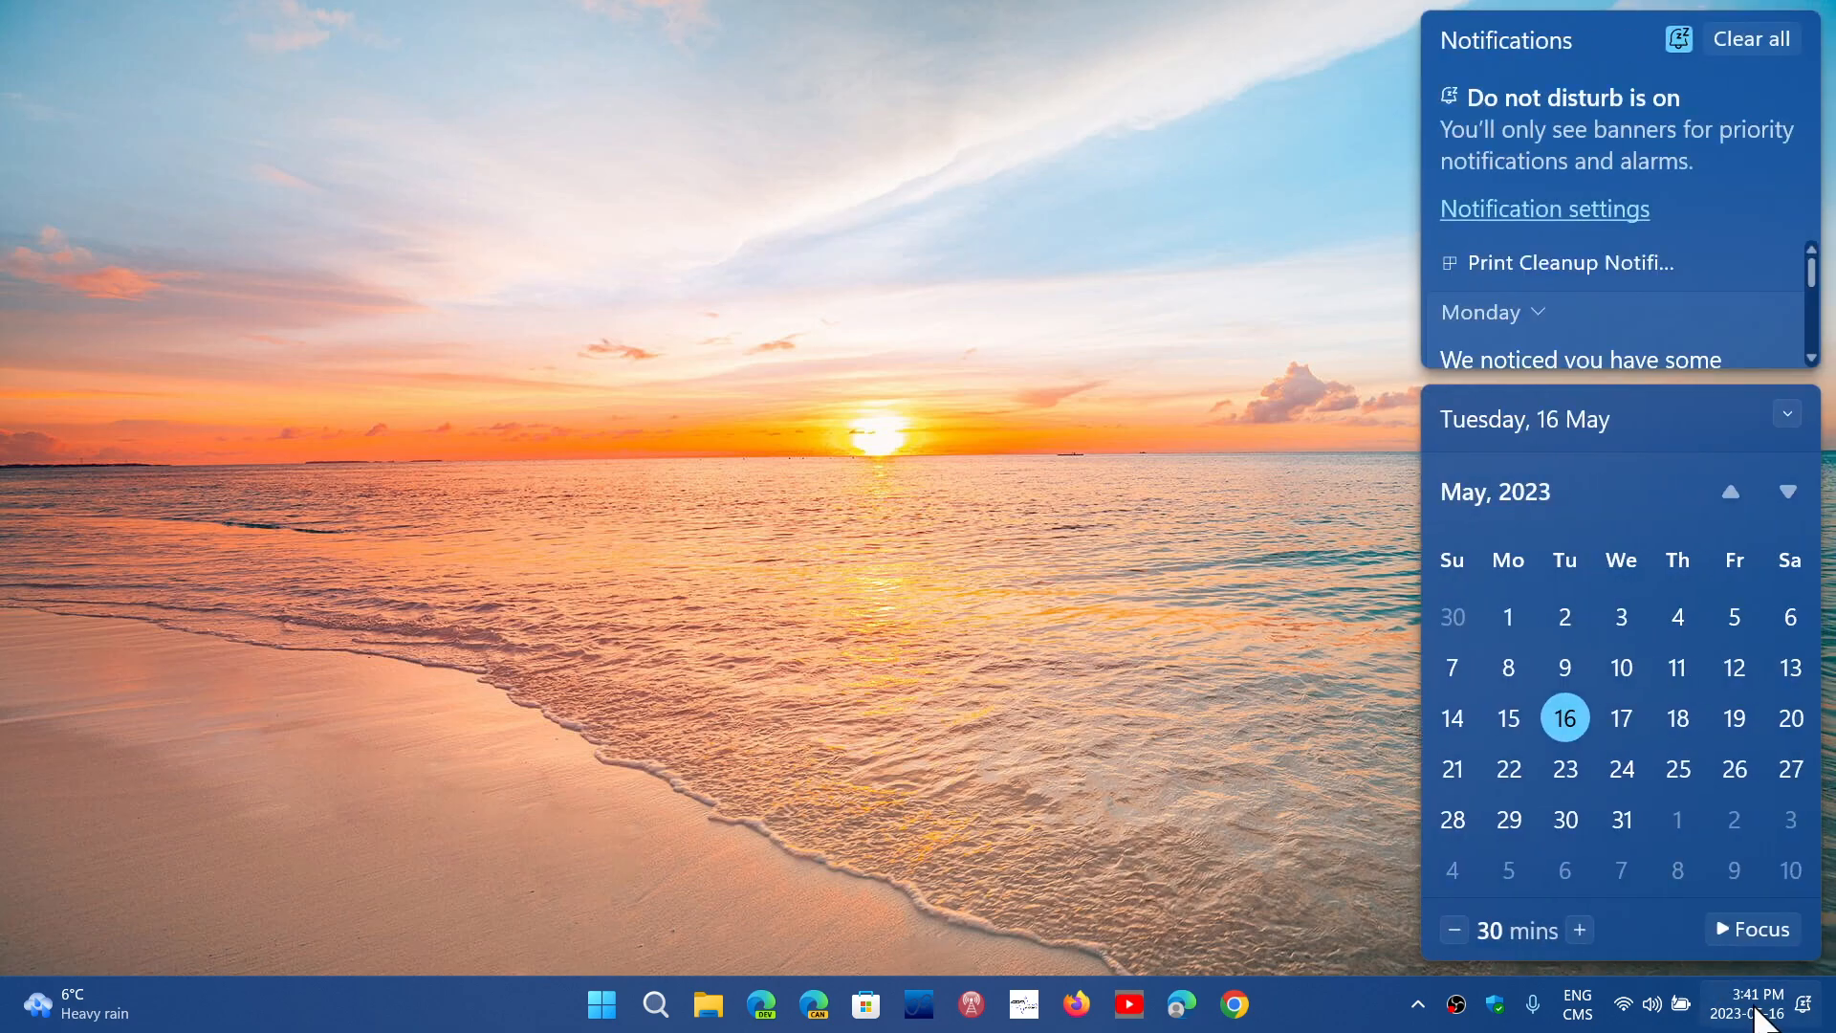
{"action": "mouse_move", "coordinate": [1538, 800]}
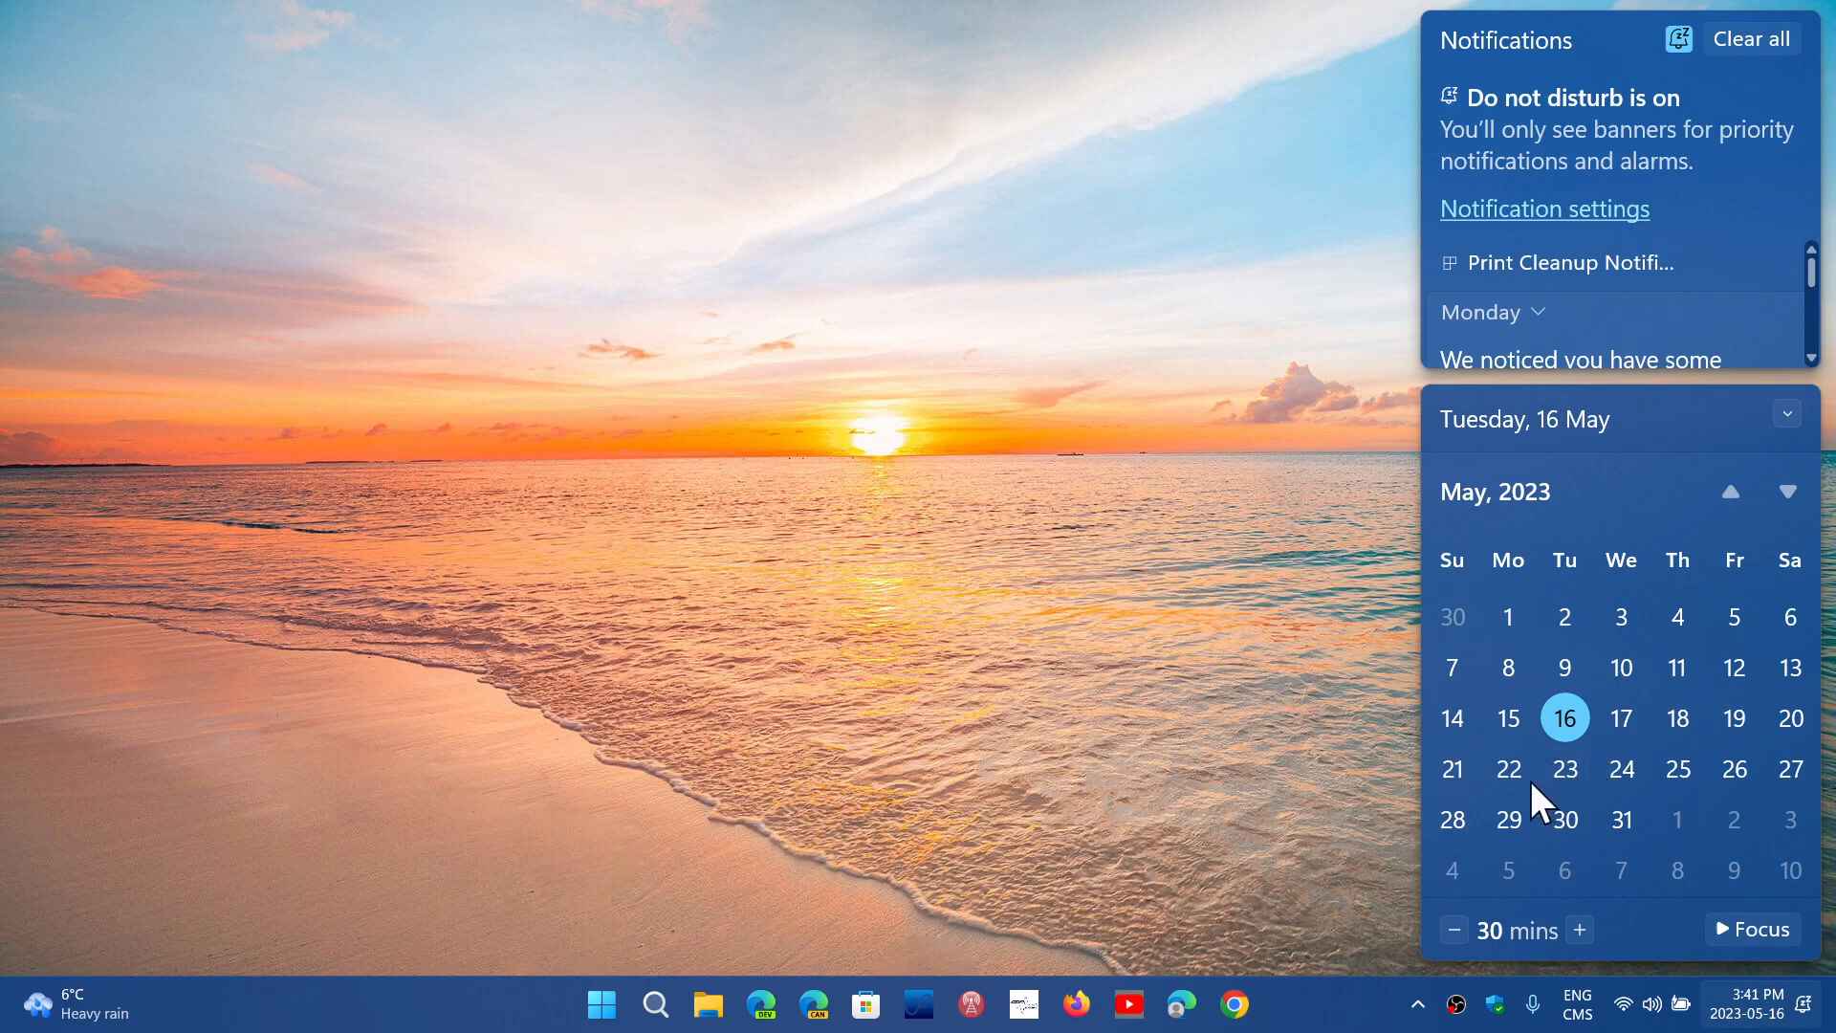
{"action": "mouse_move", "coordinate": [1598, 814]}
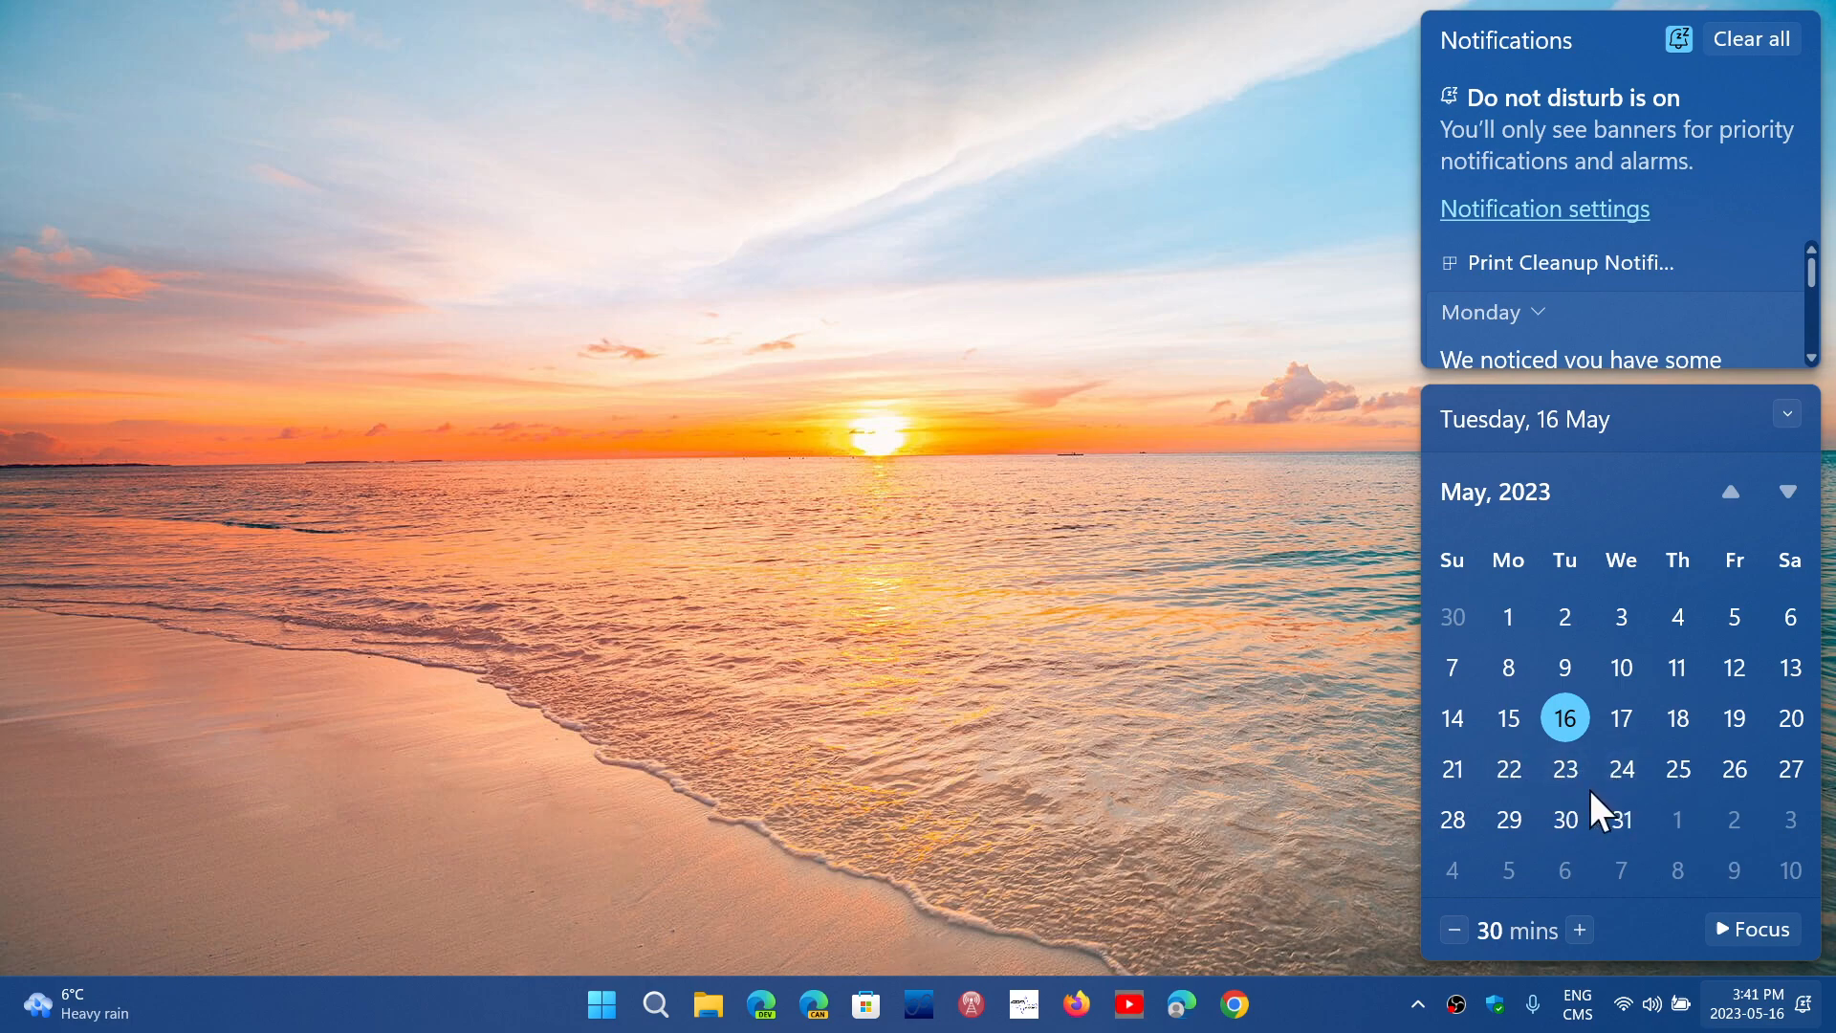
{"action": "mouse_move", "coordinate": [1074, 213]}
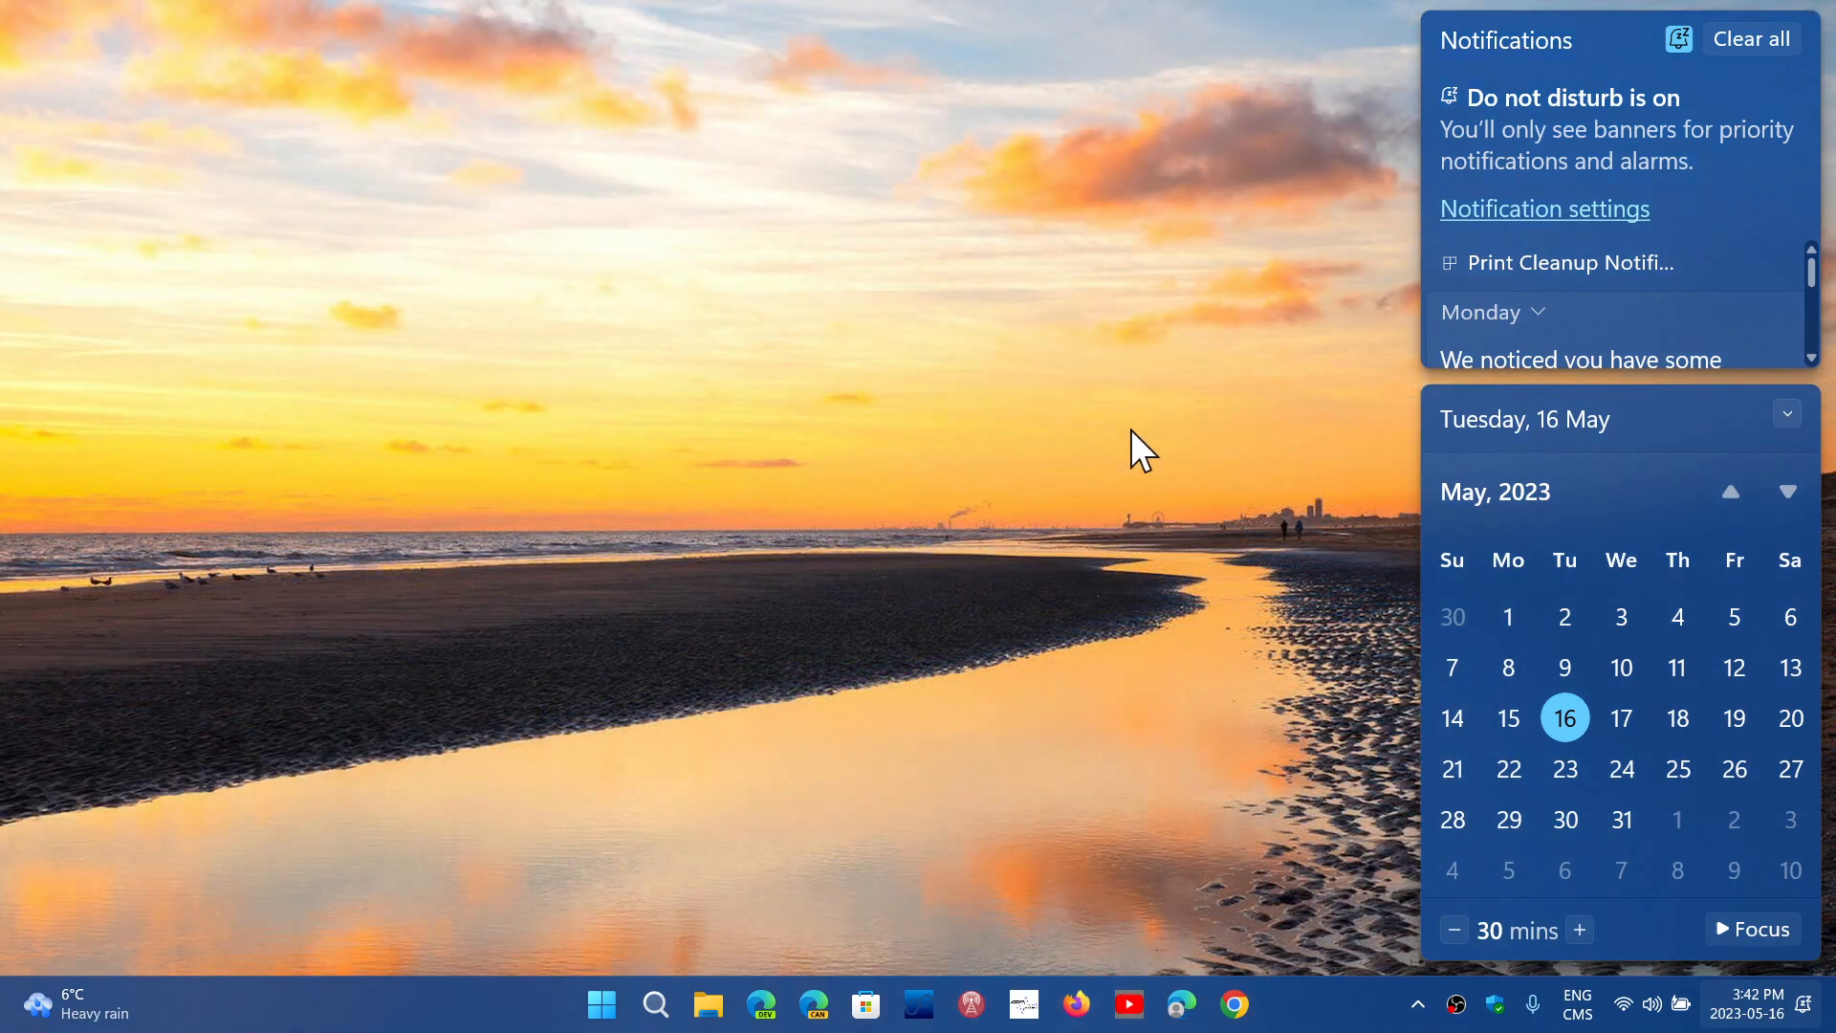
{"action": "mouse_move", "coordinate": [1190, 719]}
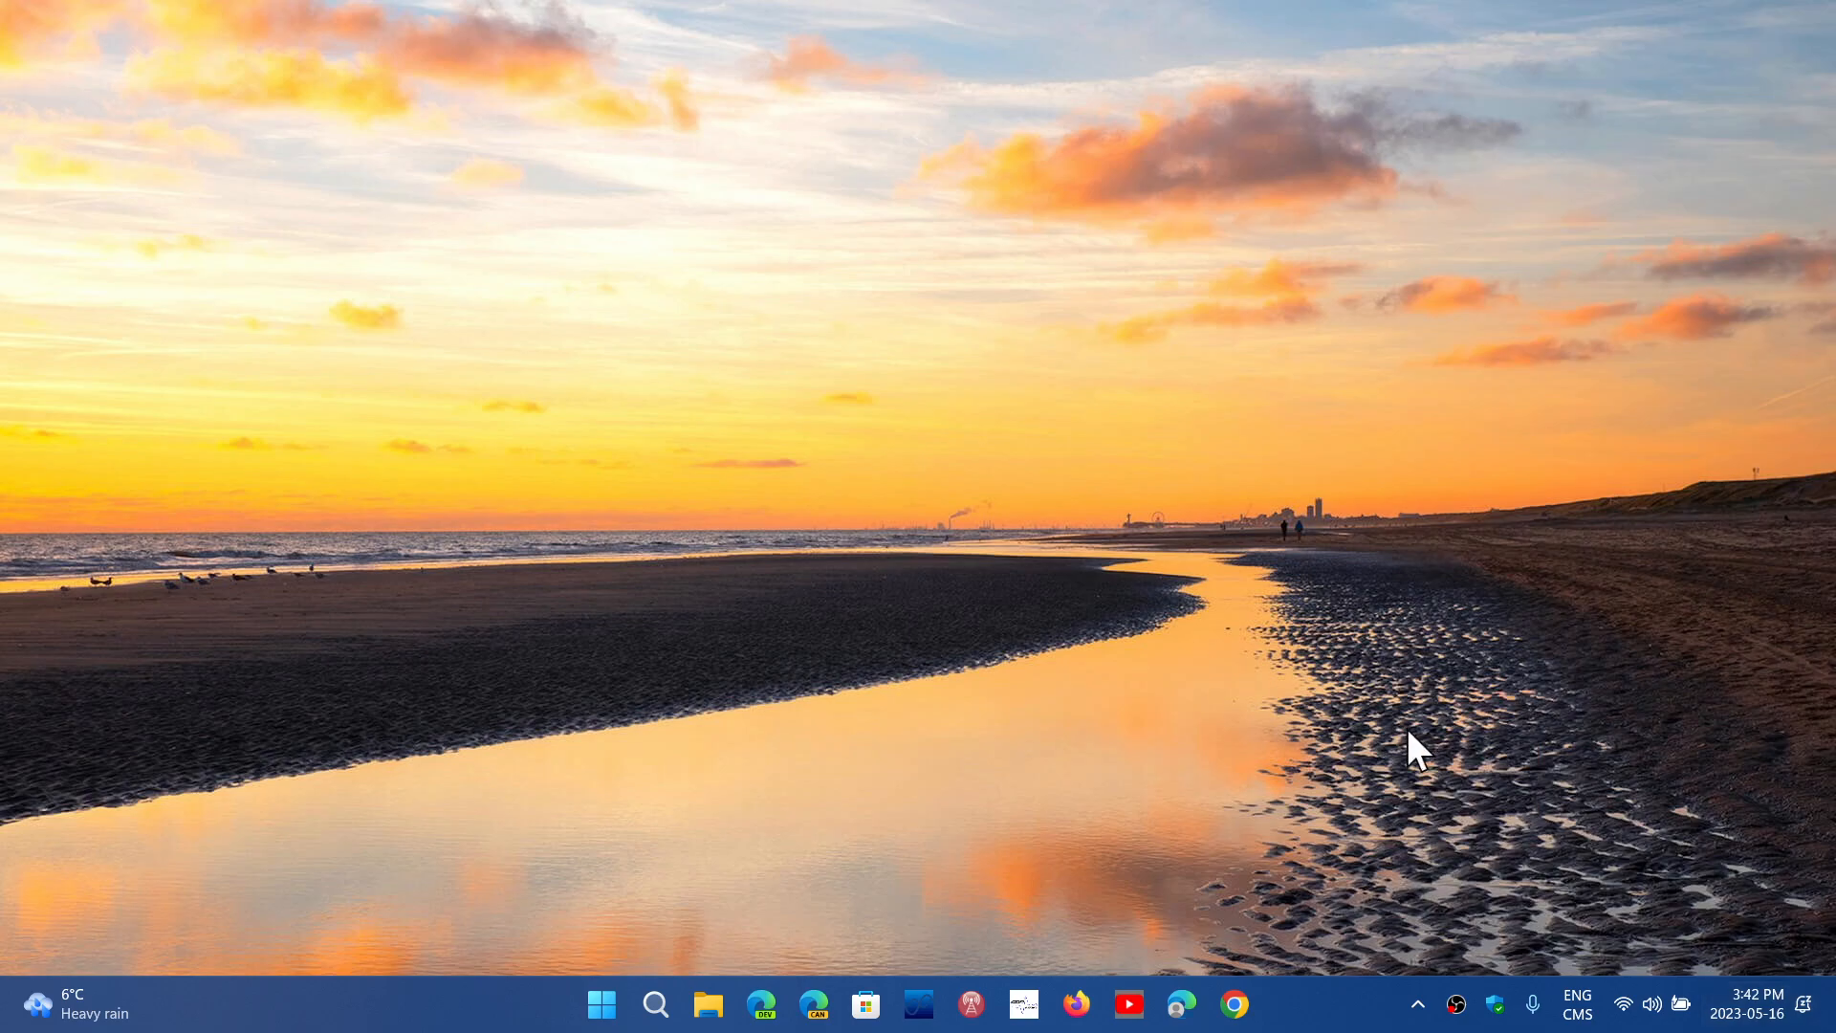
{"action": "mouse_move", "coordinate": [1498, 740]}
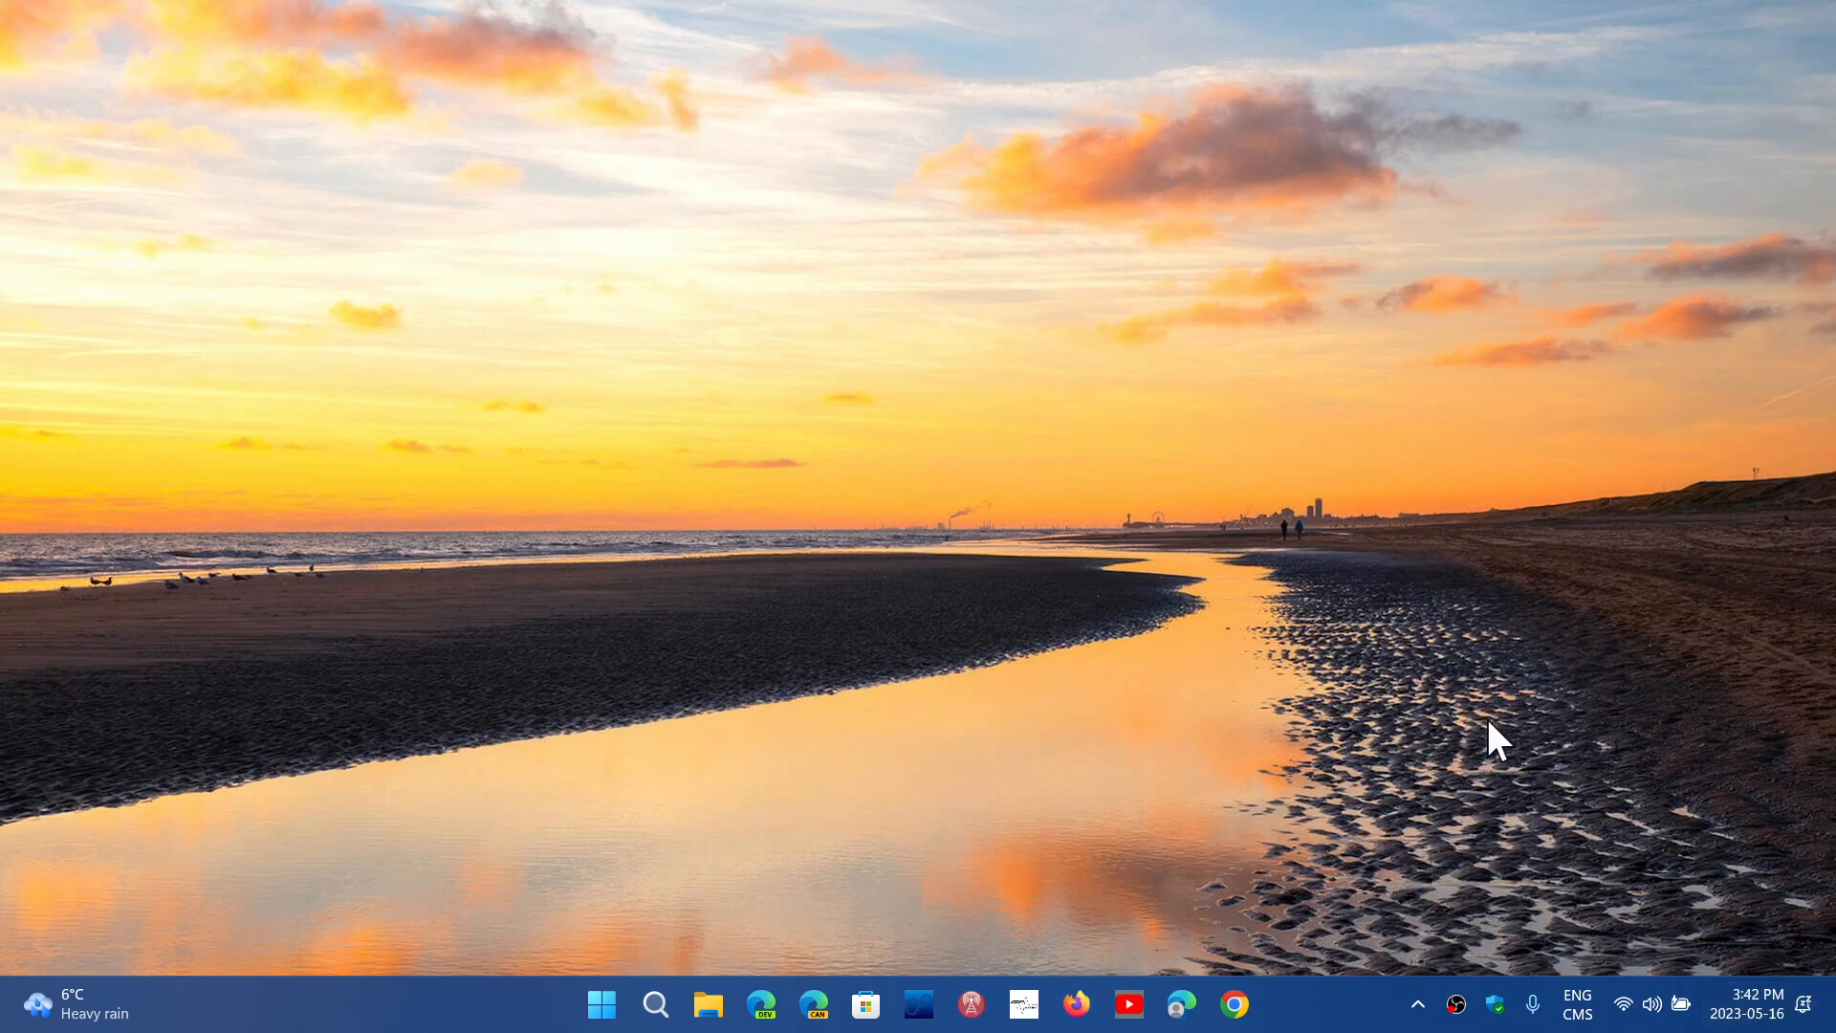
{"action": "mouse_move", "coordinate": [1311, 1012]}
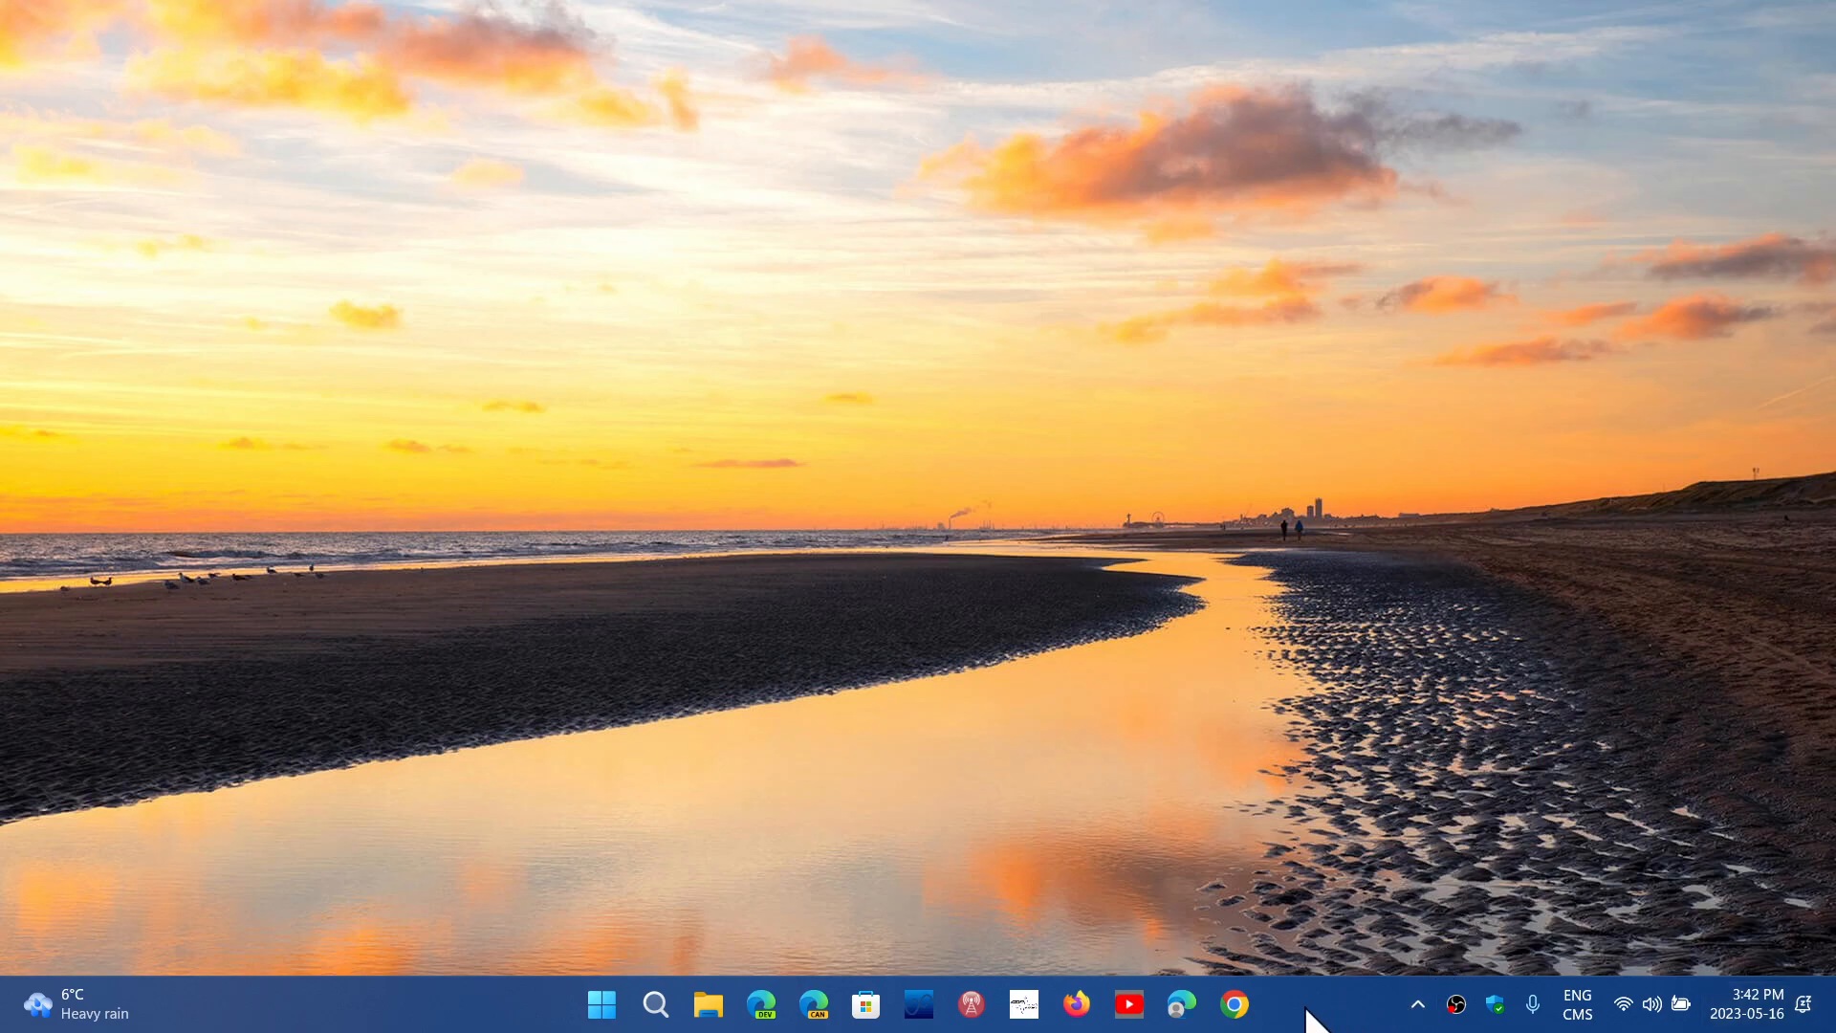